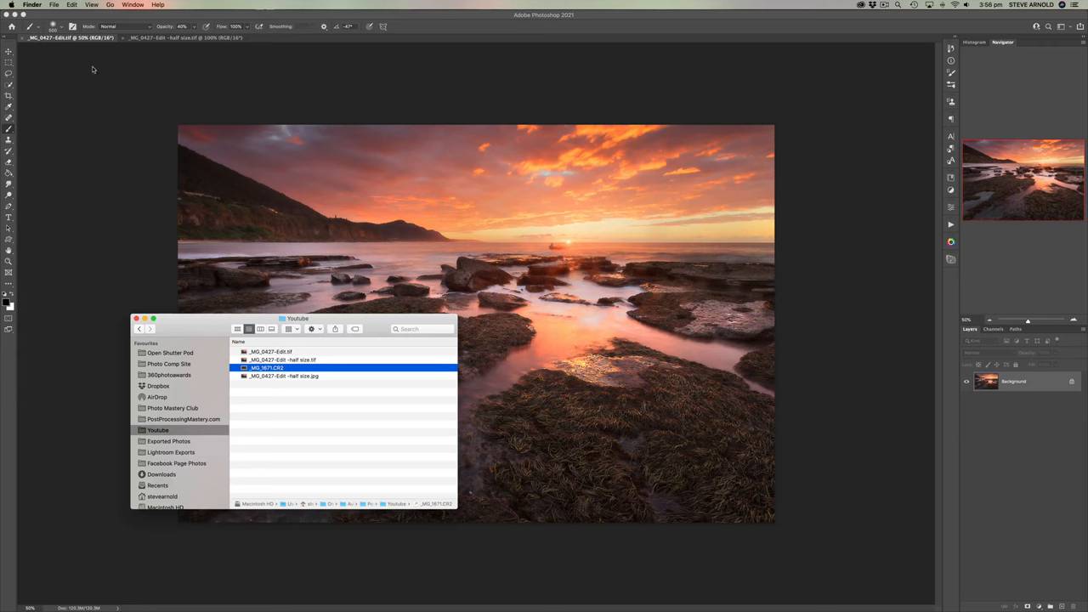
{"action": "mouse_move", "coordinate": [273, 323]}
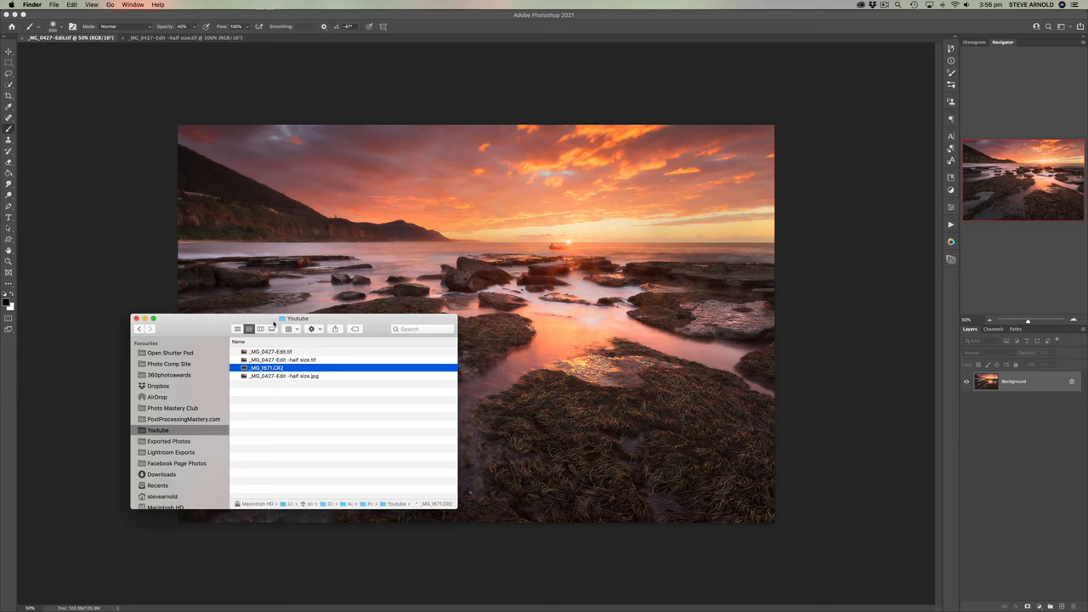
Show the Open With application list for the raw file in Finder
{"action": "right_click", "coordinate": [280, 367]}
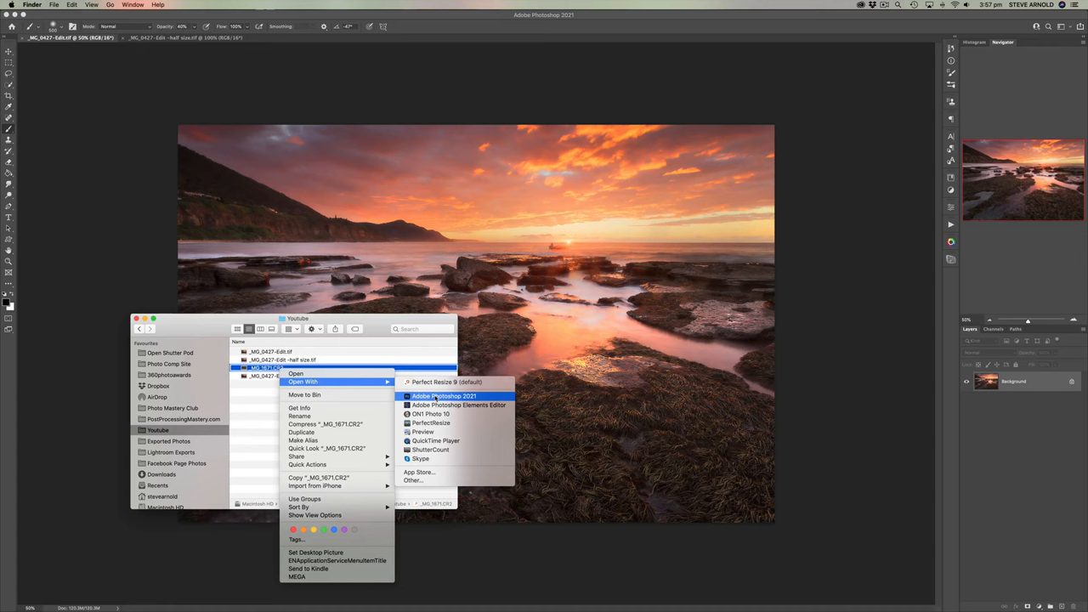
Open the raw file with Adobe Photoshop 2021 so it loads in Camera Raw
{"action": "left_click", "coordinate": [444, 396]}
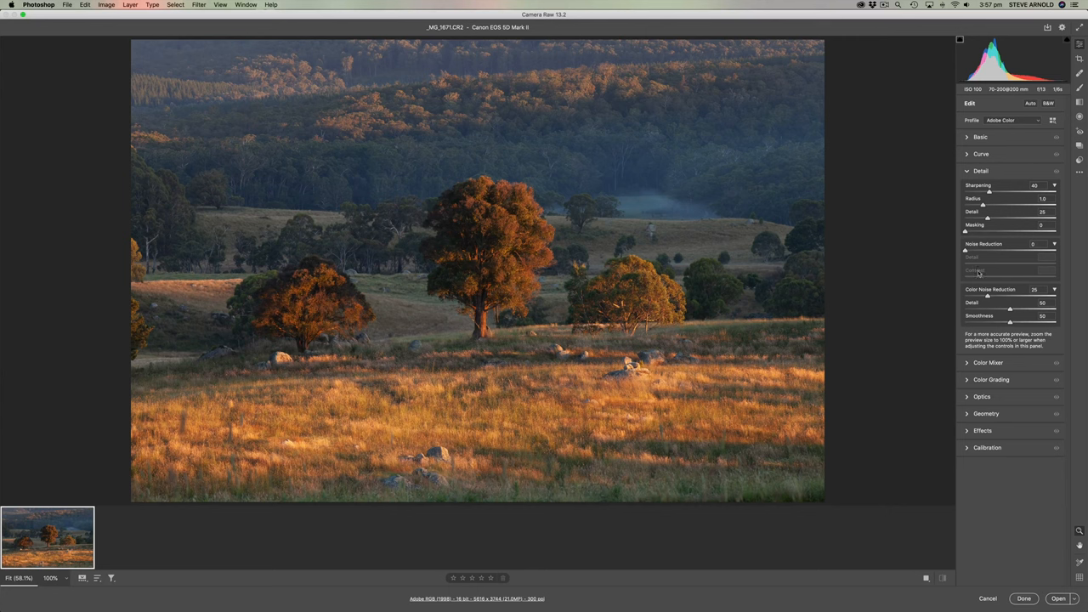
{"action": "mouse_move", "coordinate": [939, 194]}
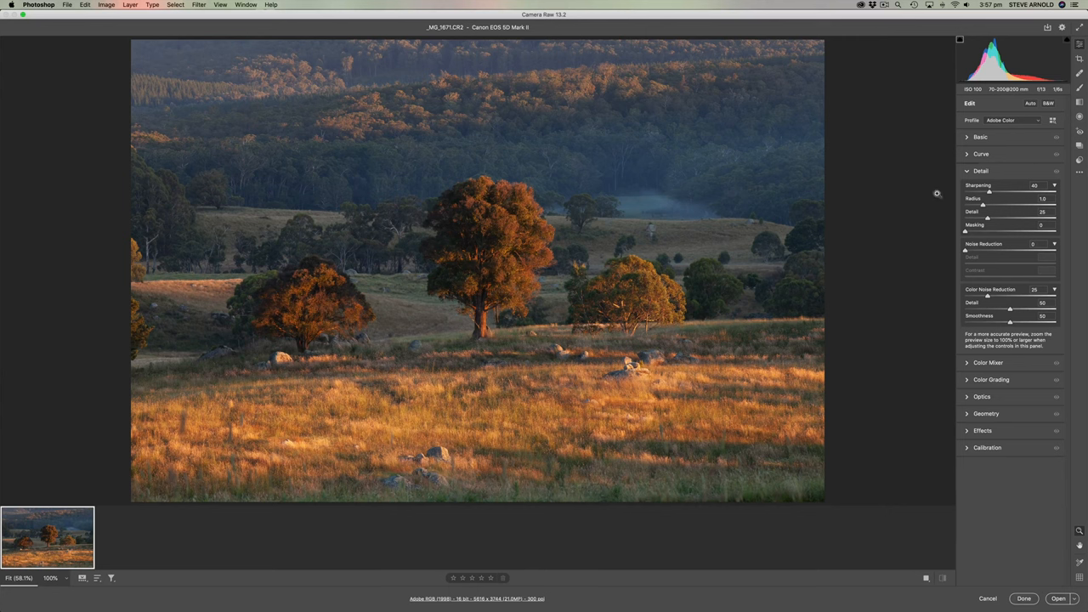
{"action": "mouse_move", "coordinate": [785, 428]}
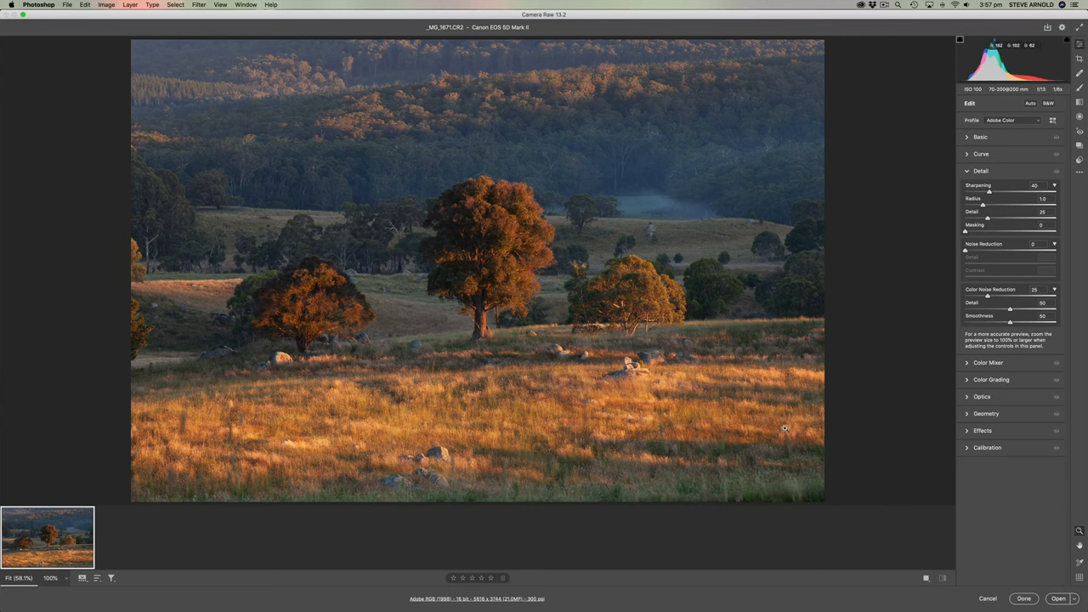
{"action": "mouse_move", "coordinate": [710, 442]}
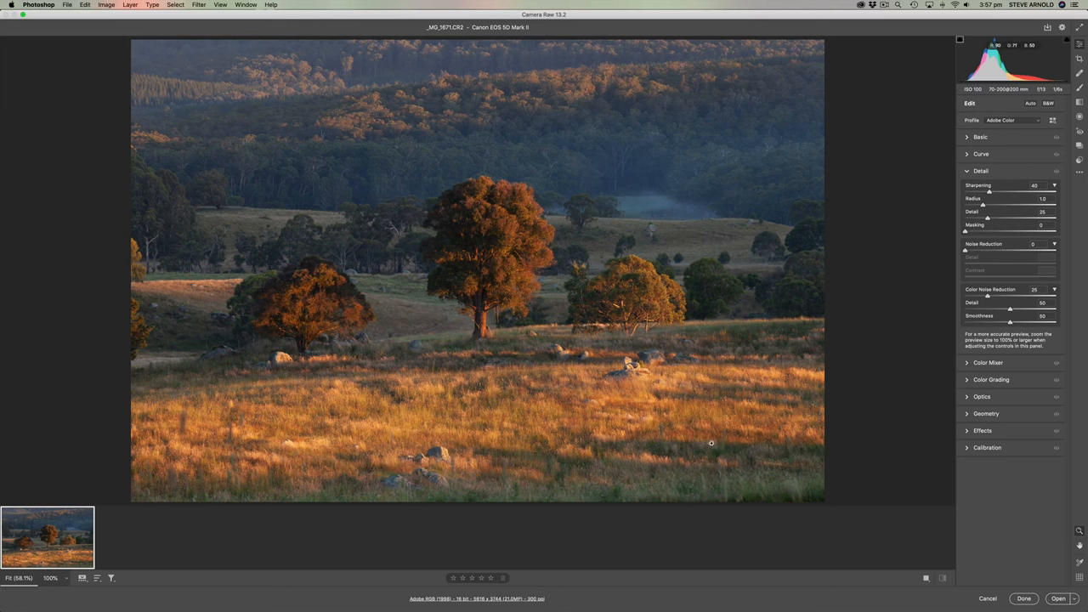
{"action": "mouse_move", "coordinate": [380, 432]}
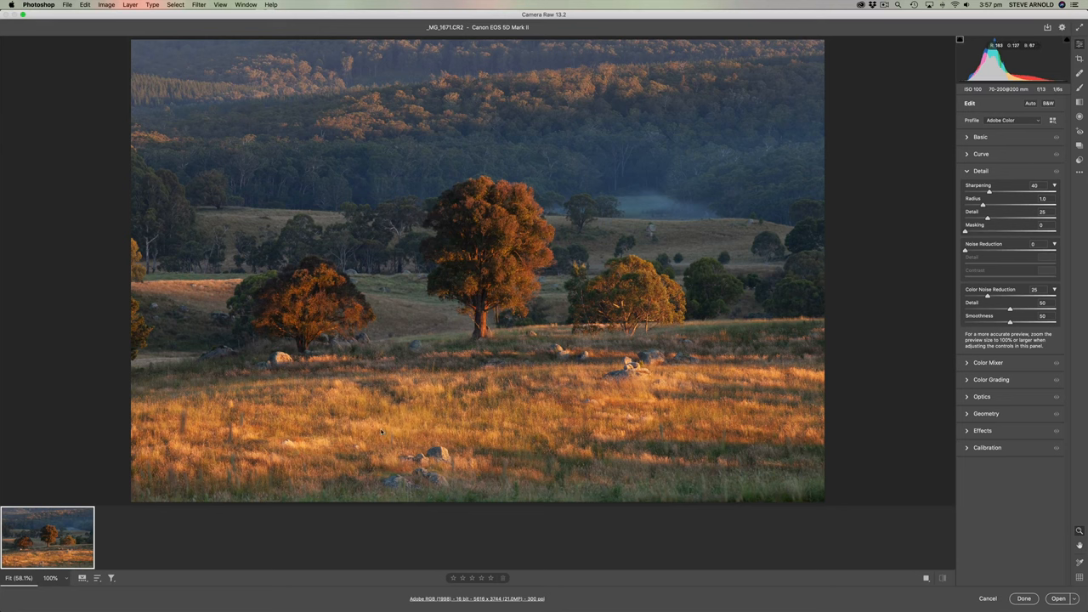
Run Enhance with Super Resolution on the landscape photo from its filmstrip thumbnail
{"action": "right_click", "coordinate": [381, 432]}
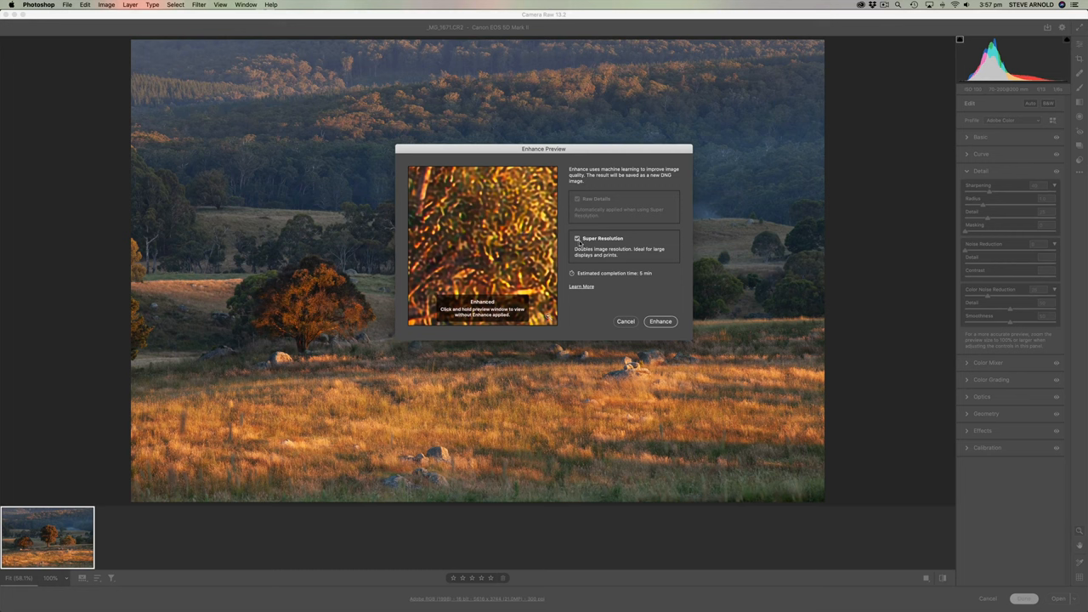
{"action": "mouse_move", "coordinate": [619, 282]}
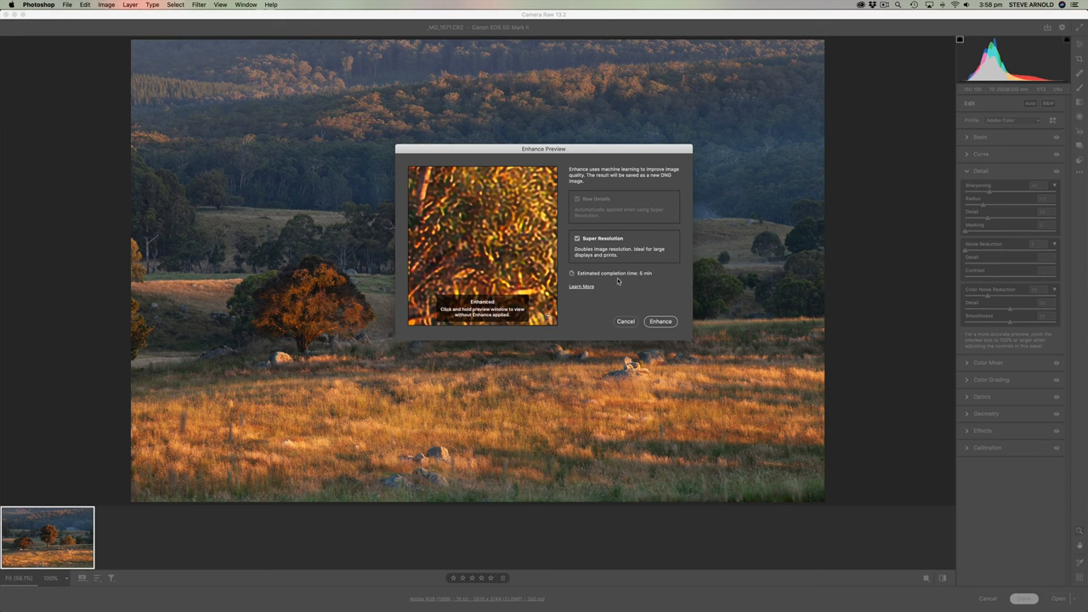
{"action": "mouse_move", "coordinate": [642, 280]}
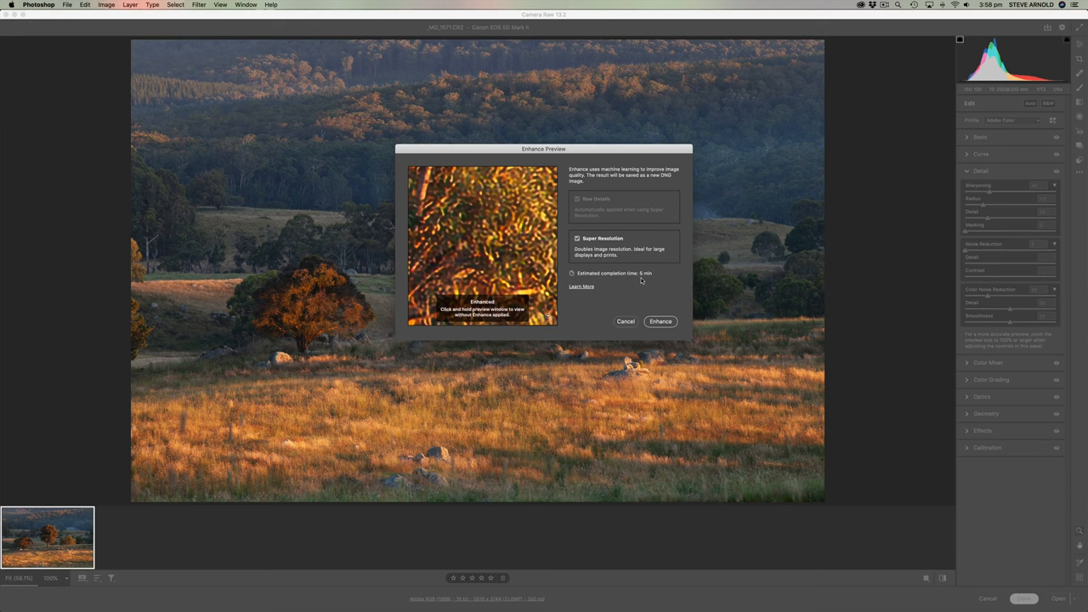
{"action": "mouse_move", "coordinate": [646, 286]}
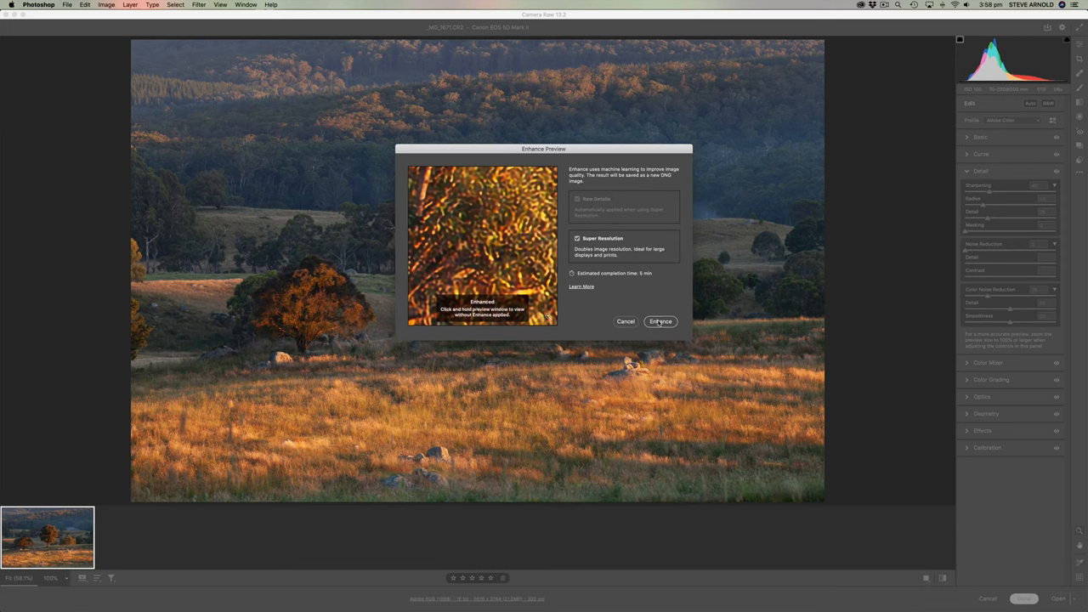
{"action": "left_click", "coordinate": [660, 321]}
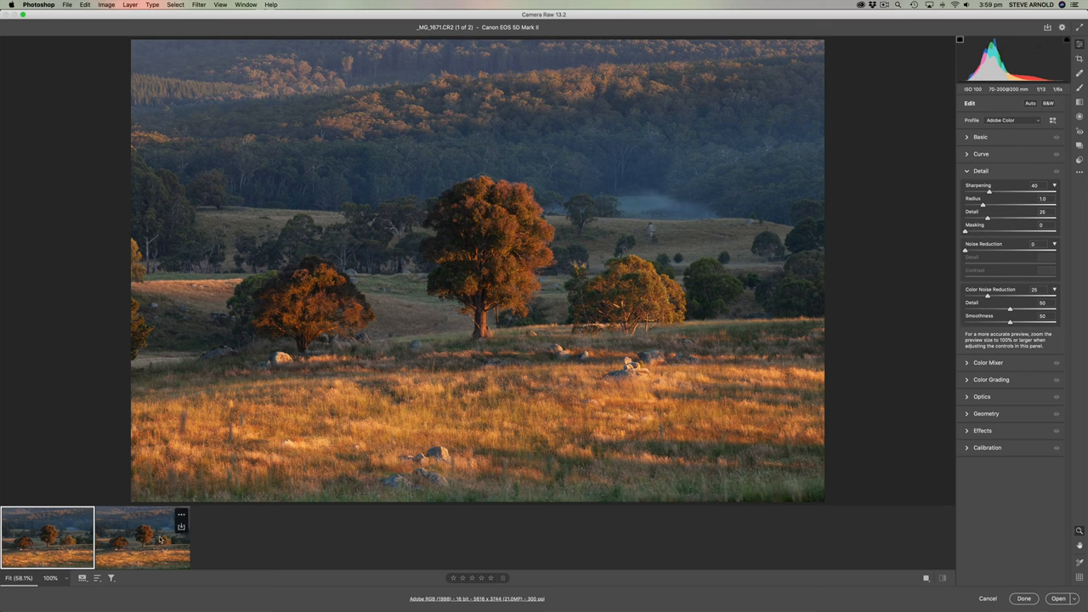
{"action": "left_click", "coordinate": [142, 538]}
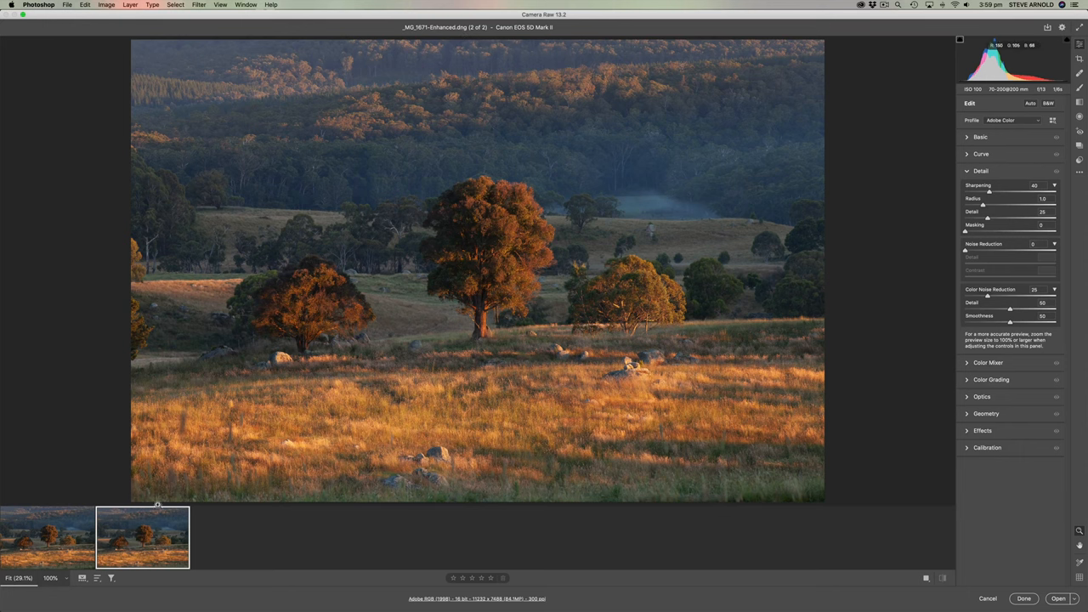
{"action": "left_click", "coordinate": [47, 537]}
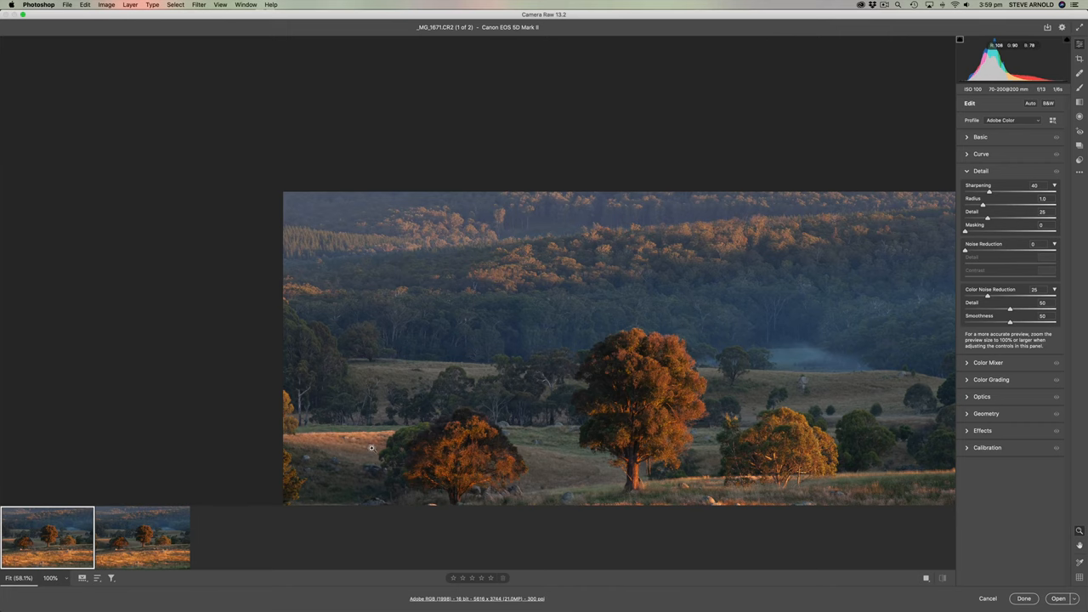
{"action": "left_click", "coordinate": [142, 535]}
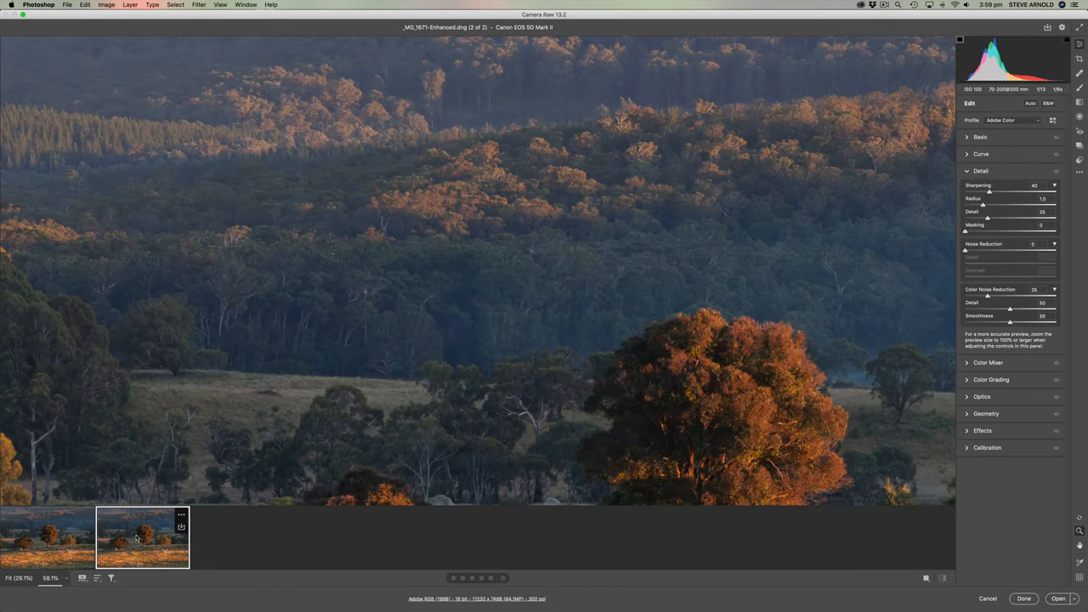
{"action": "mouse_move", "coordinate": [490, 361]}
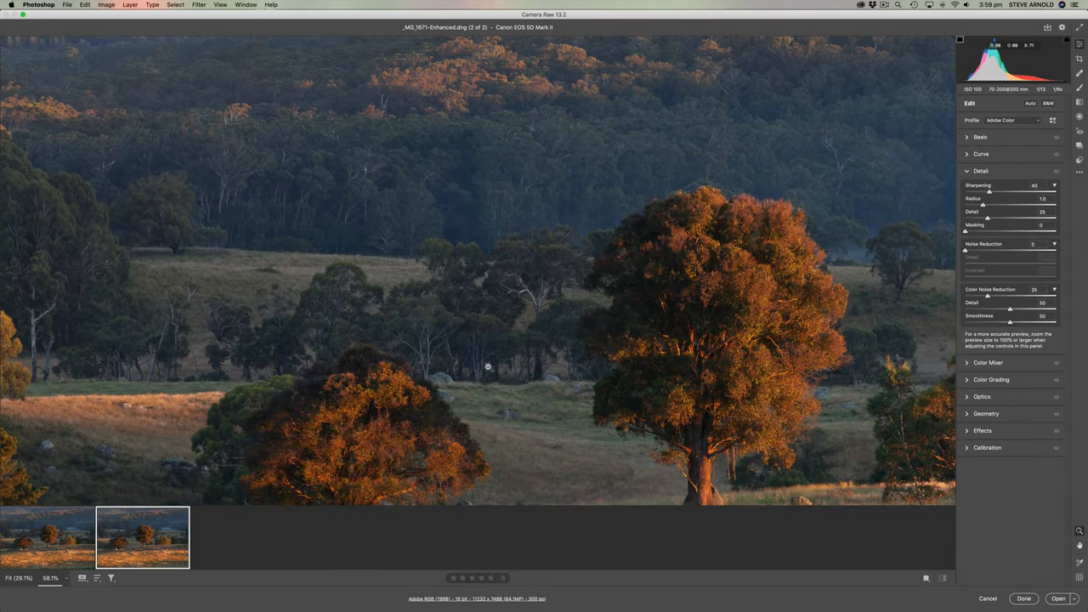
{"action": "left_click", "coordinate": [47, 537]}
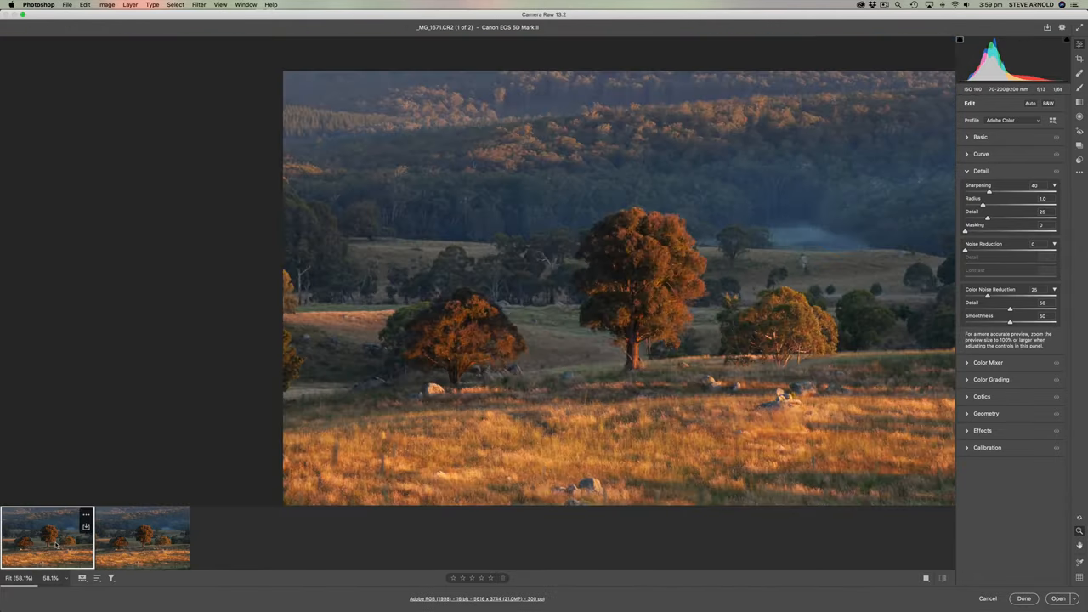
{"action": "left_click", "coordinate": [142, 537]}
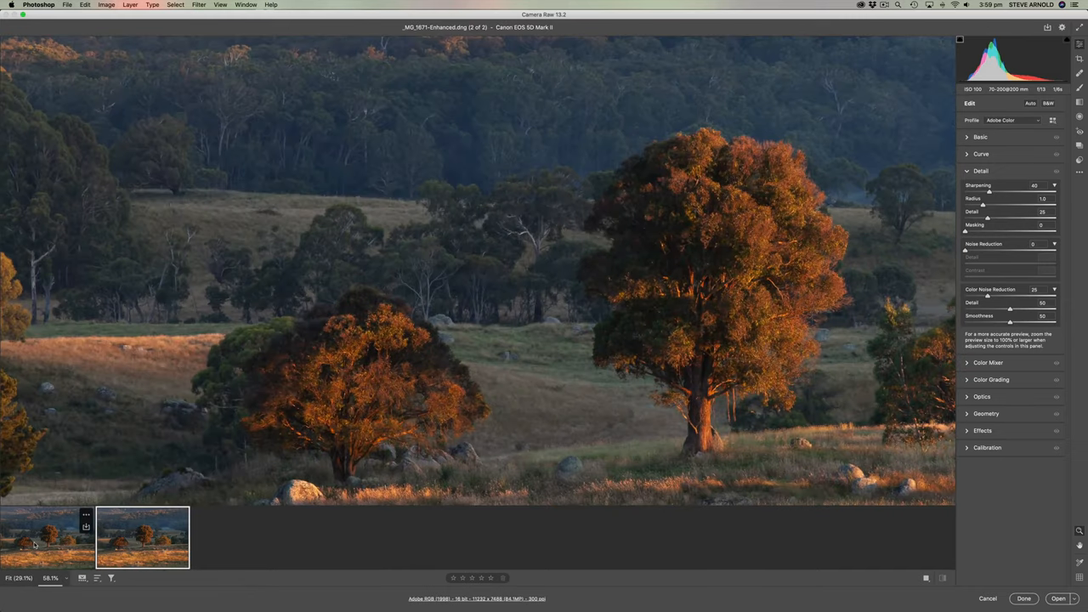
{"action": "left_click", "coordinate": [47, 536]}
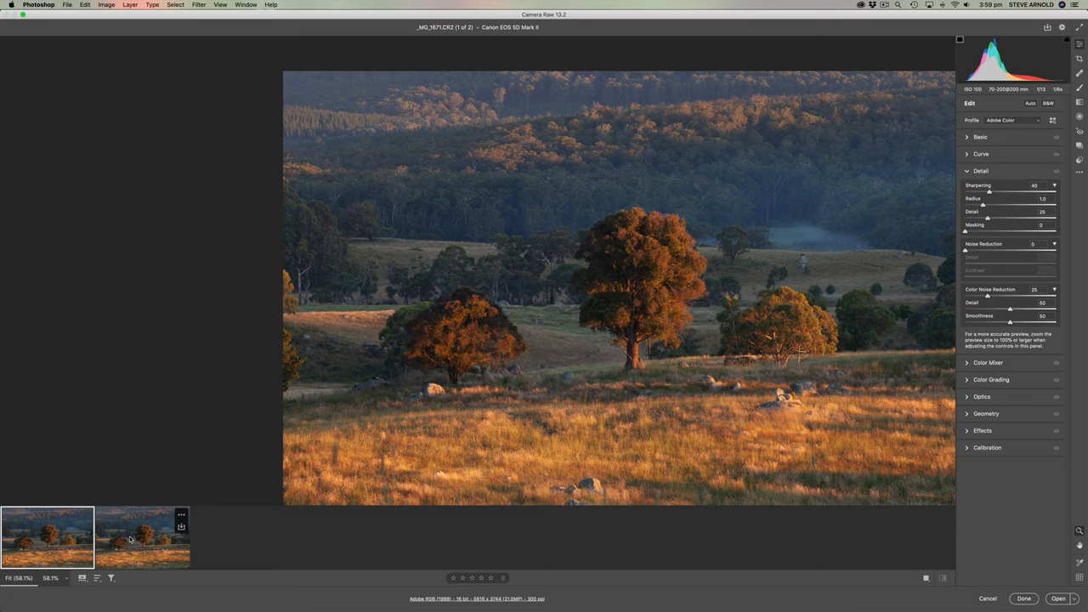
{"action": "mouse_move", "coordinate": [554, 406]}
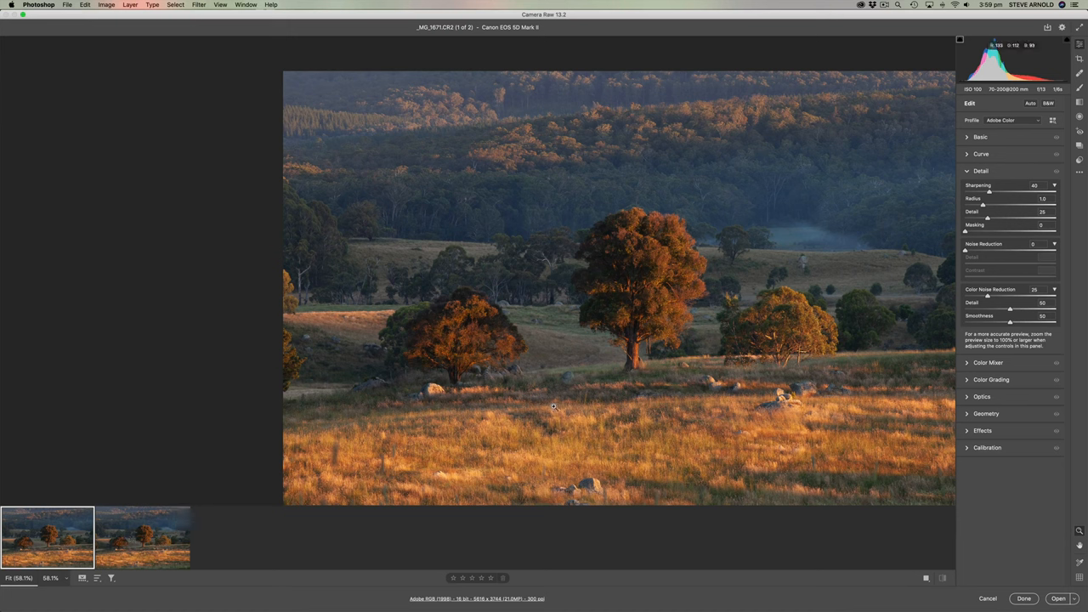
{"action": "mouse_move", "coordinate": [684, 316]}
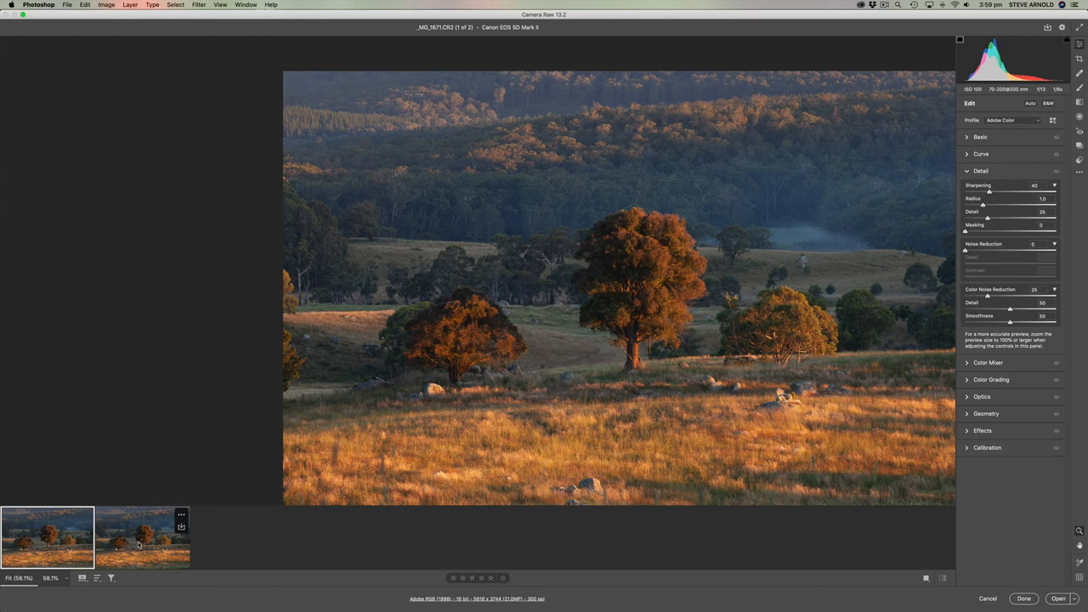
Flip between the Enhanced DNG and the original at 100% to compare tree detail
{"action": "left_click", "coordinate": [143, 537]}
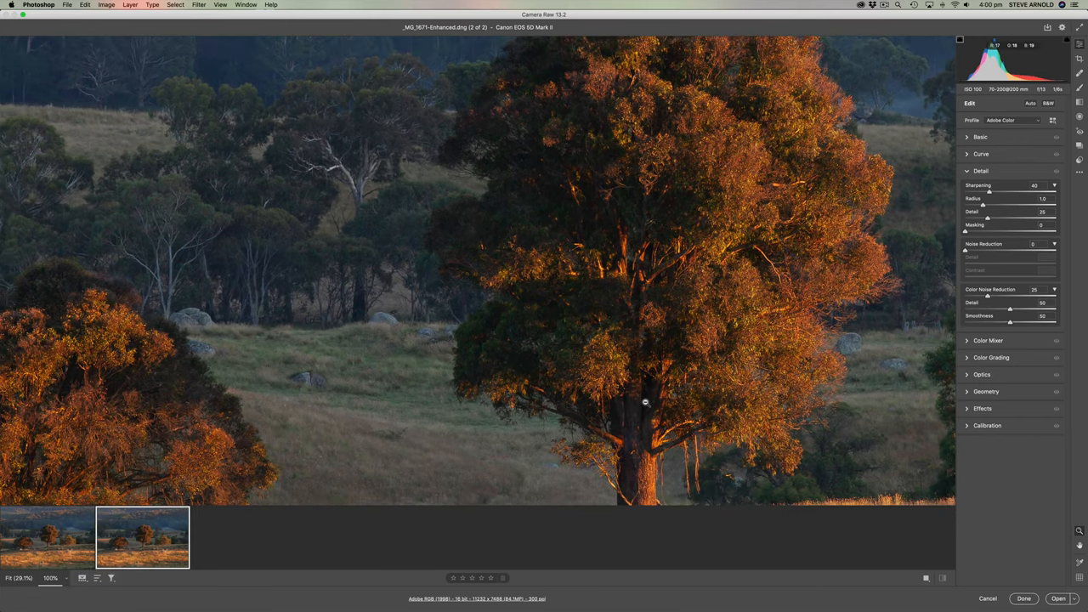
{"action": "mouse_move", "coordinate": [769, 323]}
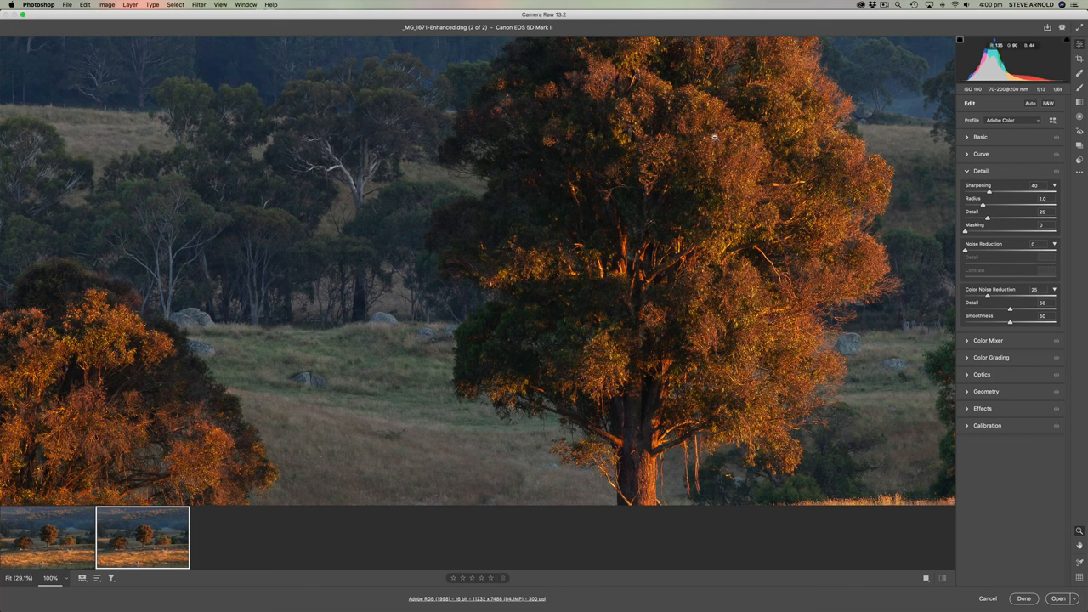
{"action": "mouse_move", "coordinate": [729, 171]}
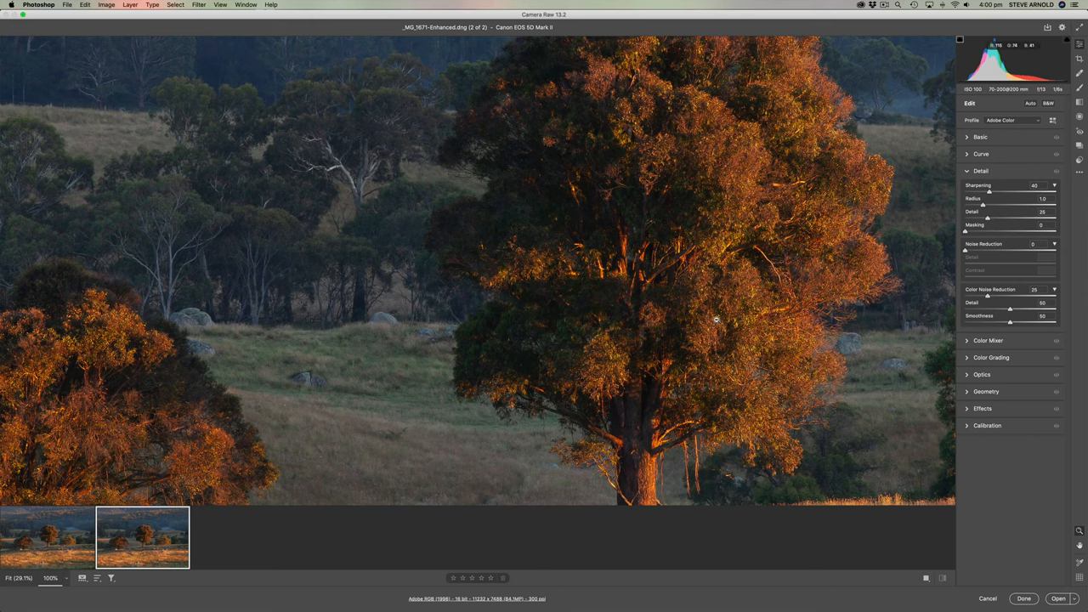
{"action": "mouse_move", "coordinate": [717, 319]}
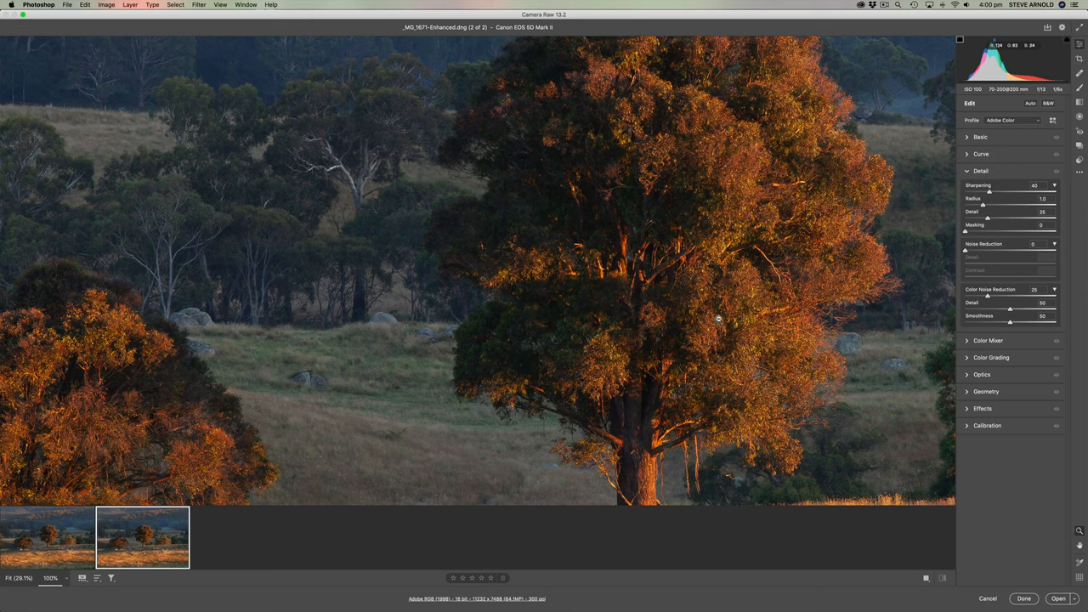
{"action": "mouse_move", "coordinate": [820, 302]}
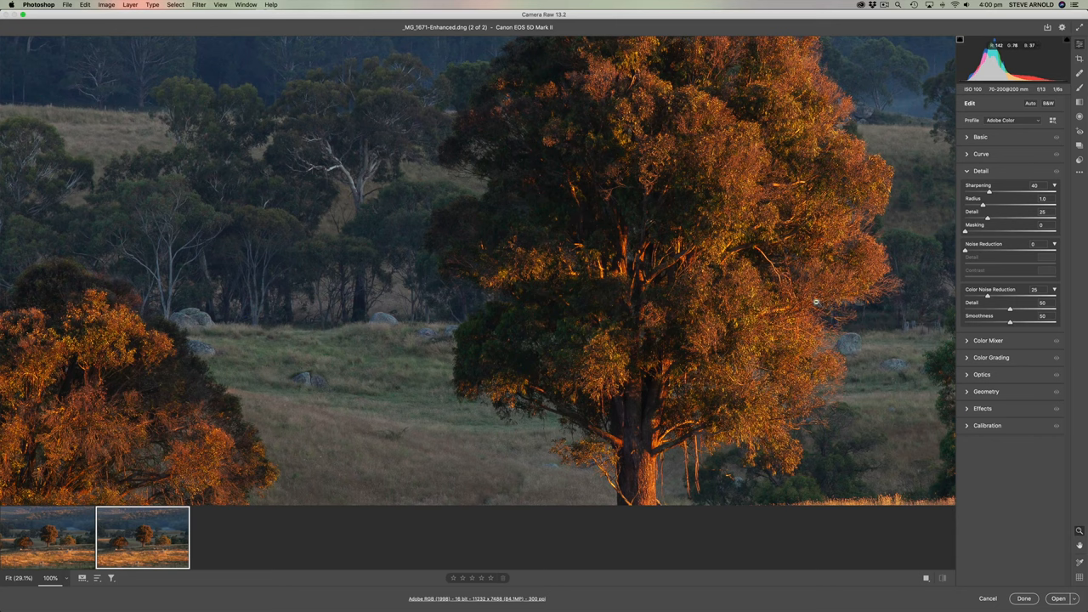
{"action": "mouse_move", "coordinate": [844, 251]}
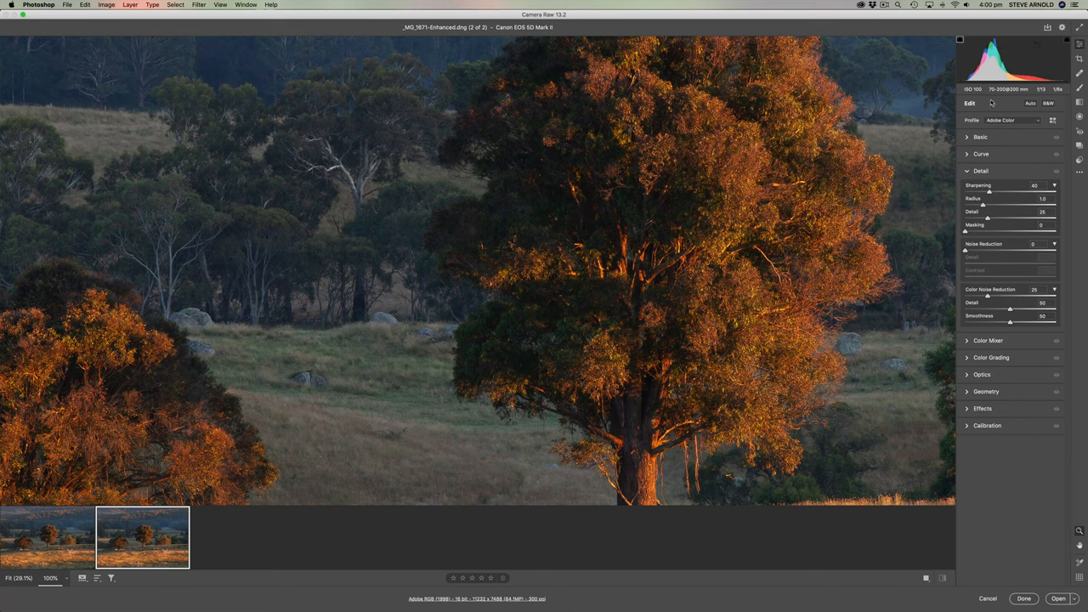
{"action": "mouse_move", "coordinate": [989, 194]}
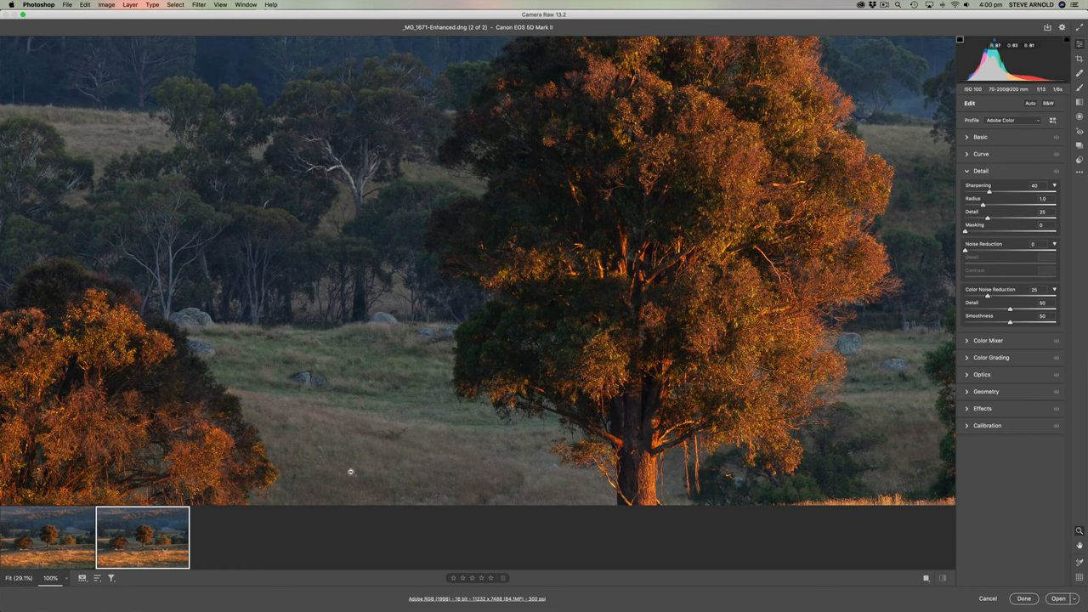
{"action": "left_click", "coordinate": [47, 538]}
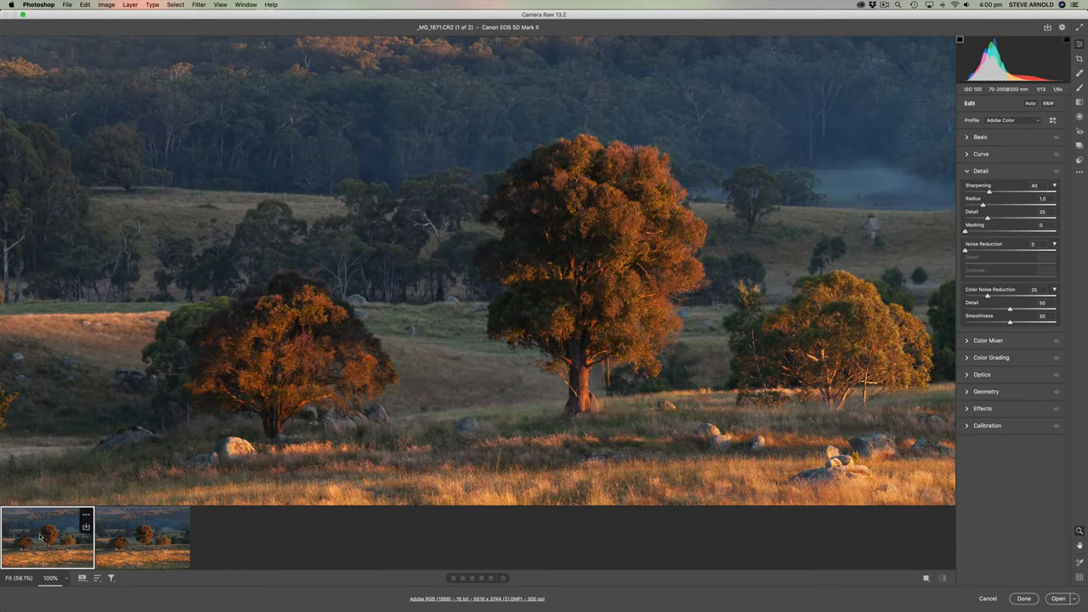
{"action": "mouse_move", "coordinate": [966, 180]}
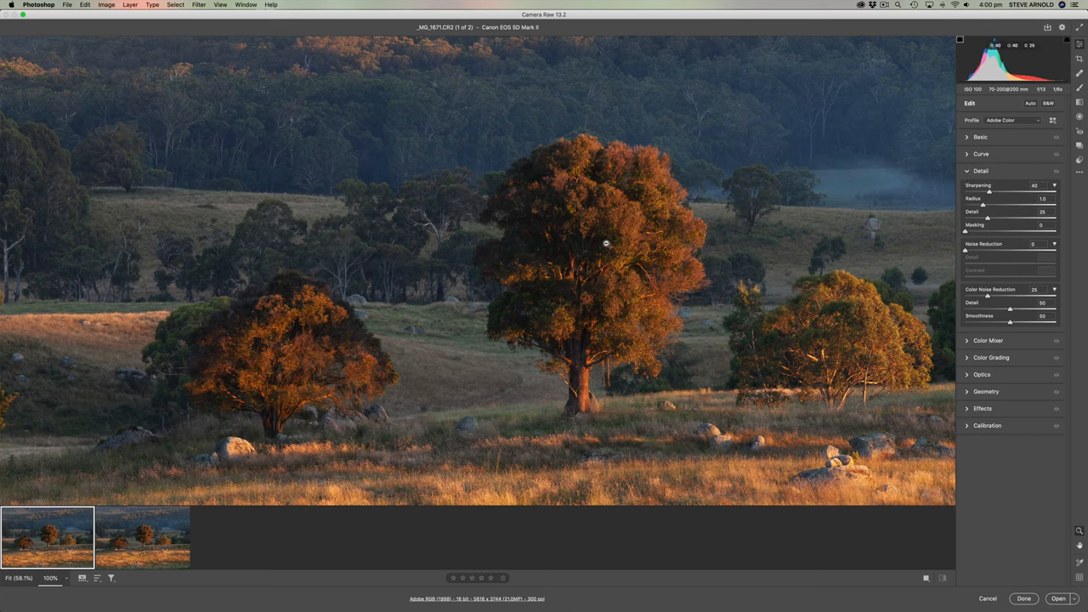
{"action": "mouse_move", "coordinate": [673, 271]}
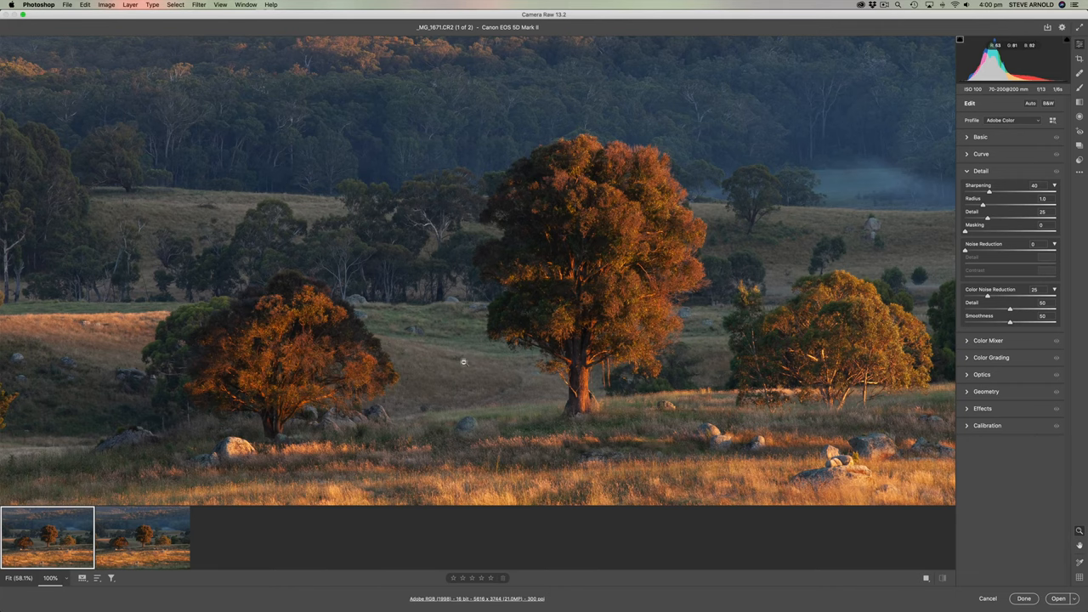
{"action": "left_click", "coordinate": [143, 538]}
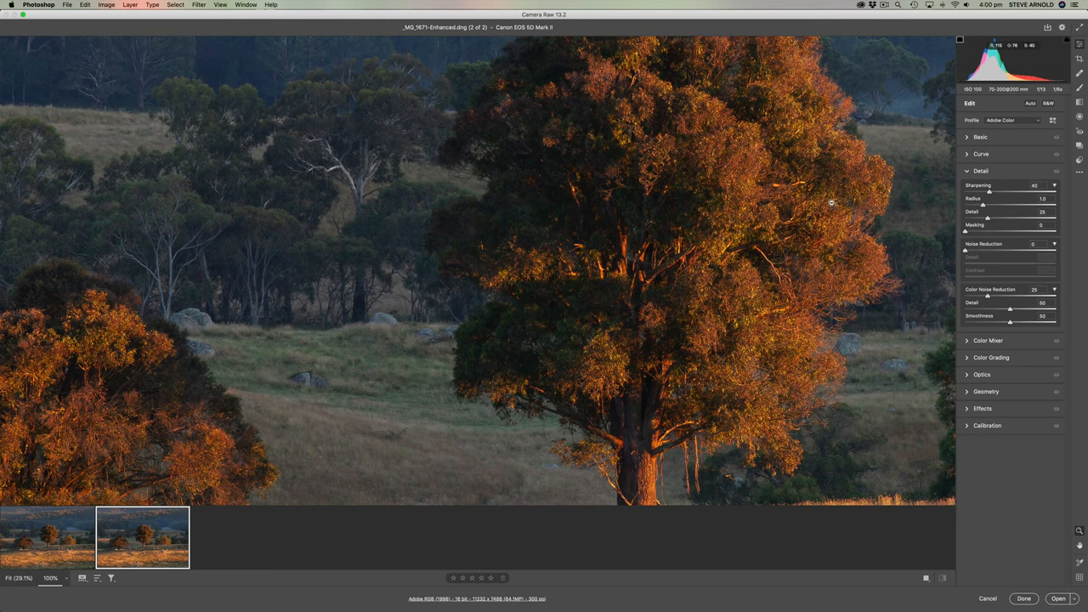
{"action": "mouse_move", "coordinate": [857, 232]}
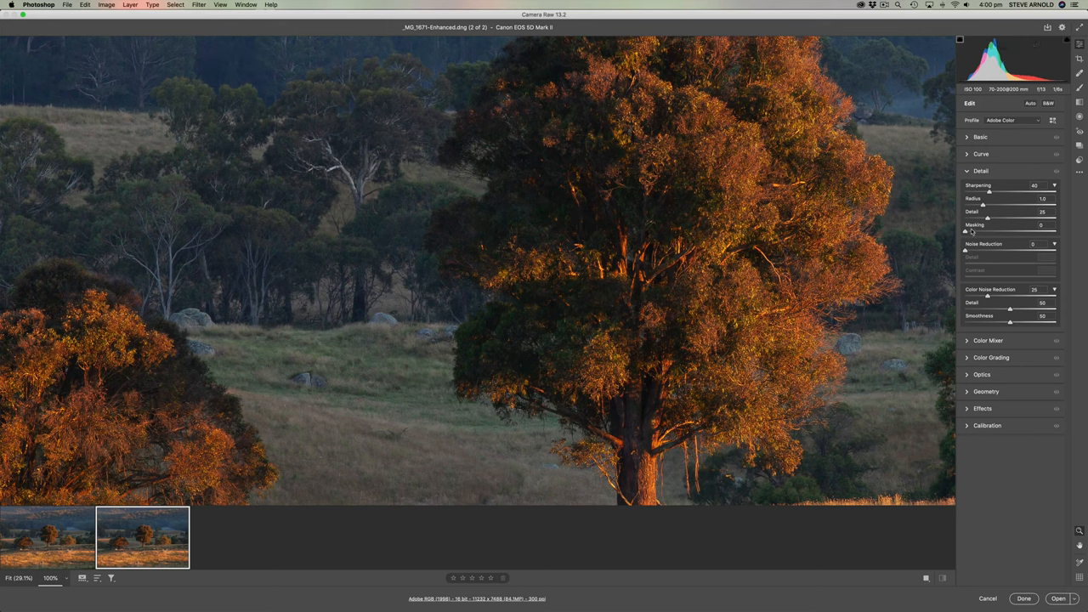
{"action": "mouse_move", "coordinate": [51, 544]}
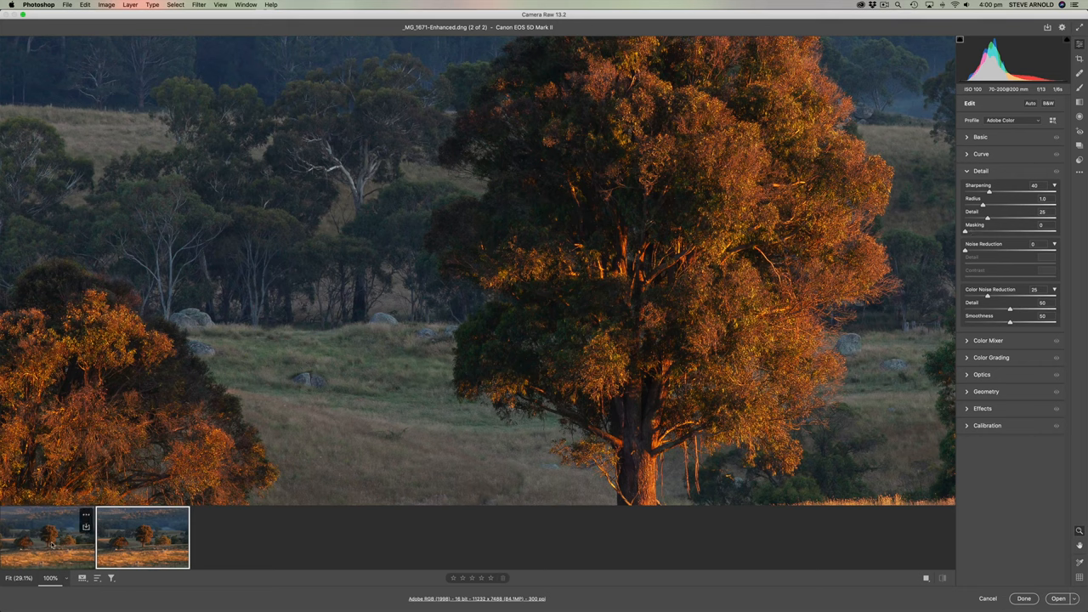
{"action": "mouse_move", "coordinate": [891, 310]}
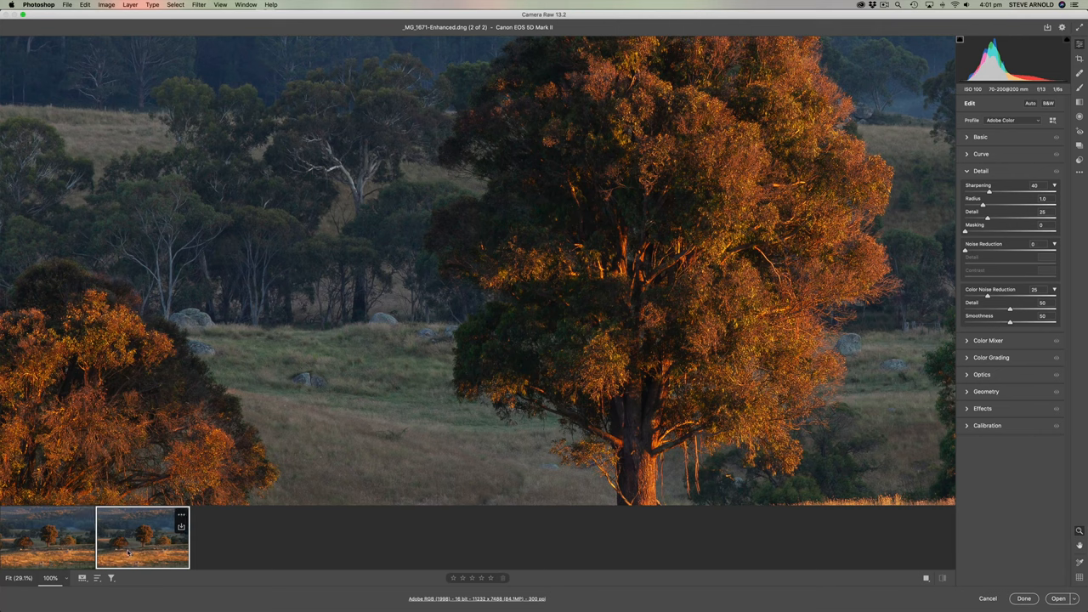
{"action": "mouse_move", "coordinate": [1016, 202]}
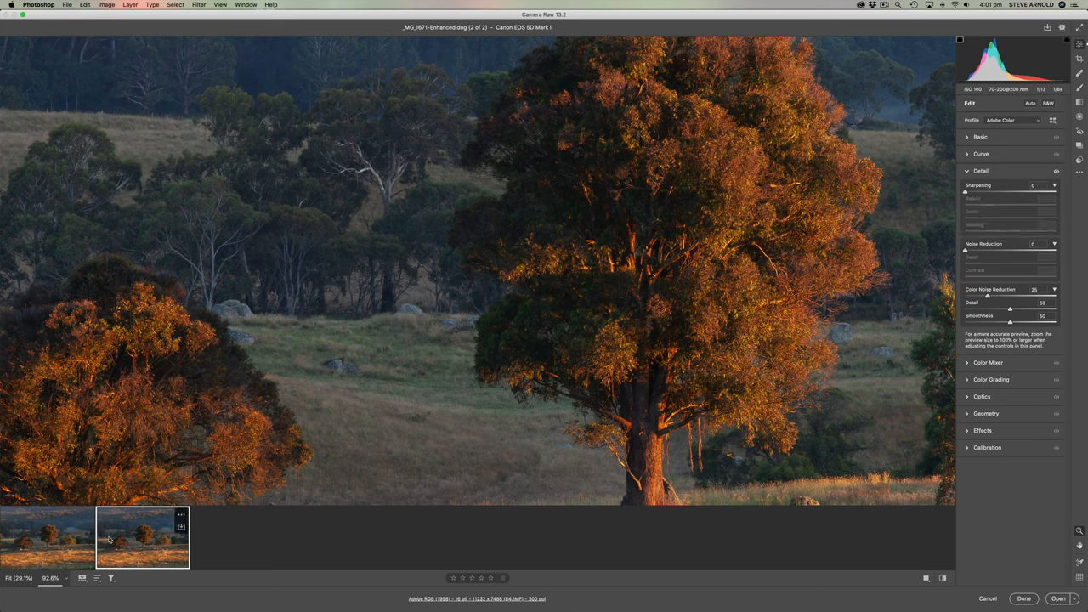
Select both the original and Enhanced images and open them as Photoshop documents
{"action": "left_click", "coordinate": [48, 535]}
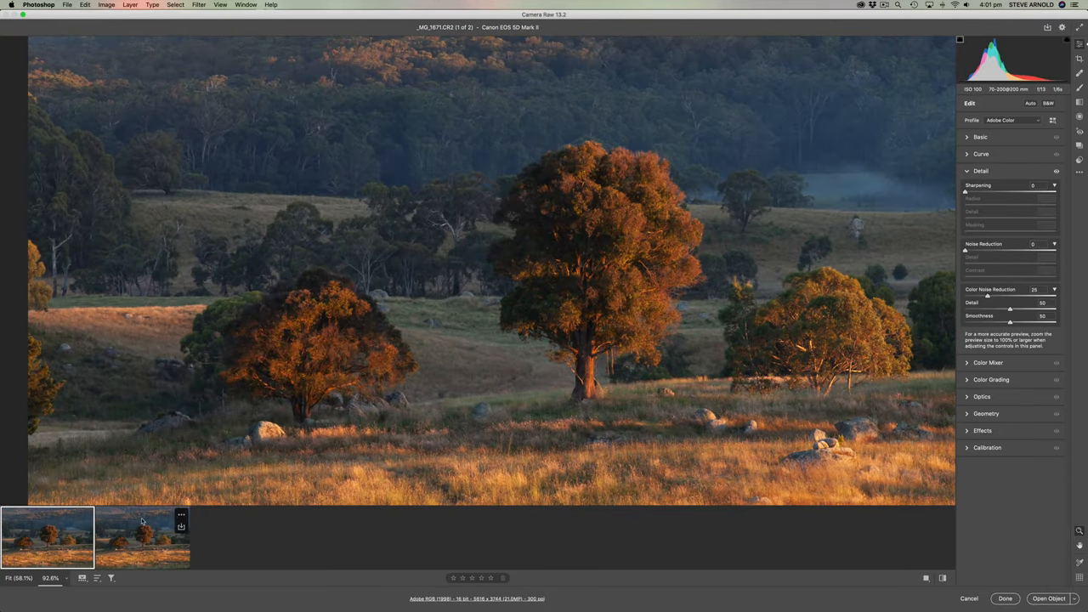
{"action": "left_click", "coordinate": [143, 538]}
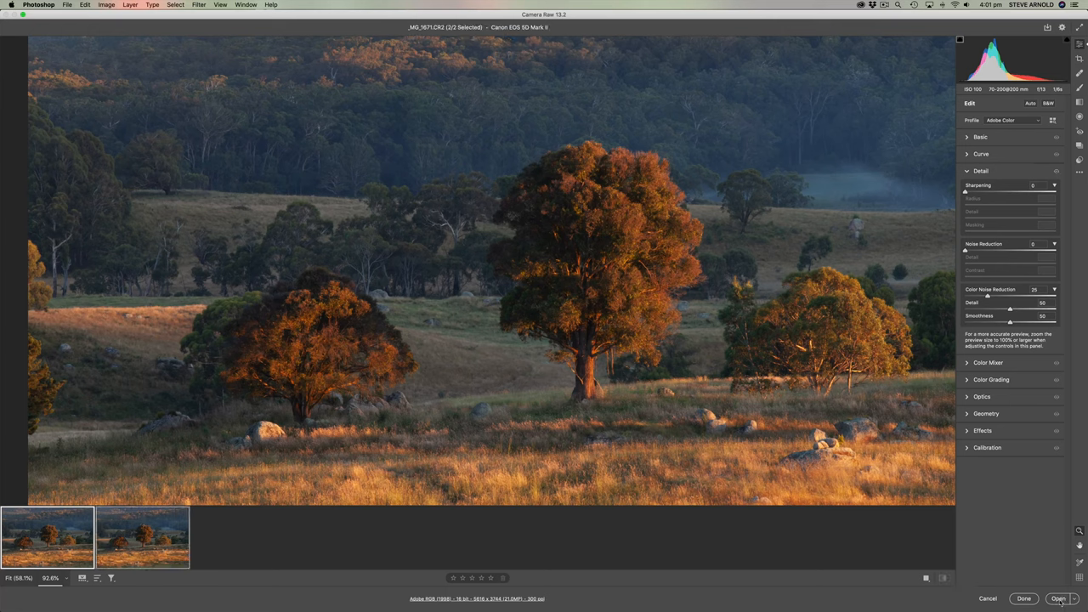
{"action": "mouse_move", "coordinate": [1057, 598]}
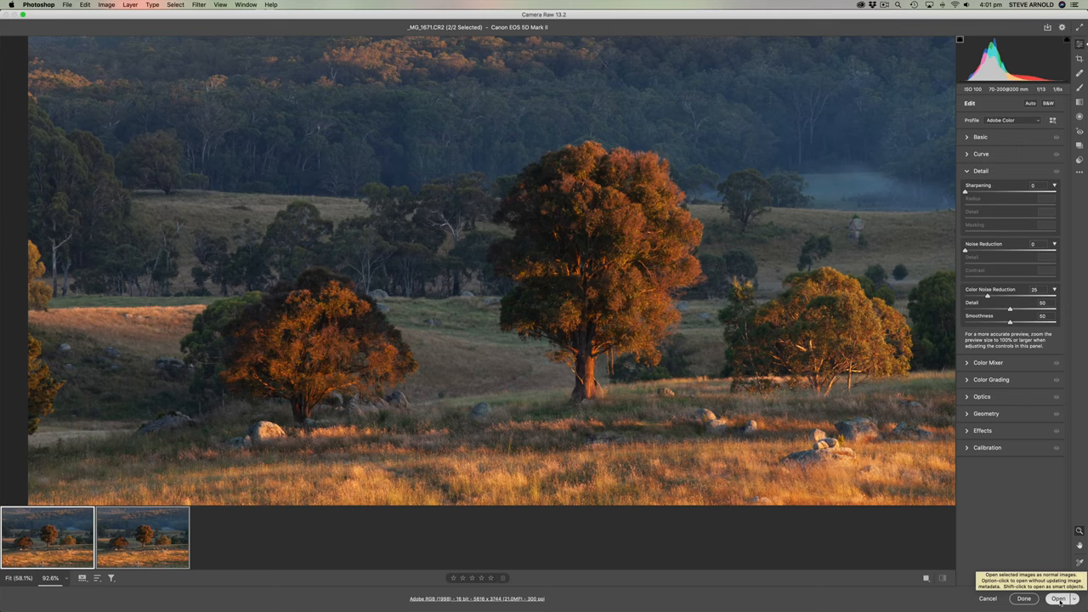
{"action": "left_click", "coordinate": [1057, 598]}
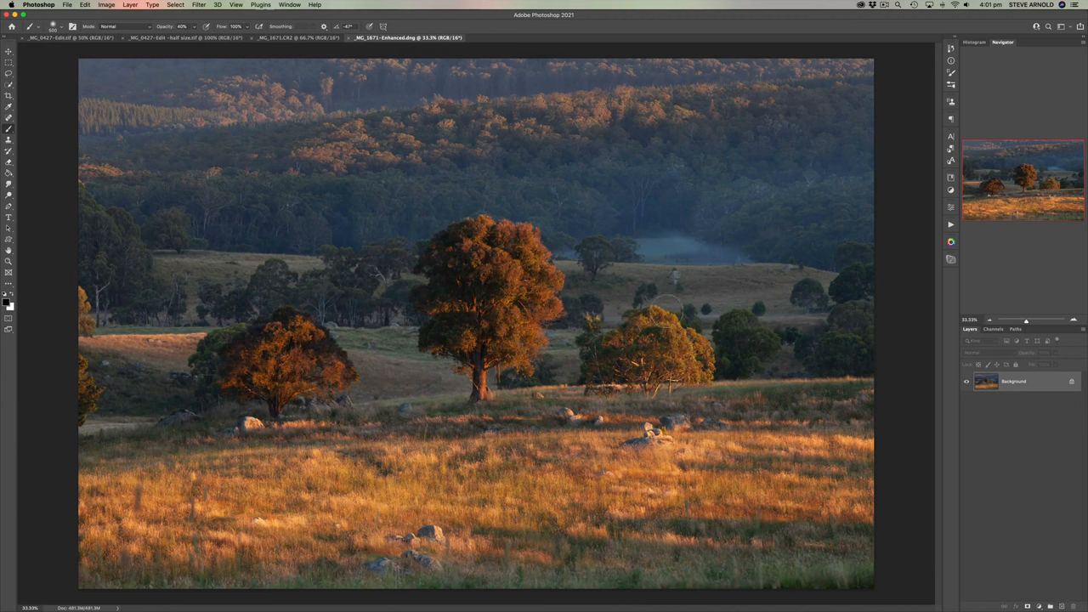
Switch between the original CR2 and Enhanced DNG document tabs to compare them
{"action": "left_click", "coordinate": [297, 37]}
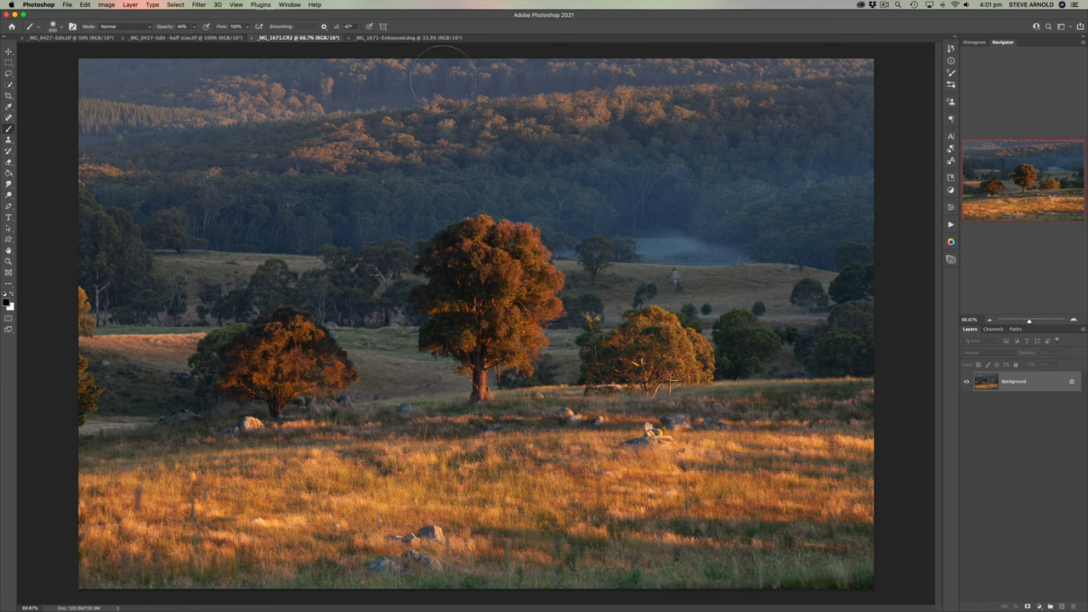
{"action": "left_click", "coordinate": [408, 38]}
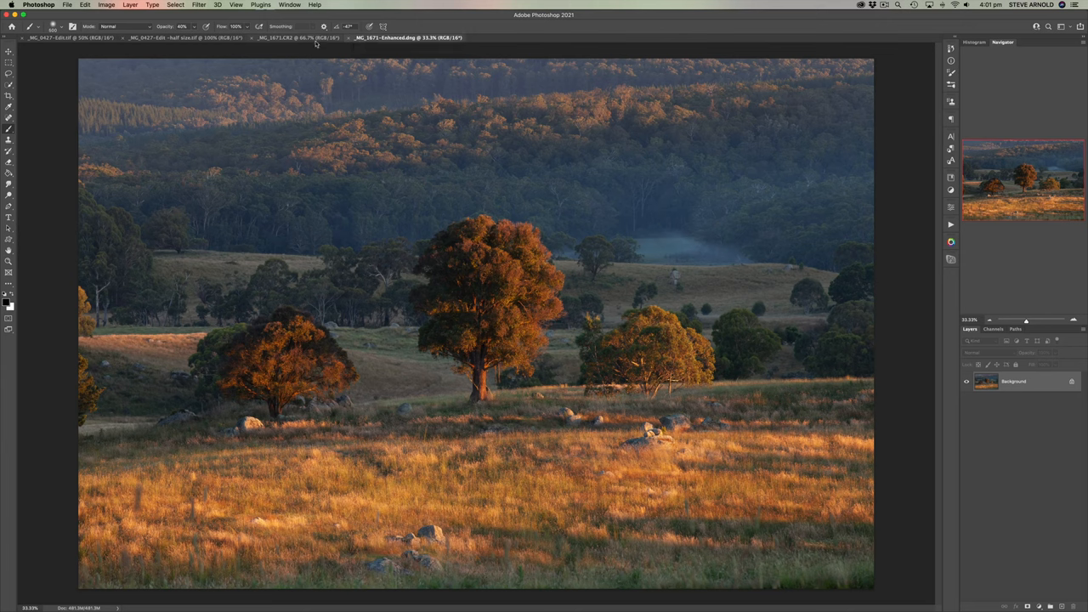
{"action": "left_click", "coordinate": [293, 38]}
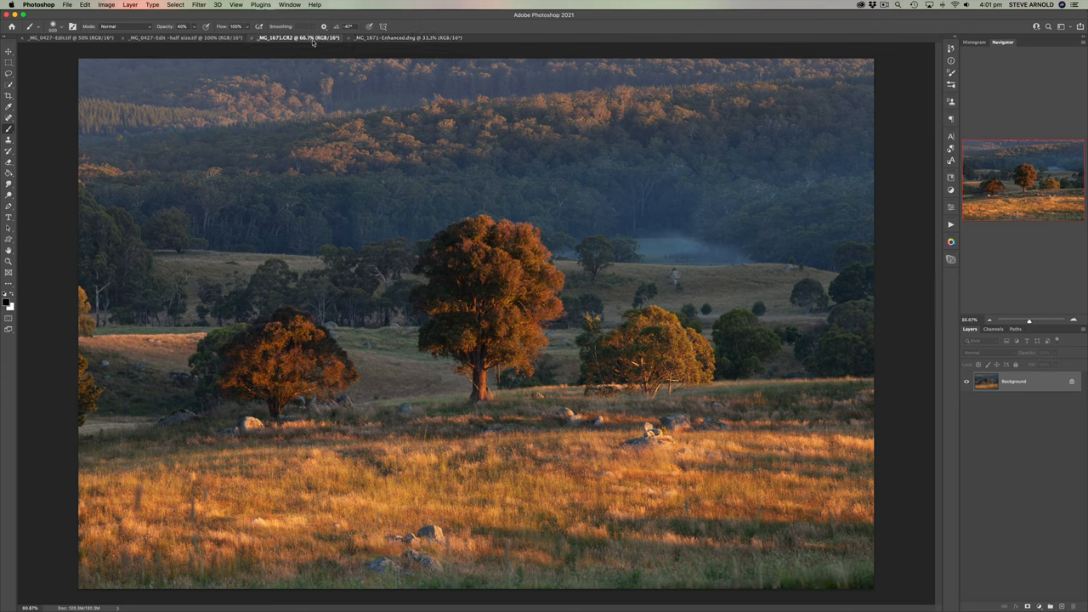
{"action": "left_click", "coordinate": [407, 38]}
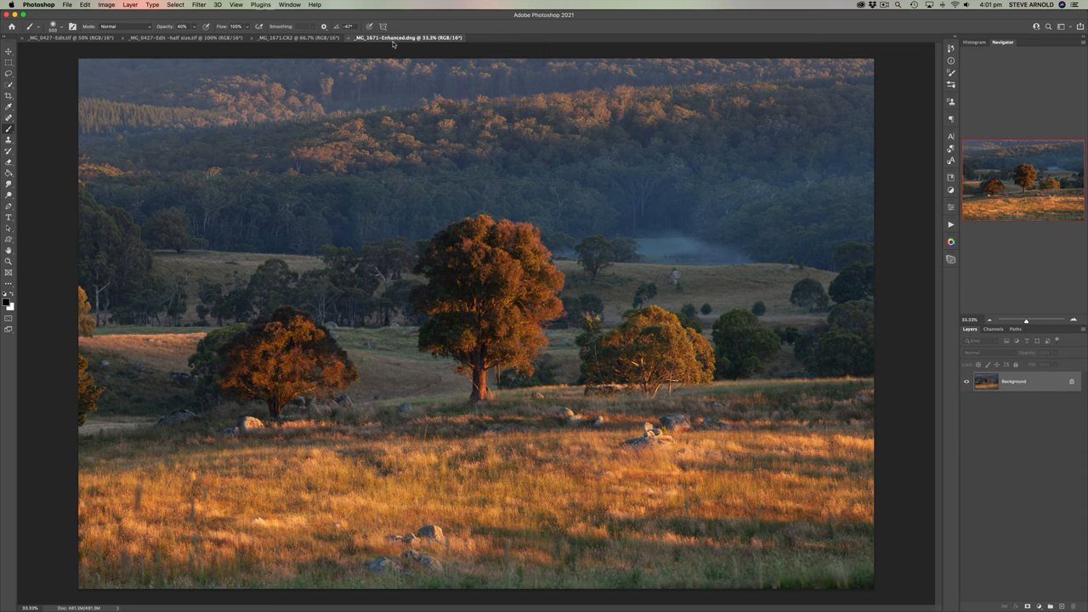
{"action": "left_click", "coordinate": [293, 37]}
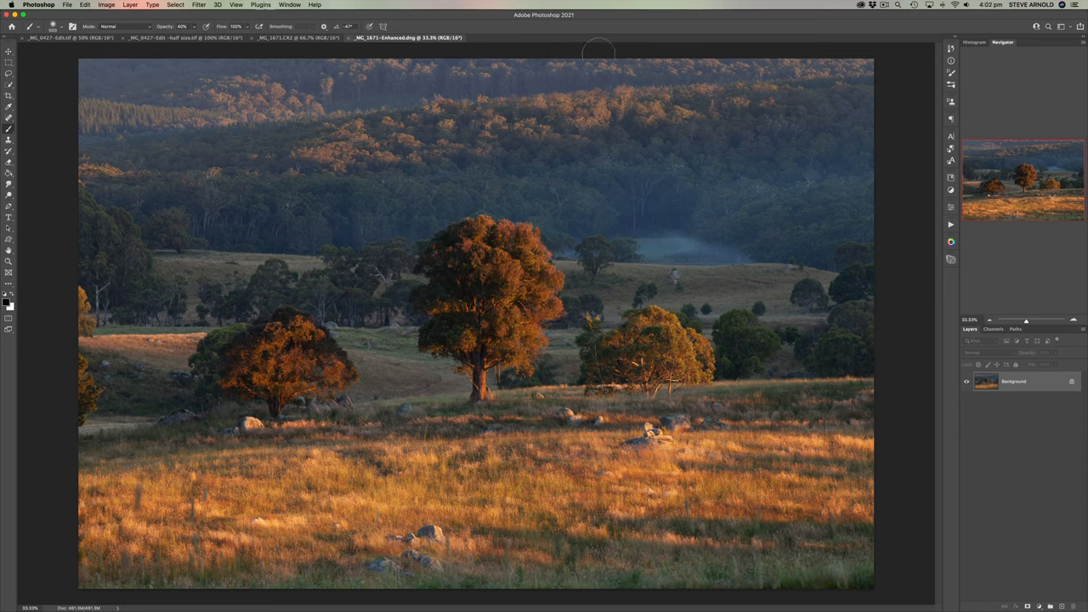
{"action": "mouse_move", "coordinate": [595, 127]}
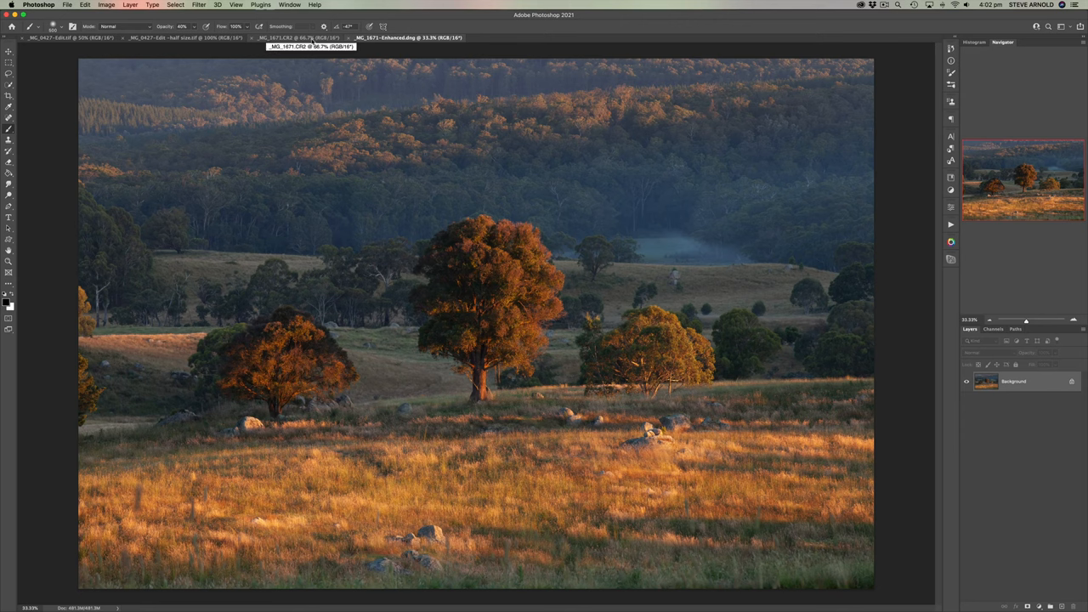
{"action": "left_click", "coordinate": [297, 38]}
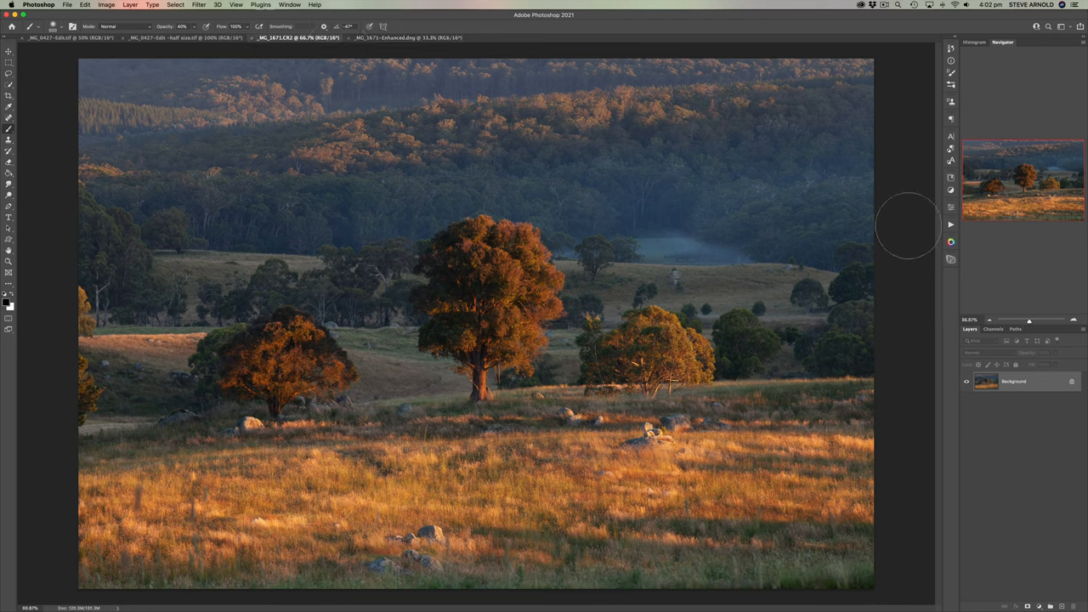
{"action": "mouse_move", "coordinate": [490, 132]}
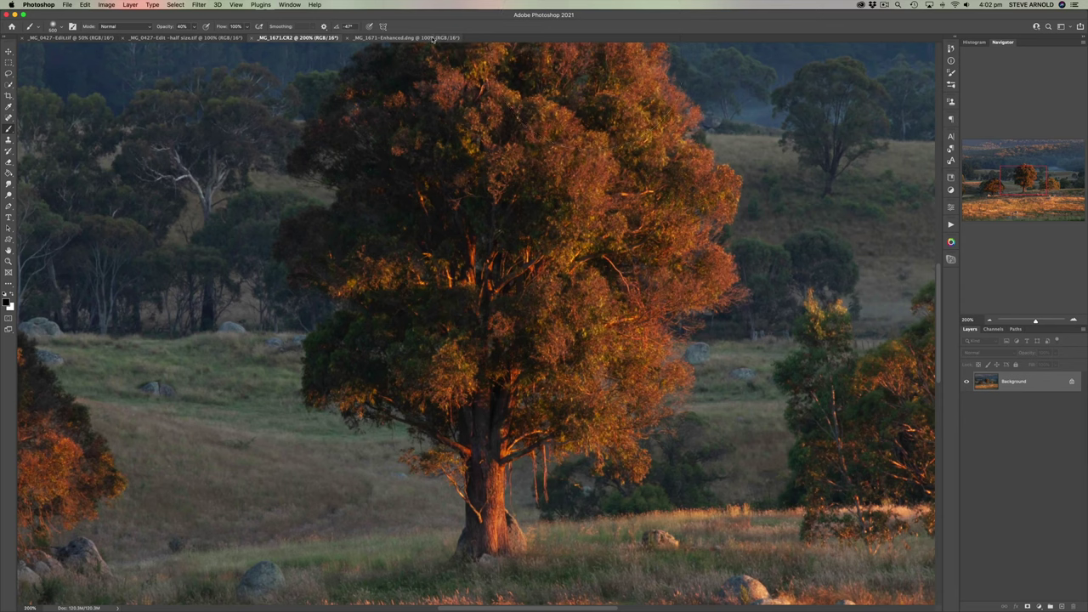
Flip between the original and Enhanced documents at matched zoom on the large tree
{"action": "left_click", "coordinate": [405, 37]}
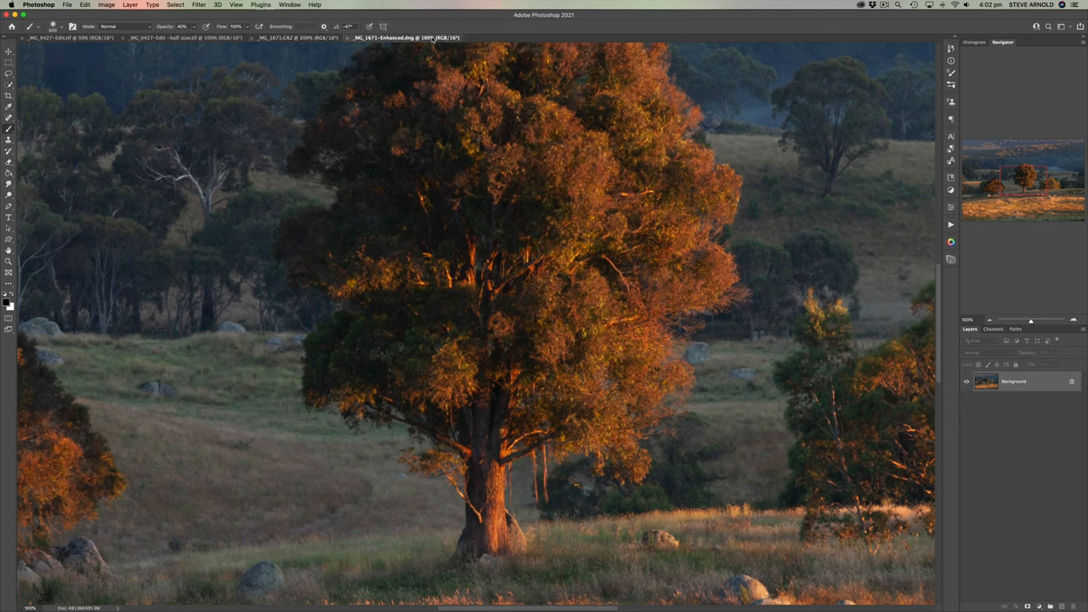
{"action": "left_click", "coordinate": [292, 38]}
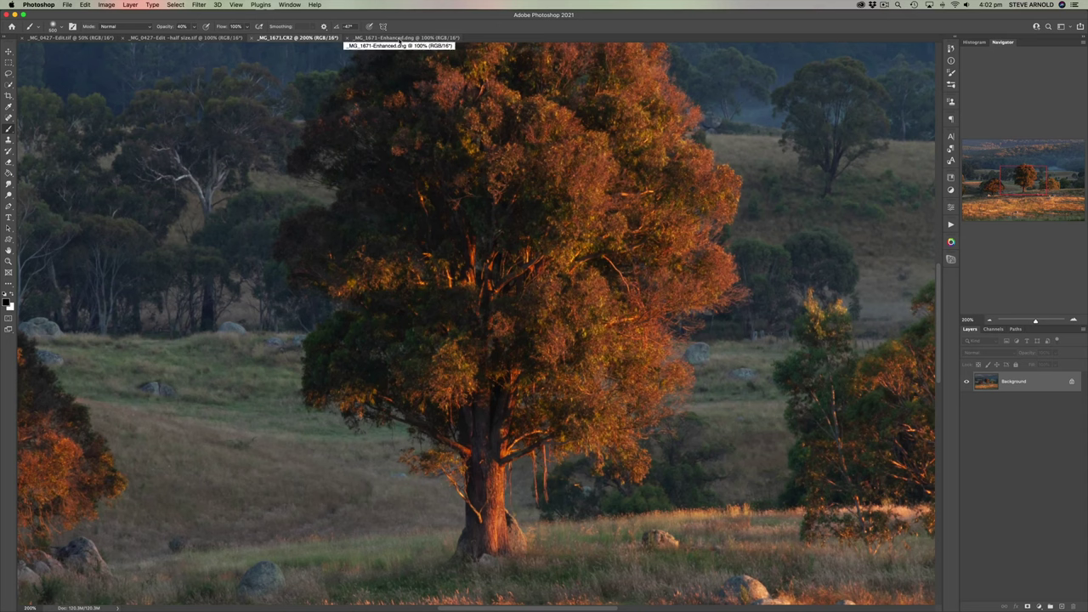
{"action": "mouse_move", "coordinate": [404, 41]}
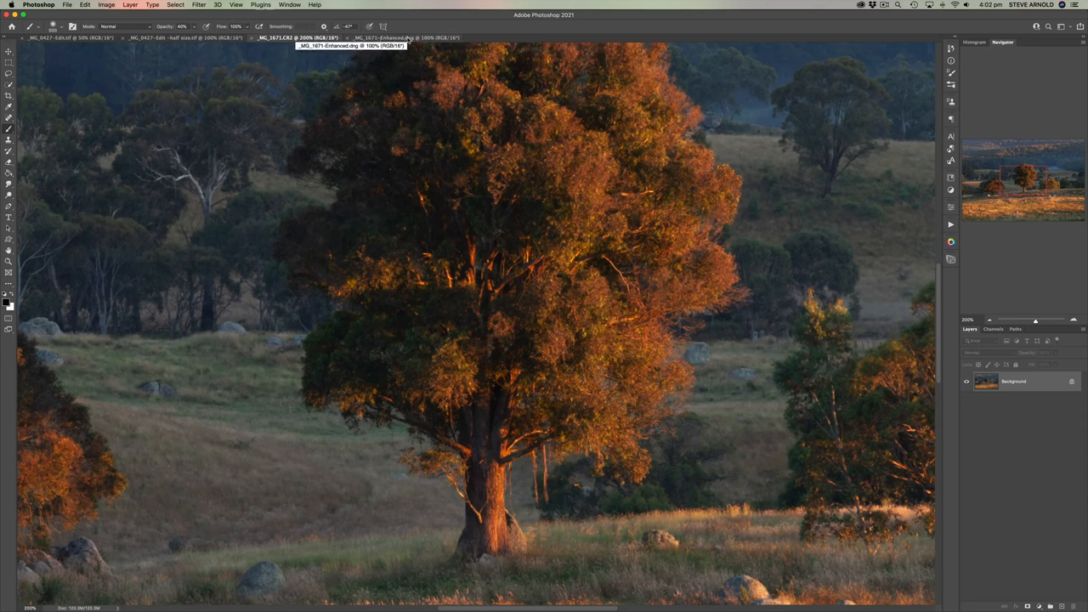
{"action": "left_click", "coordinate": [405, 38]}
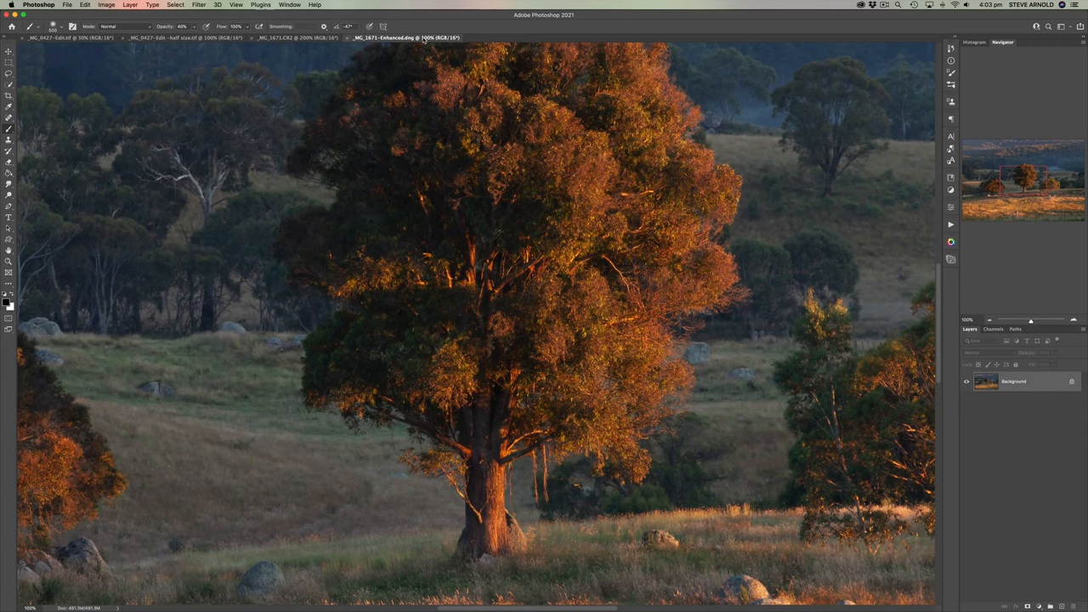
{"action": "mouse_move", "coordinate": [421, 39]}
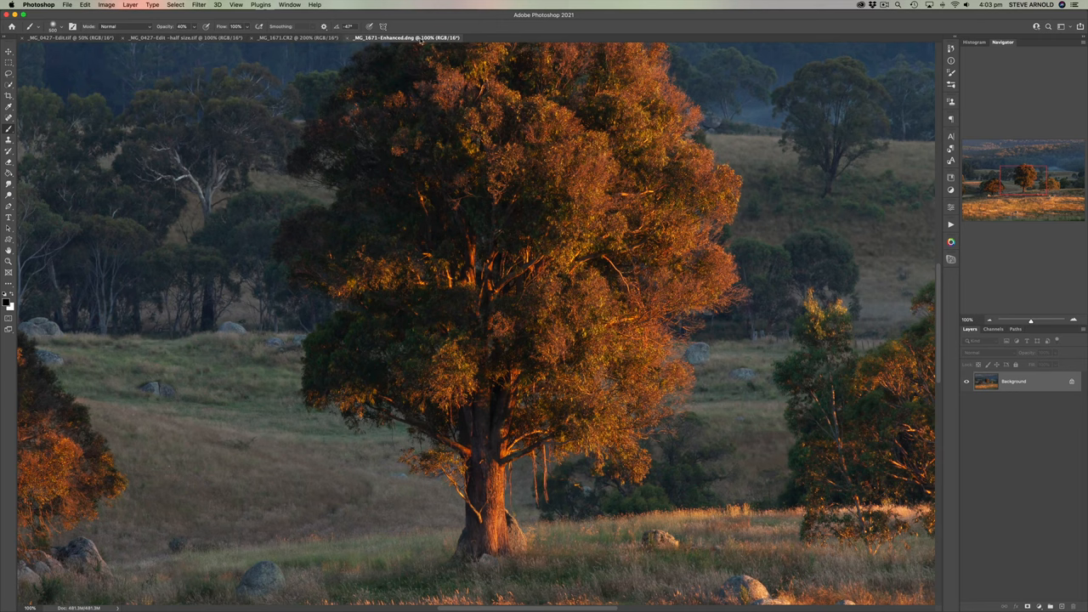
{"action": "left_click", "coordinate": [292, 37]}
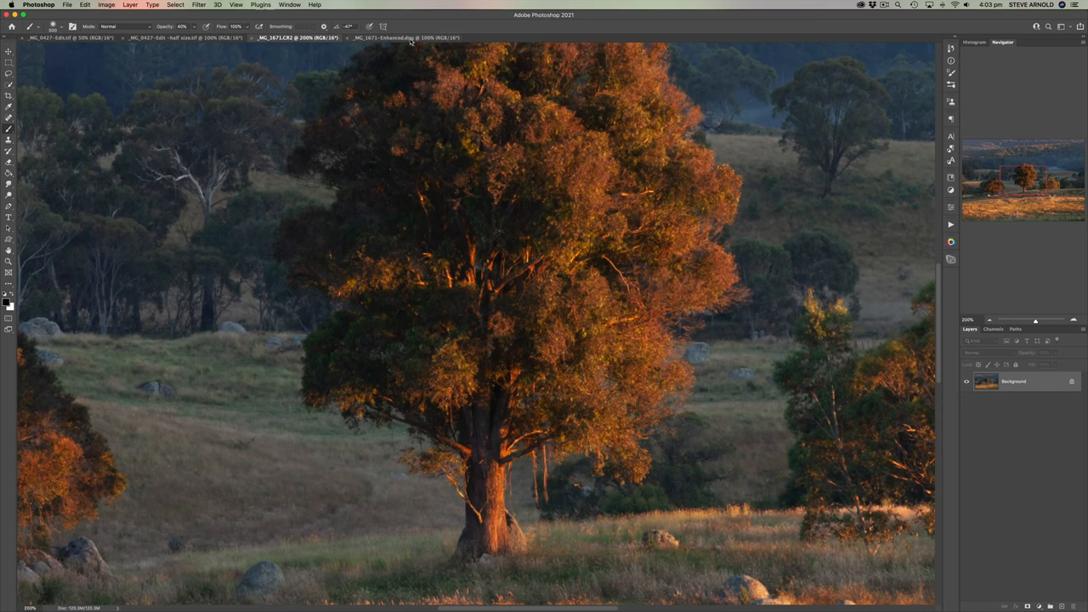
{"action": "left_click", "coordinate": [405, 37]}
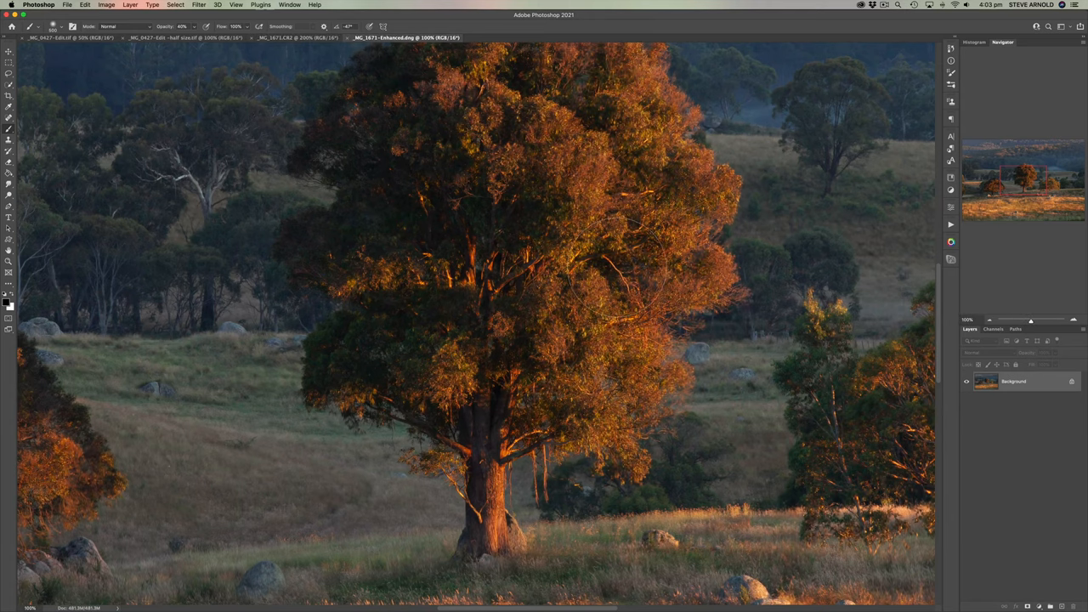
Scroll down to the foreground grass and rocks and compare that area across versions
{"action": "scroll", "scroll_direction": "down", "scroll_amount": 3}
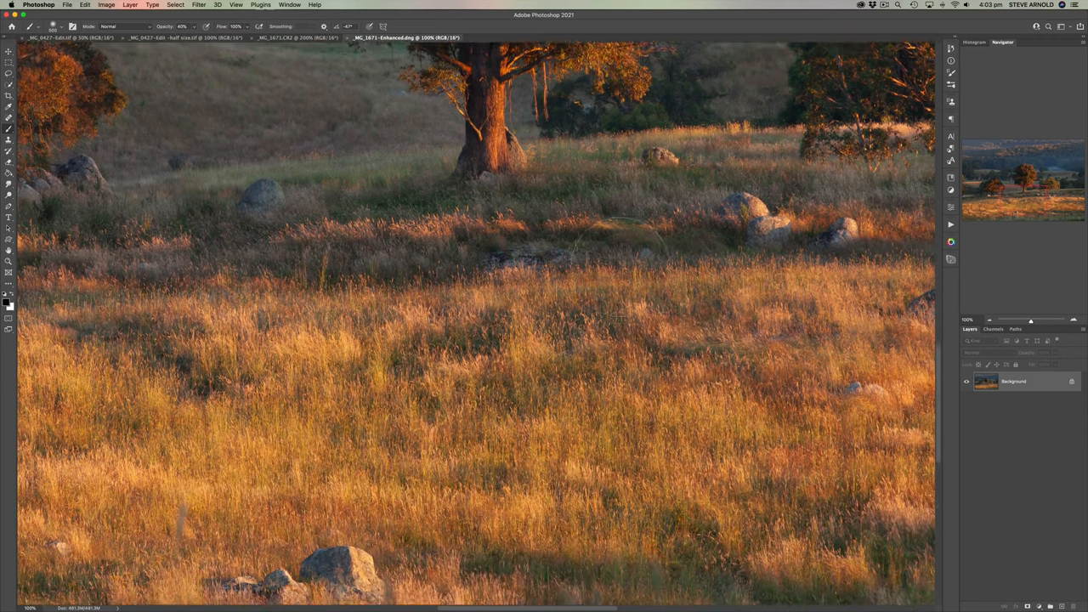
{"action": "scroll", "scroll_direction": "down", "scroll_amount": 3}
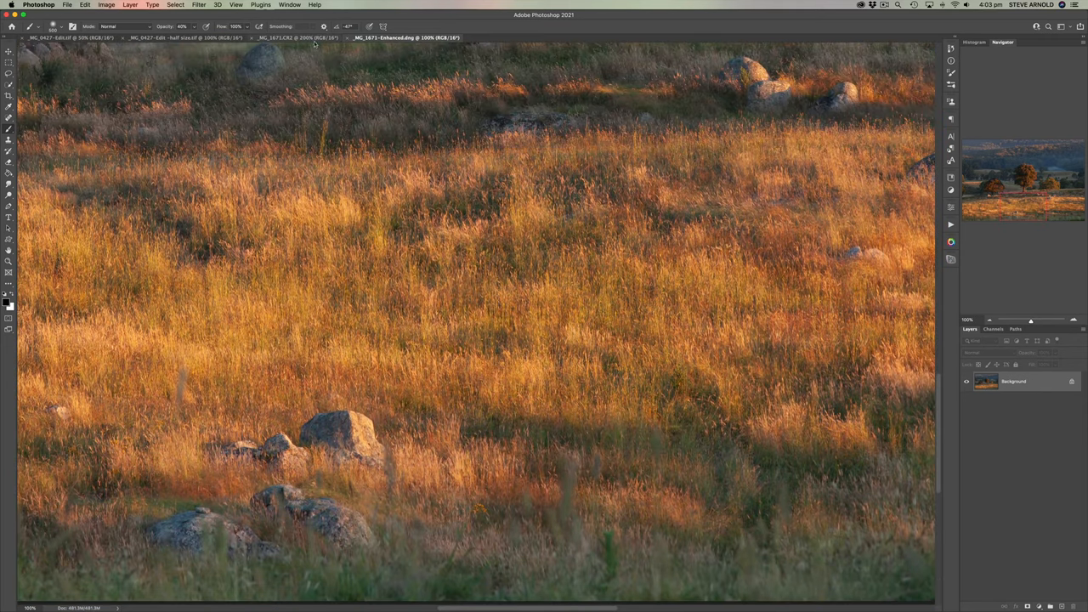
{"action": "left_click", "coordinate": [296, 37]}
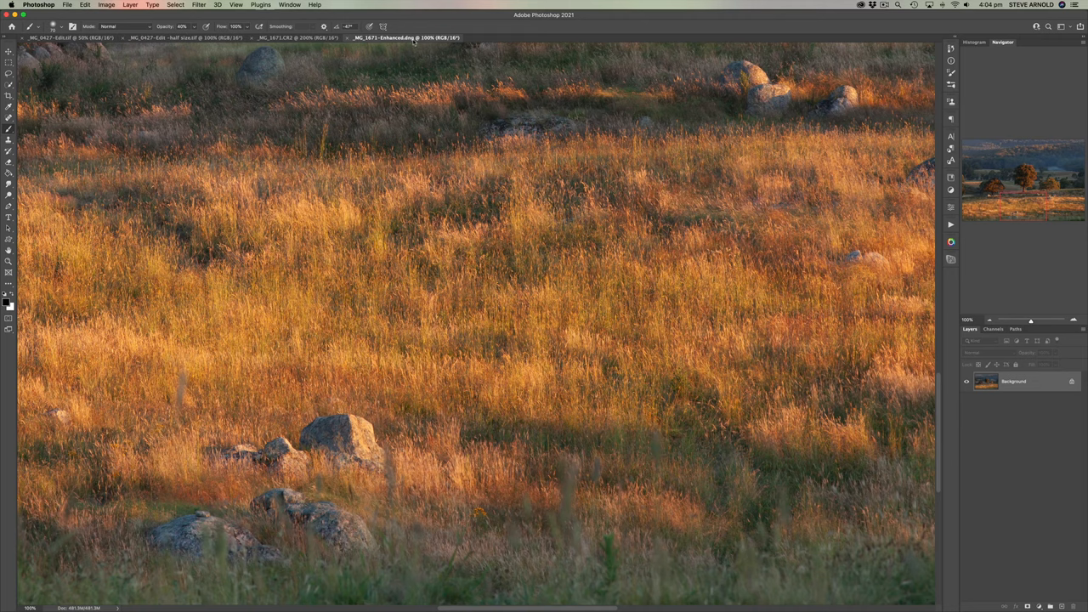
{"action": "left_click", "coordinate": [293, 38]}
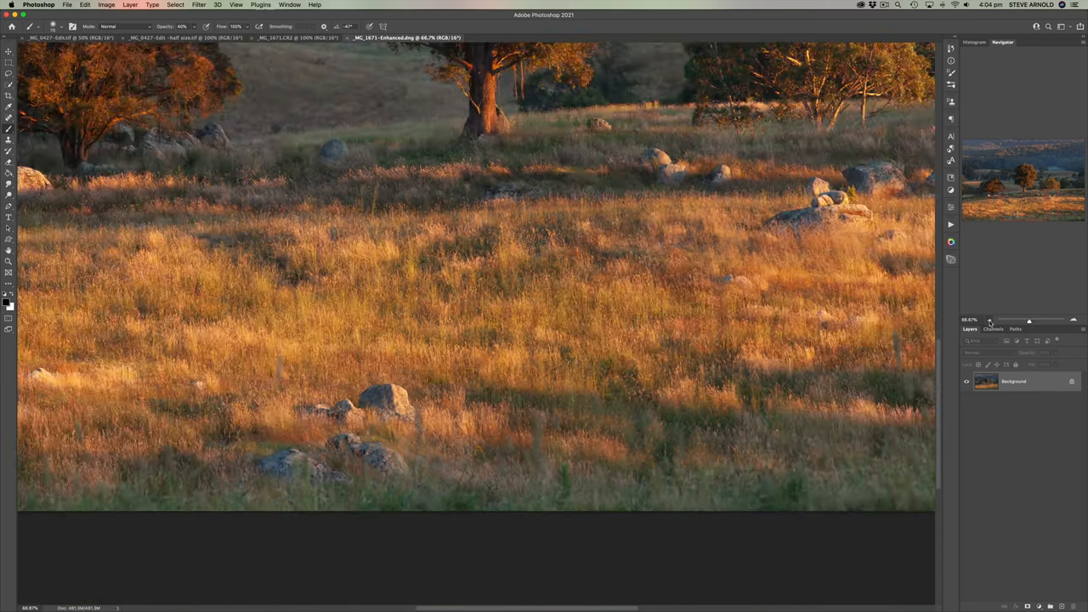
Compare the grassland versions once more, then bring up the Open dialog for another file
{"action": "left_click", "coordinate": [298, 37]}
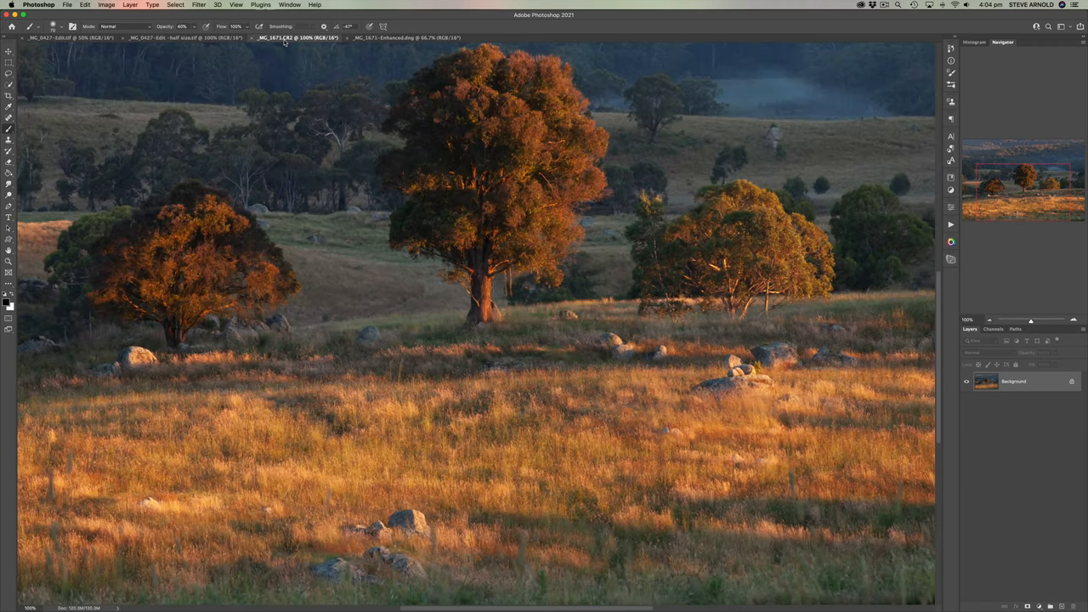
{"action": "mouse_move", "coordinate": [434, 37]}
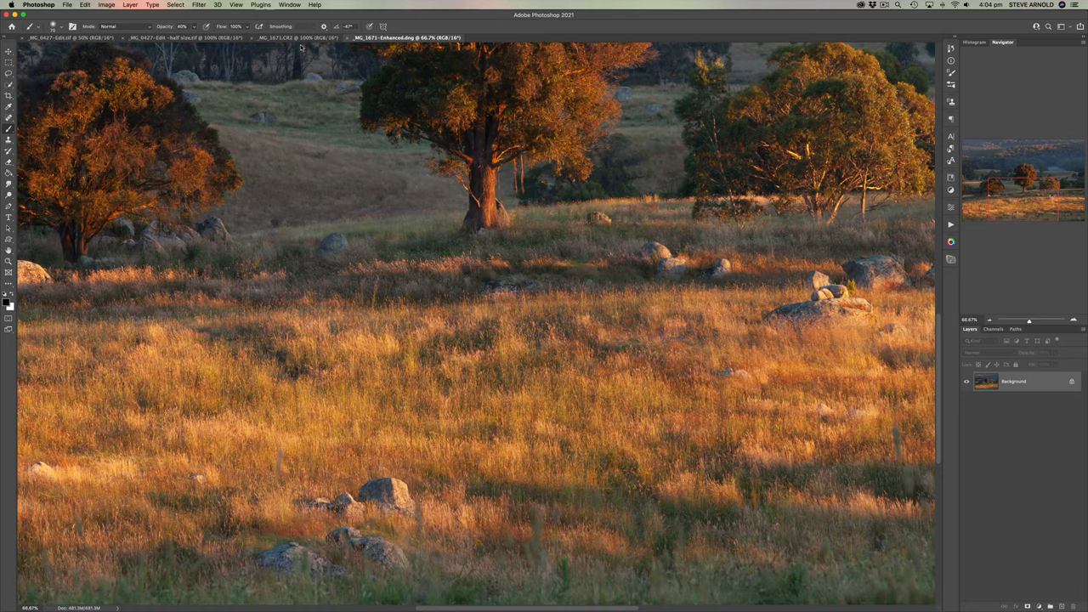
{"action": "left_click", "coordinate": [293, 37]}
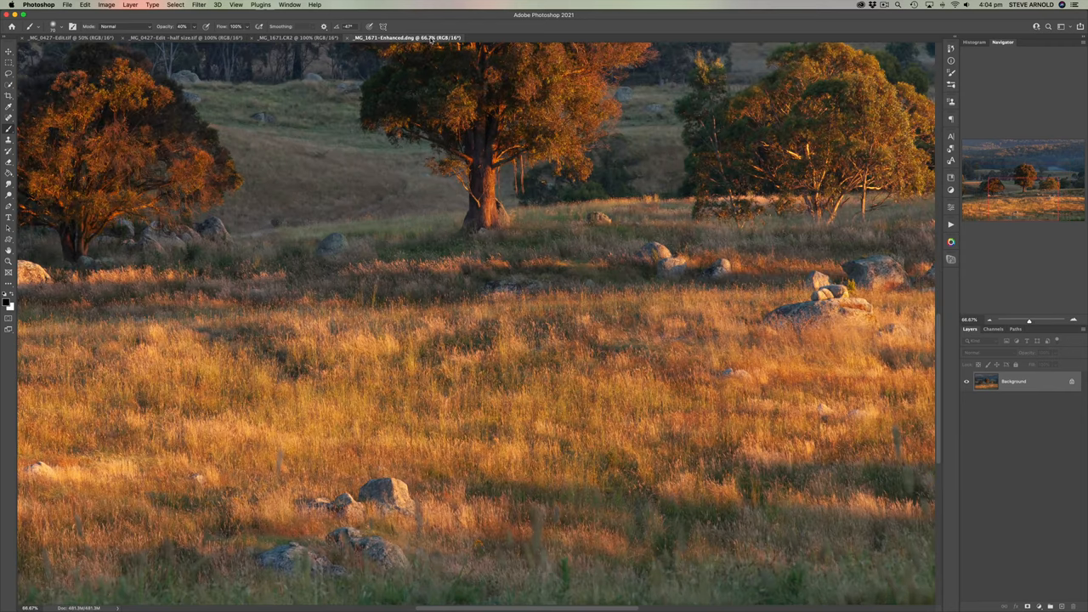
{"action": "mouse_move", "coordinate": [1034, 215]}
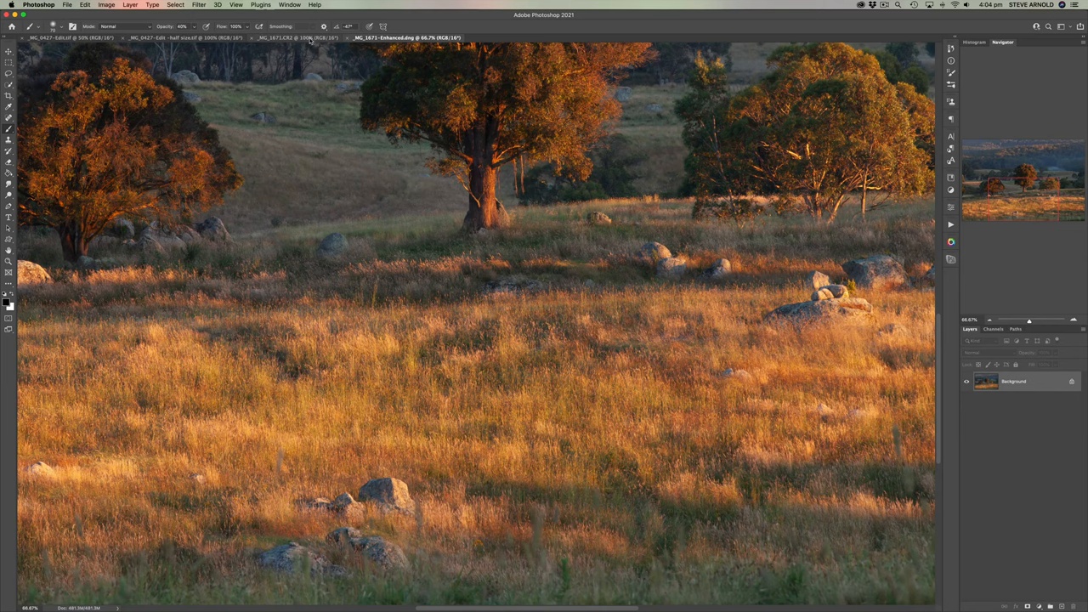
{"action": "left_click", "coordinate": [292, 37]}
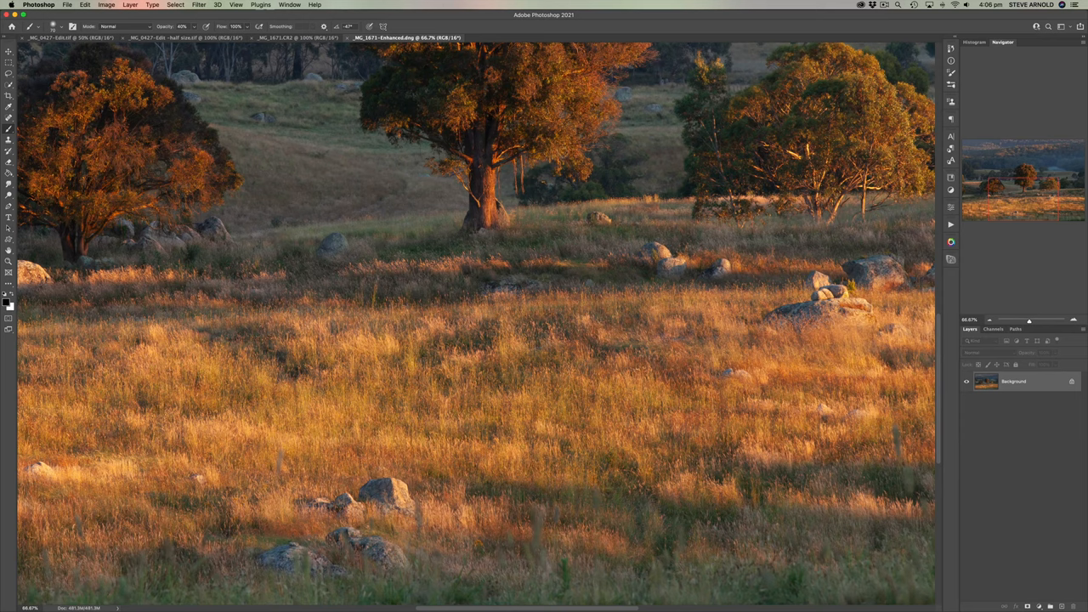
{"action": "mouse_move", "coordinate": [382, 95]}
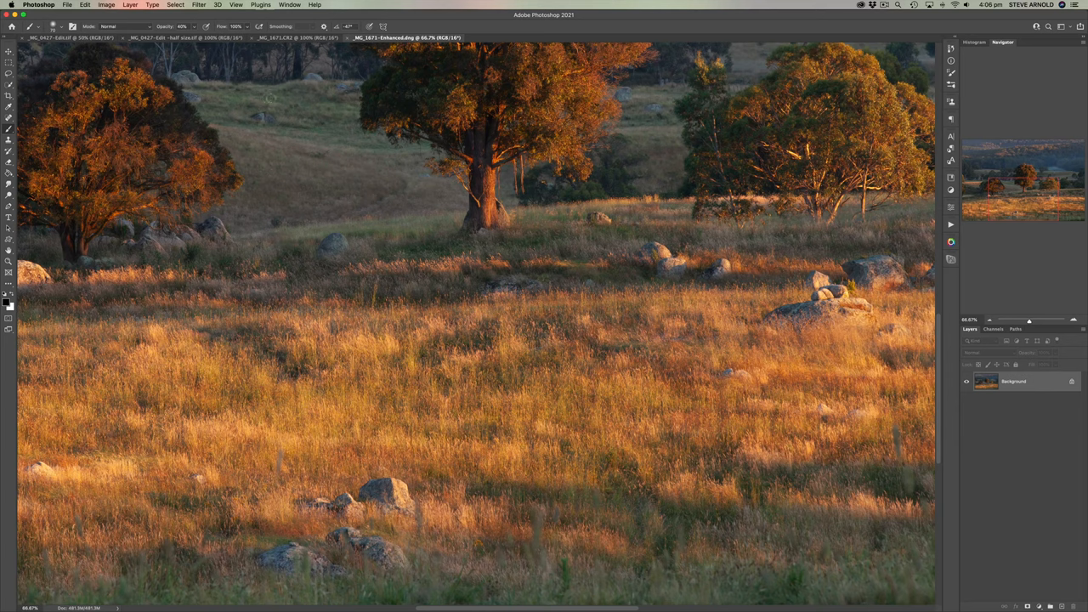
{"action": "left_click", "coordinate": [66, 3]}
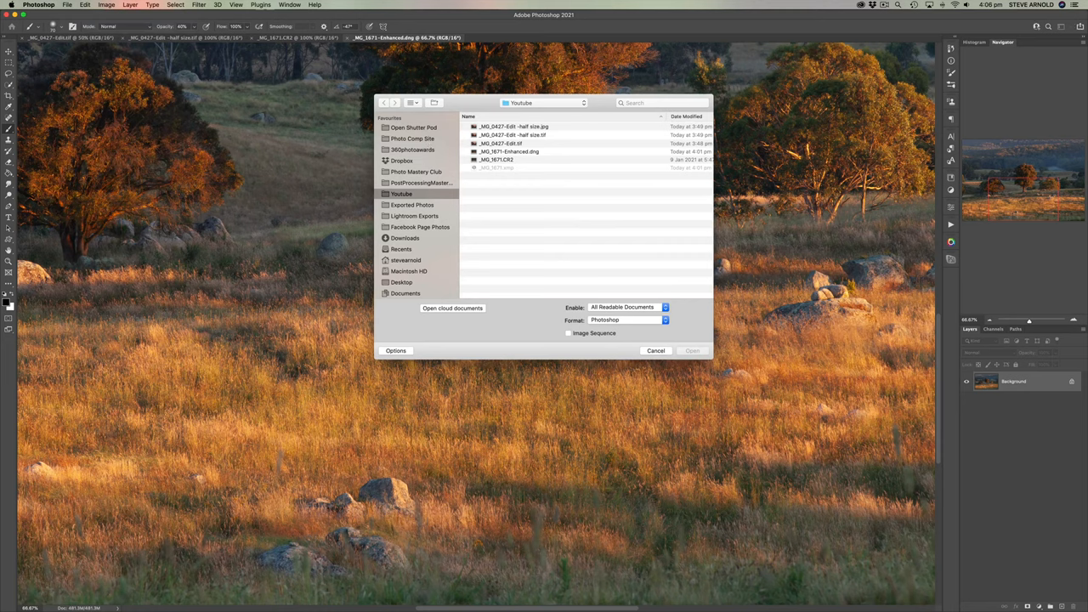
Open the half-size JPEG with Format set to Camera Raw
{"action": "left_click", "coordinate": [510, 126]}
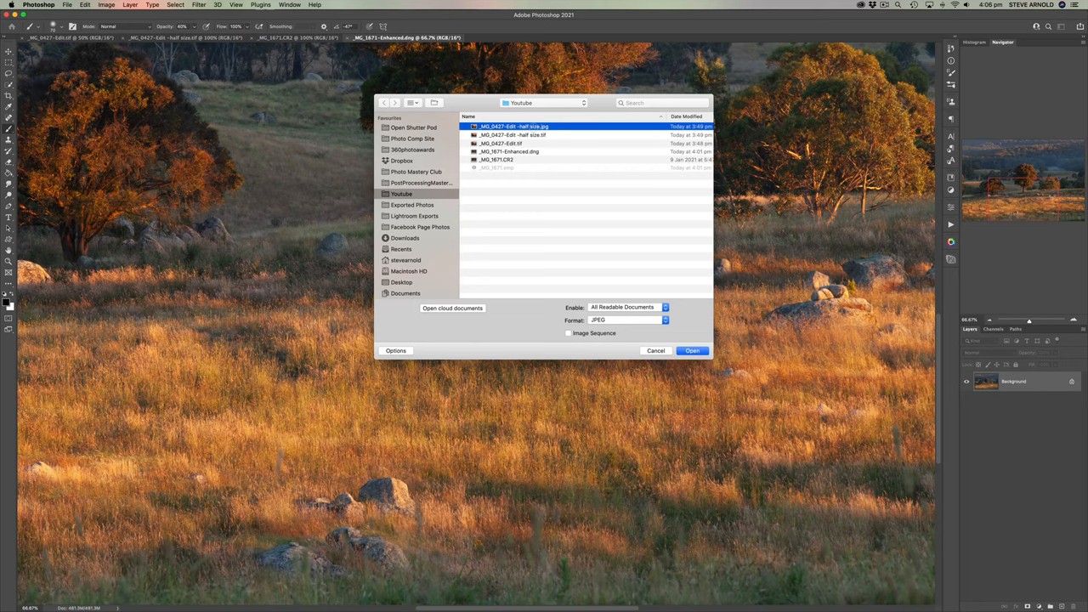
{"action": "left_click", "coordinate": [627, 319]}
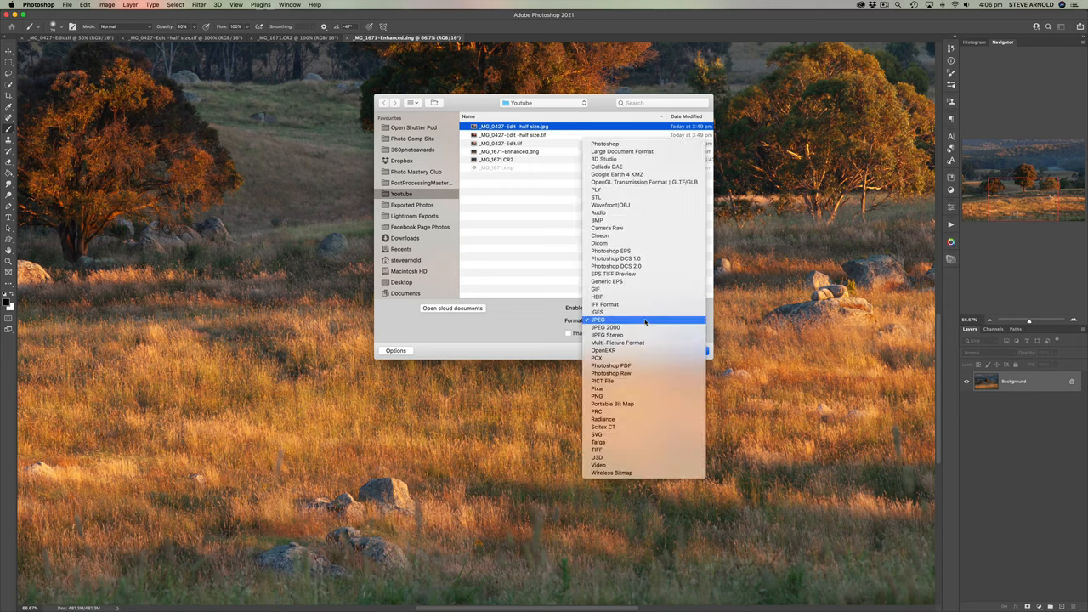
{"action": "mouse_move", "coordinate": [619, 326]}
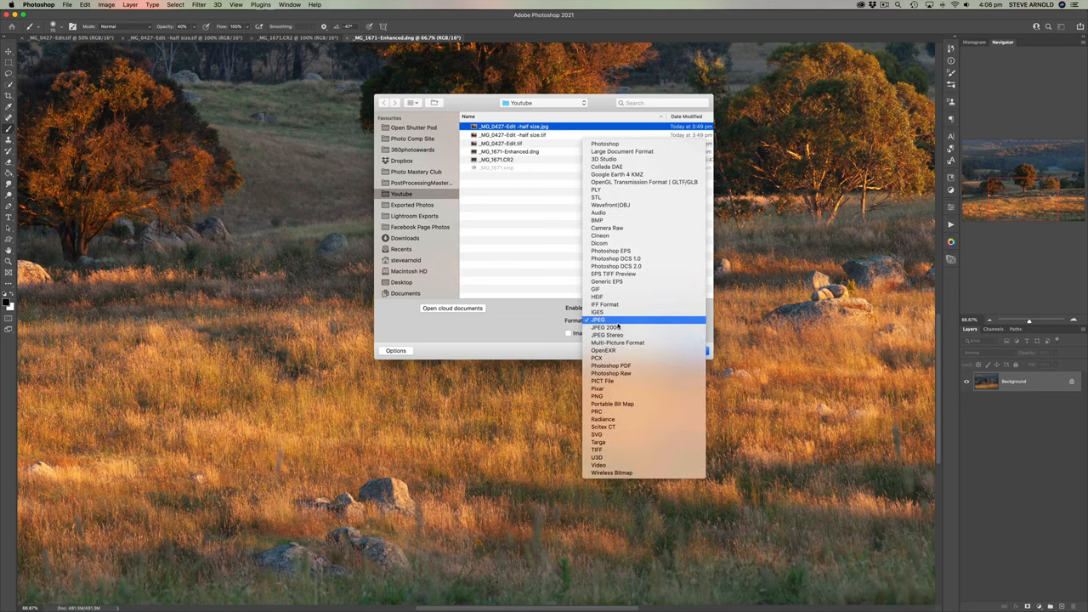
{"action": "left_click", "coordinate": [606, 228]}
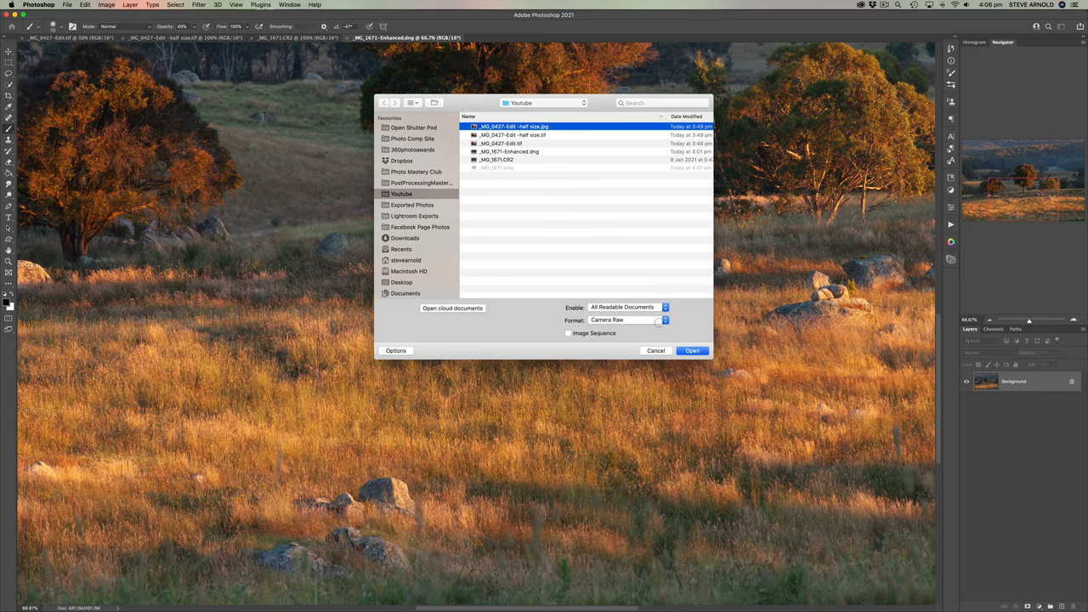
{"action": "left_click", "coordinate": [692, 350]}
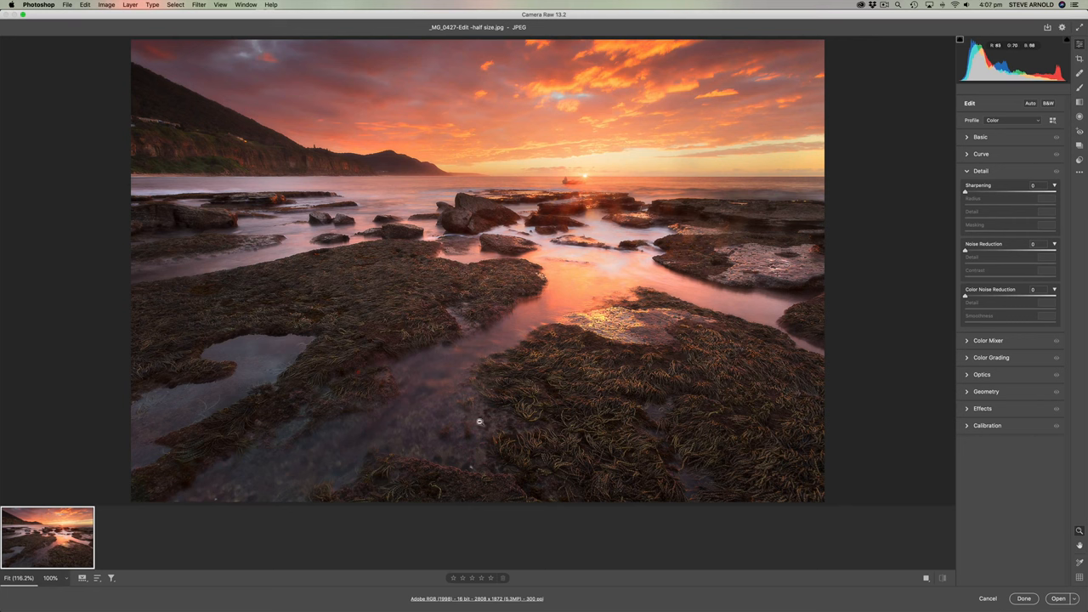
{"action": "mouse_move", "coordinate": [455, 312]}
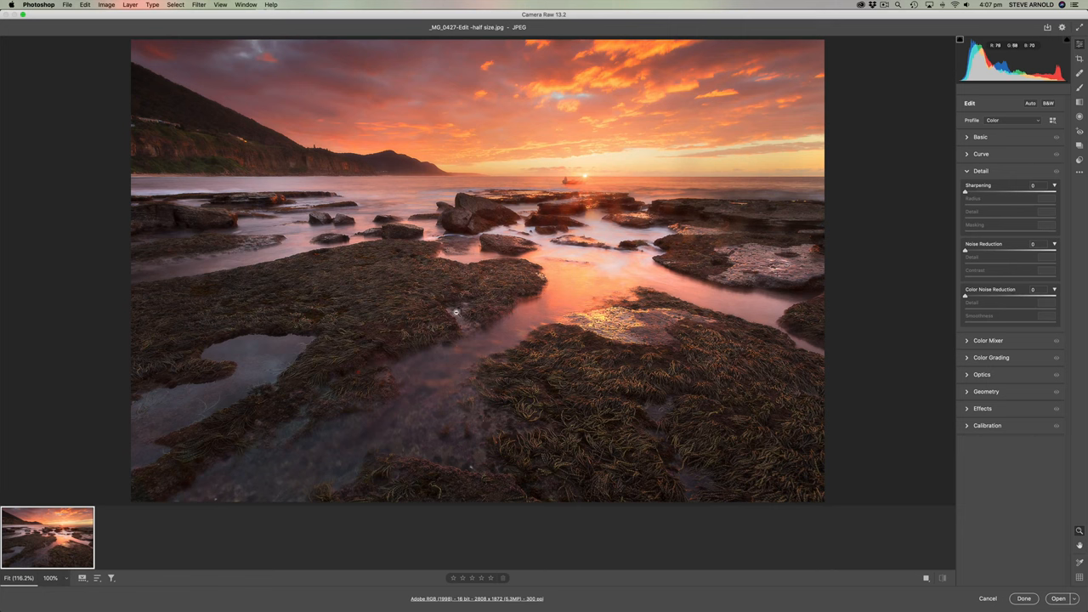
Create a Super Resolution enhanced copy of the half-size seascape via Enhance and select its thumbnail
{"action": "right_click", "coordinate": [455, 313]}
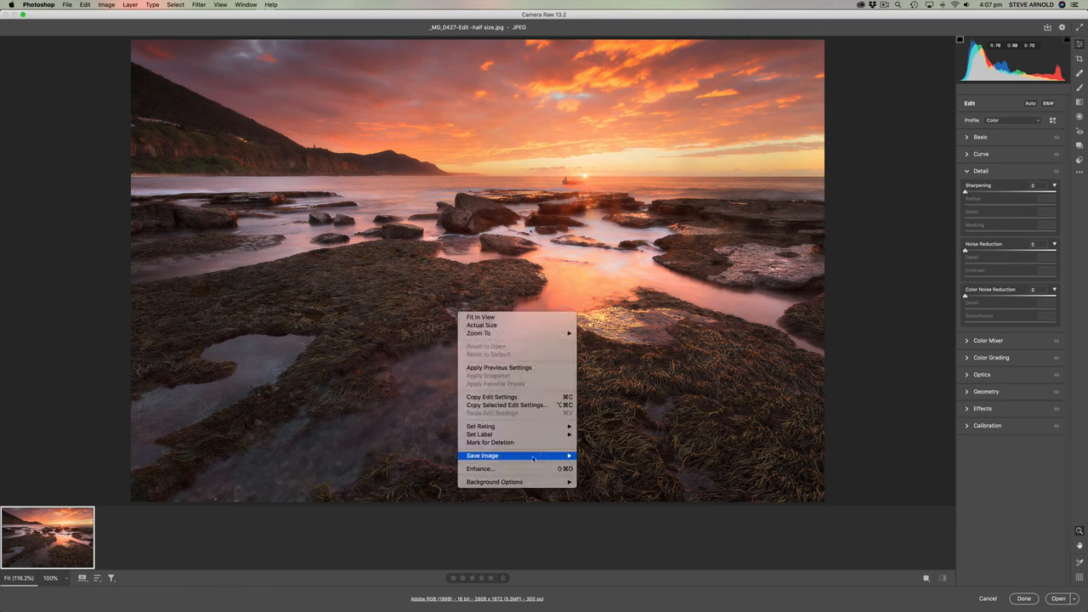
{"action": "left_click", "coordinate": [479, 470]}
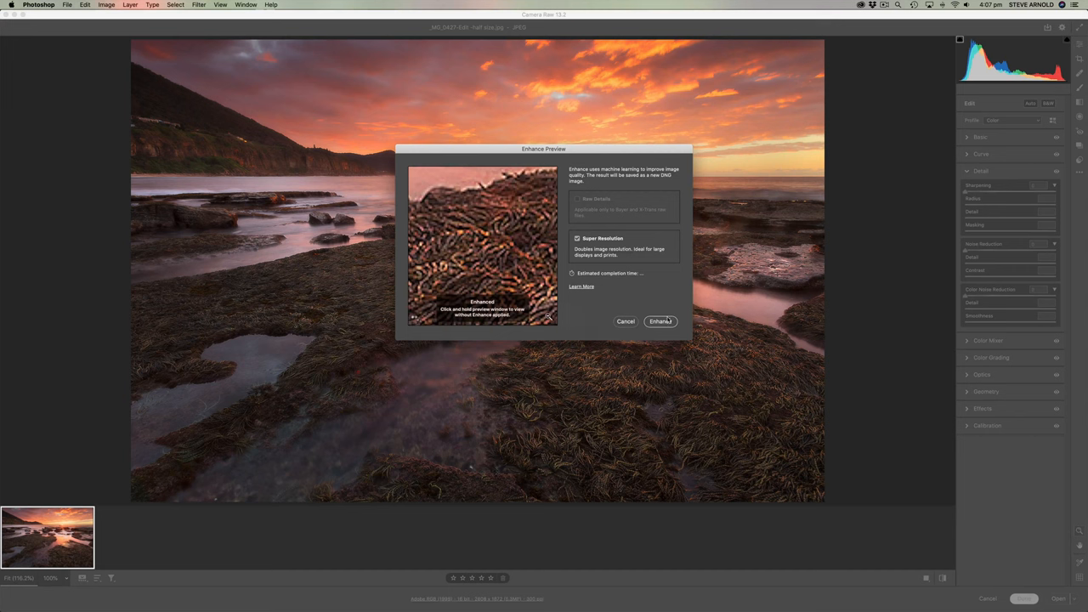
{"action": "mouse_move", "coordinate": [491, 282]}
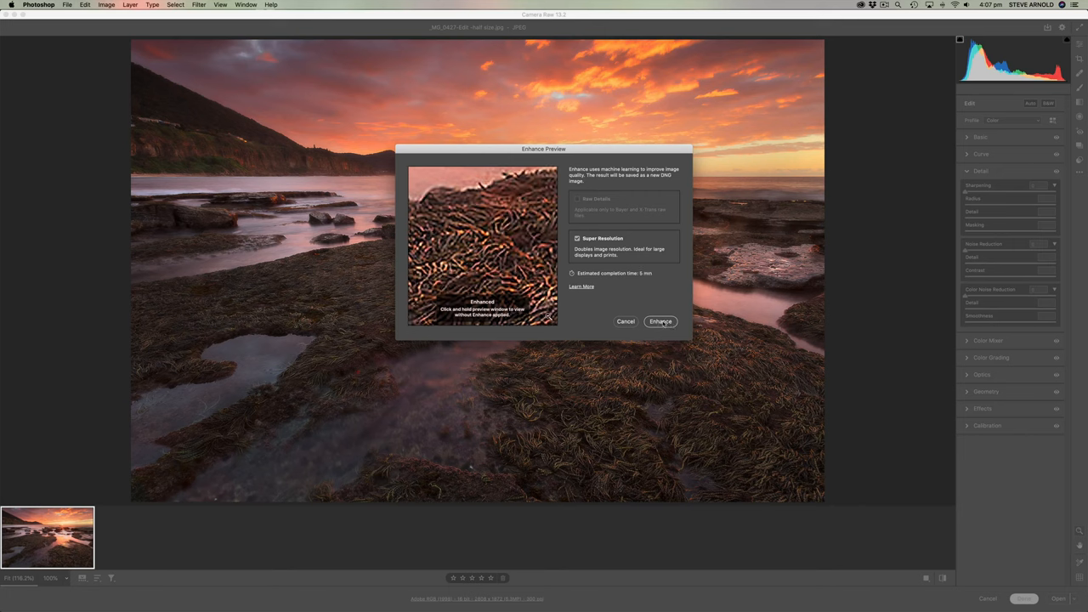
{"action": "left_click", "coordinate": [659, 321]}
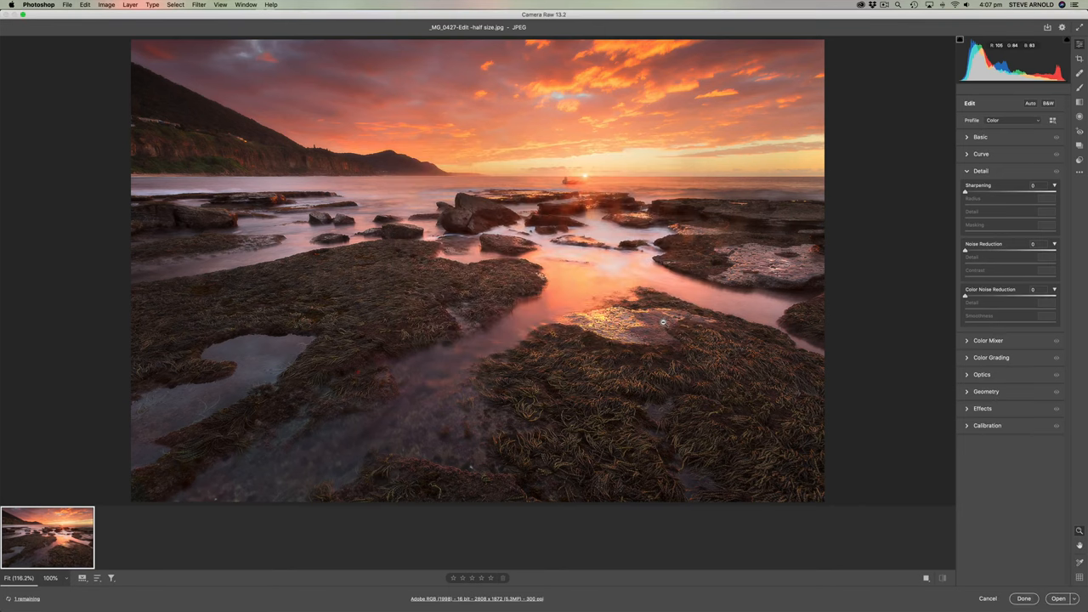
{"action": "mouse_move", "coordinate": [1051, 269]}
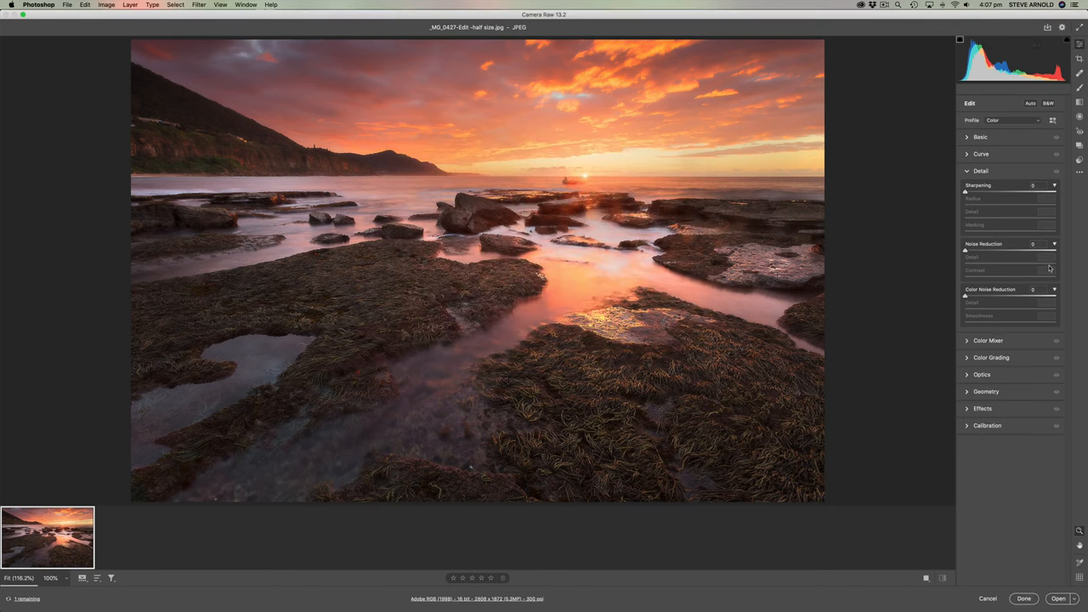
{"action": "mouse_move", "coordinate": [191, 516]}
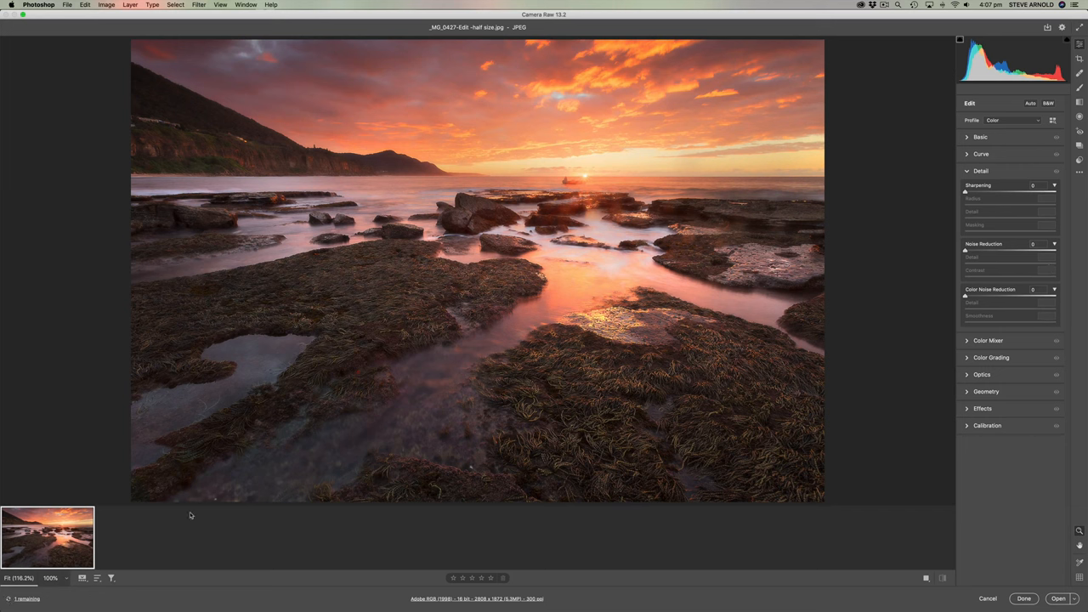
{"action": "mouse_move", "coordinate": [167, 540]}
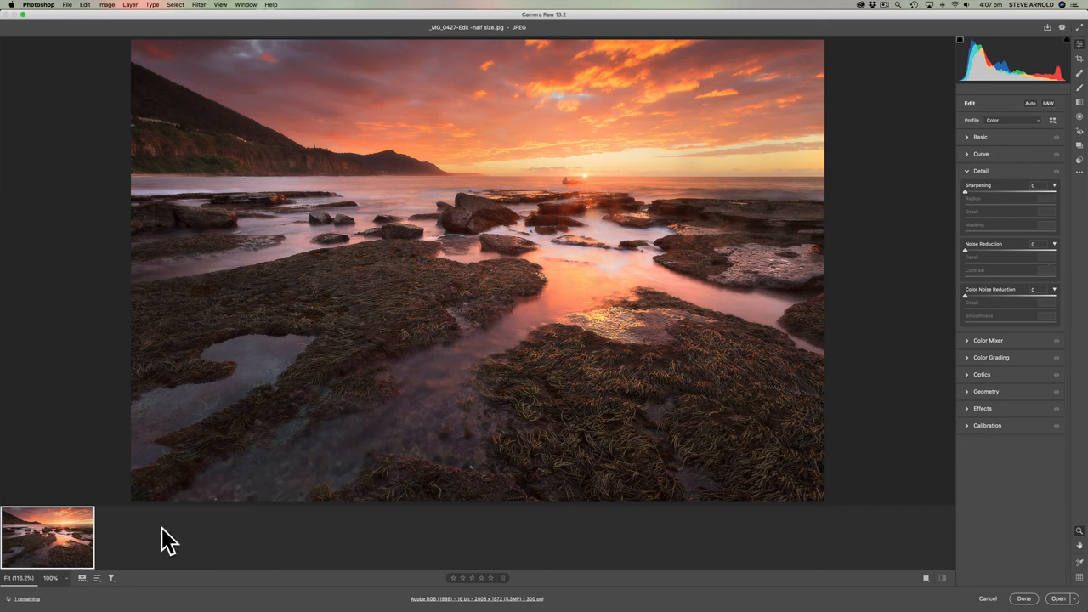
{"action": "mouse_move", "coordinate": [131, 534]}
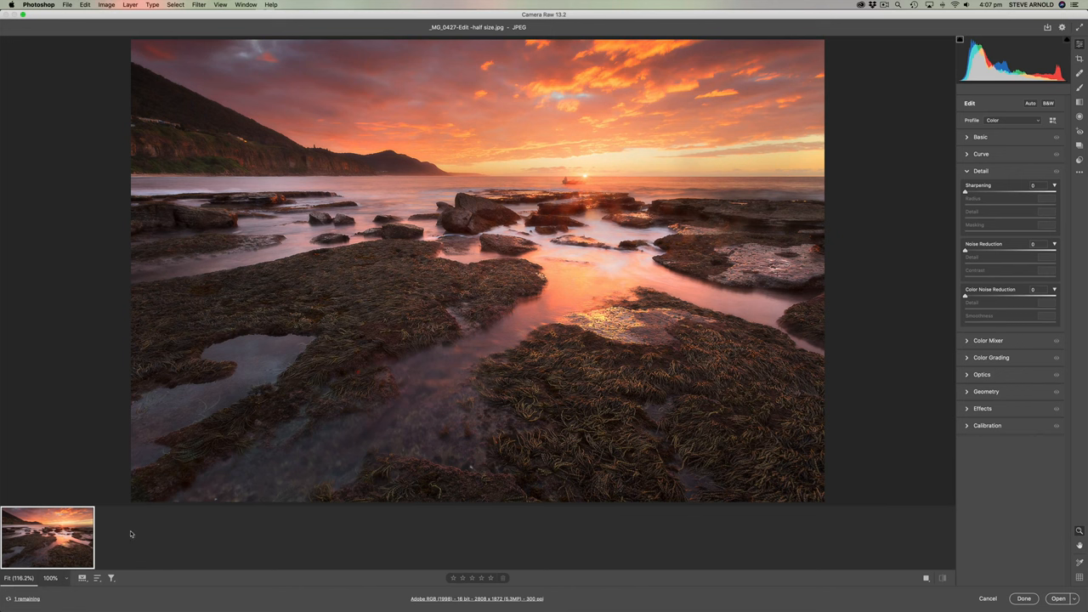
{"action": "left_click", "coordinate": [143, 537]}
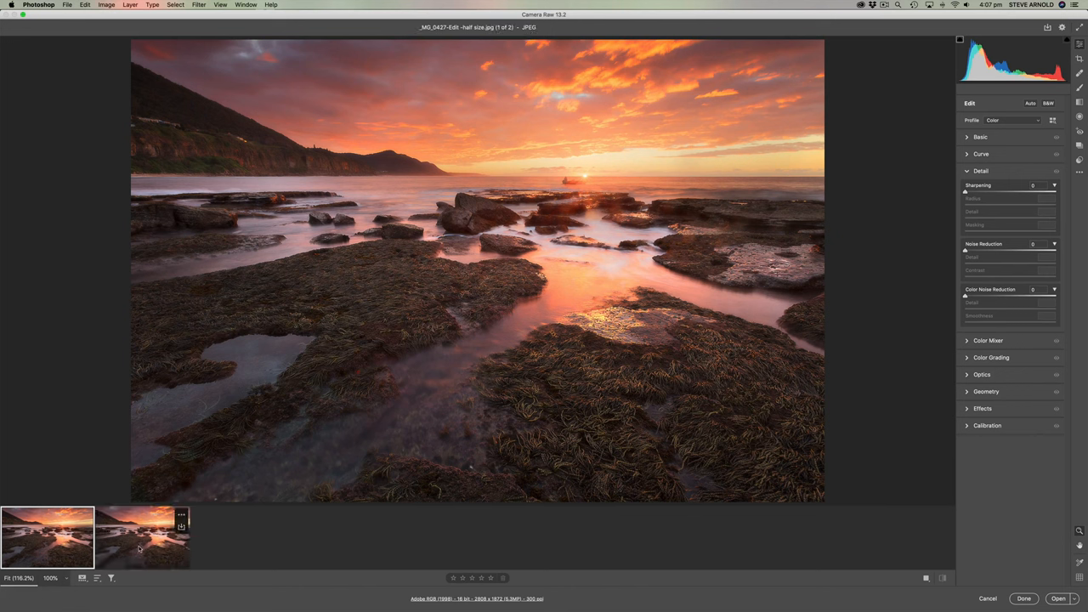
Open the half-size seascape and its enhanced copy from Camera Raw as two Photoshop documents
{"action": "left_click", "coordinate": [143, 537]}
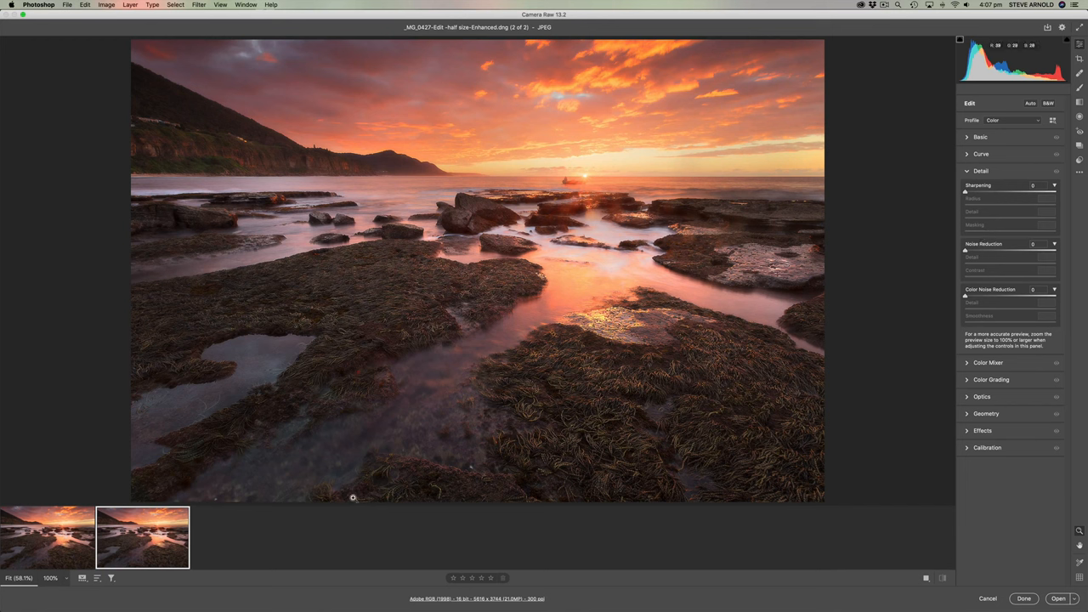
{"action": "mouse_move", "coordinate": [530, 406]}
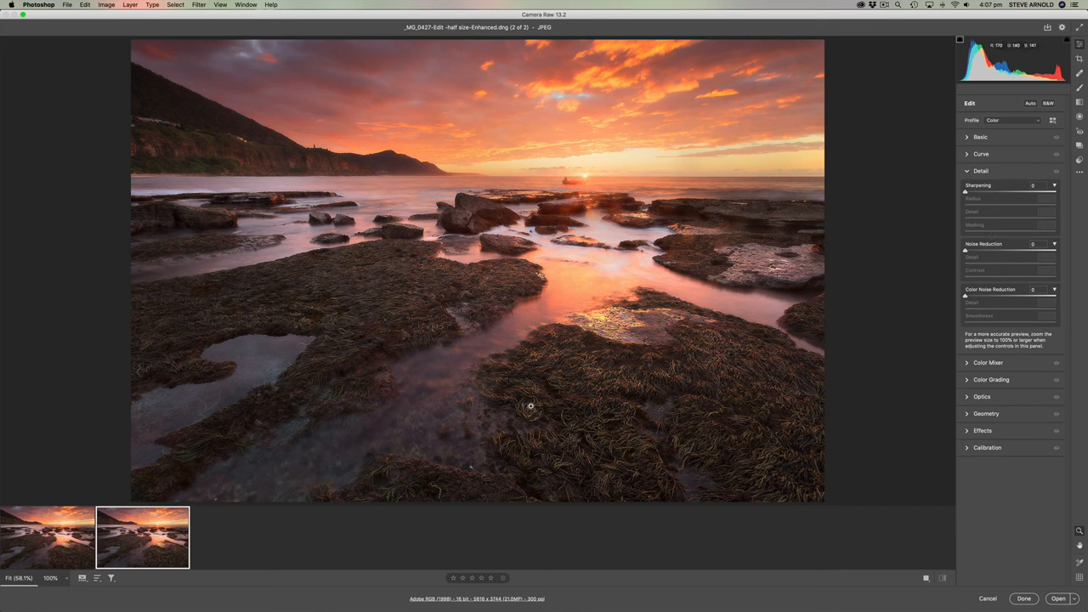
{"action": "mouse_move", "coordinate": [466, 396]}
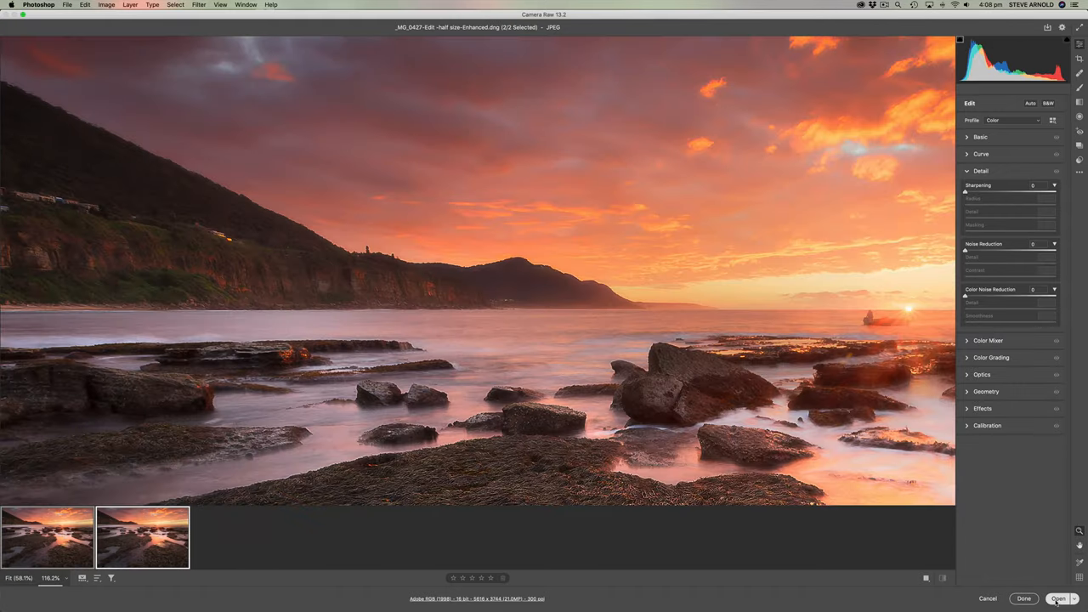
{"action": "left_click", "coordinate": [1058, 598]}
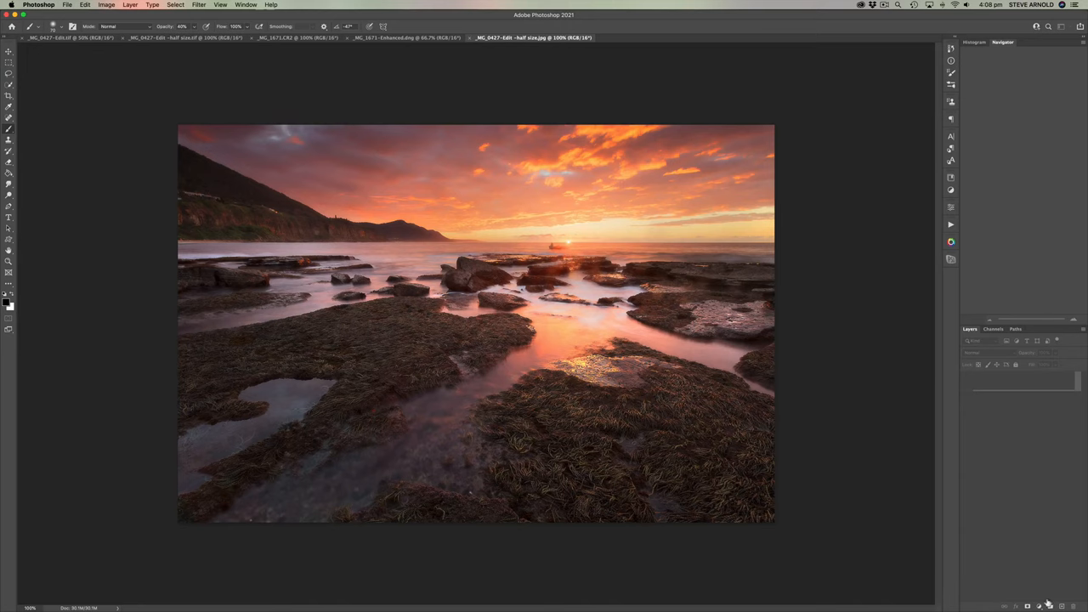
{"action": "left_click", "coordinate": [663, 38]}
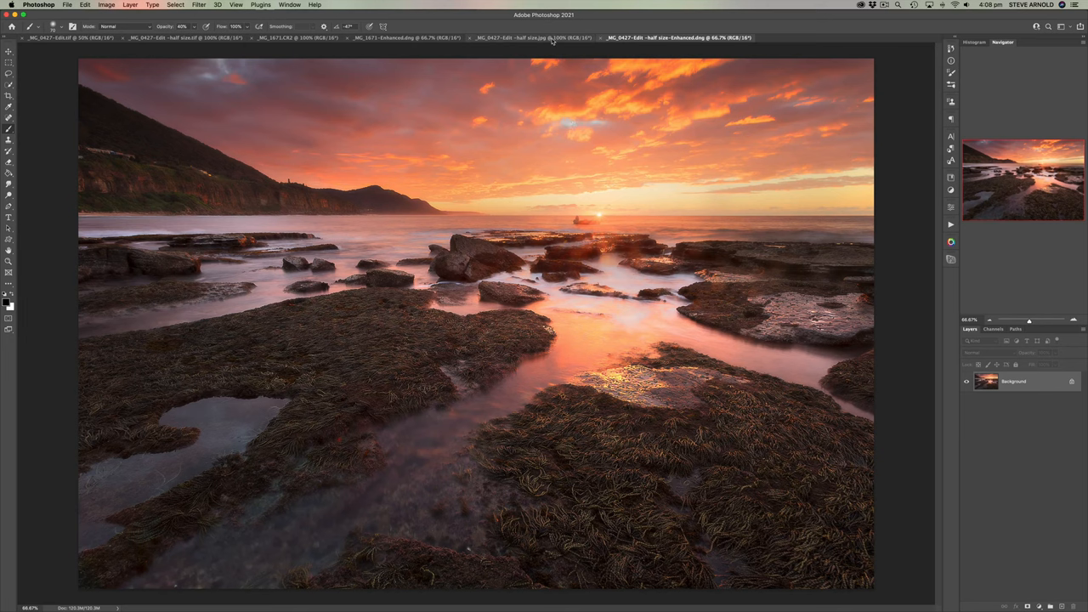
{"action": "left_click", "coordinate": [518, 37]}
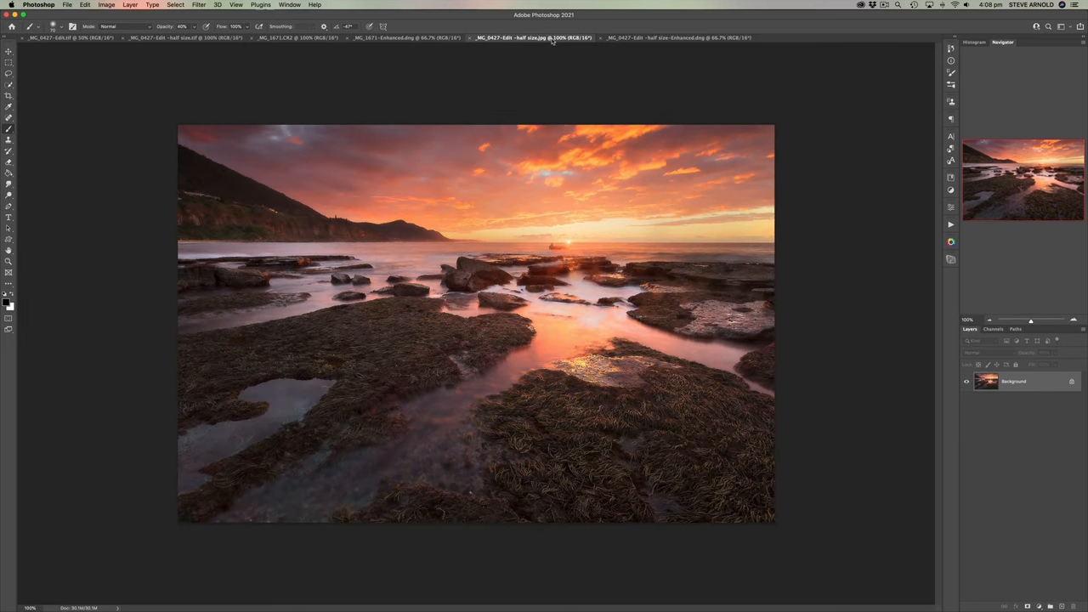
{"action": "mouse_move", "coordinate": [1074, 320]}
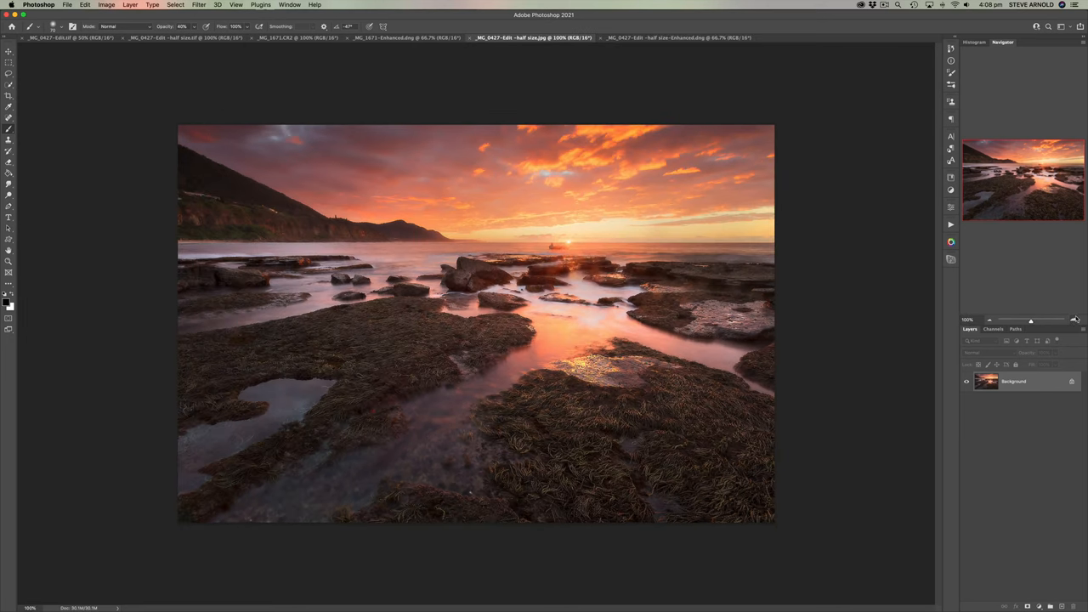
Compare the two documents, 200% for the half-size and 100% for the enhanced copy
{"action": "left_click", "coordinate": [677, 38]}
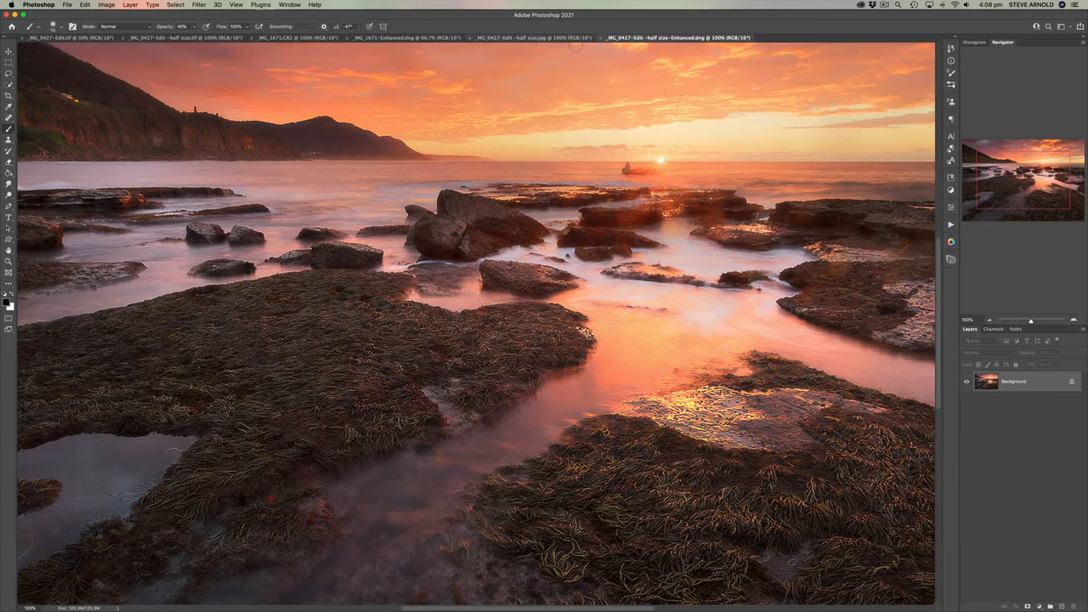
{"action": "mouse_move", "coordinate": [541, 37]}
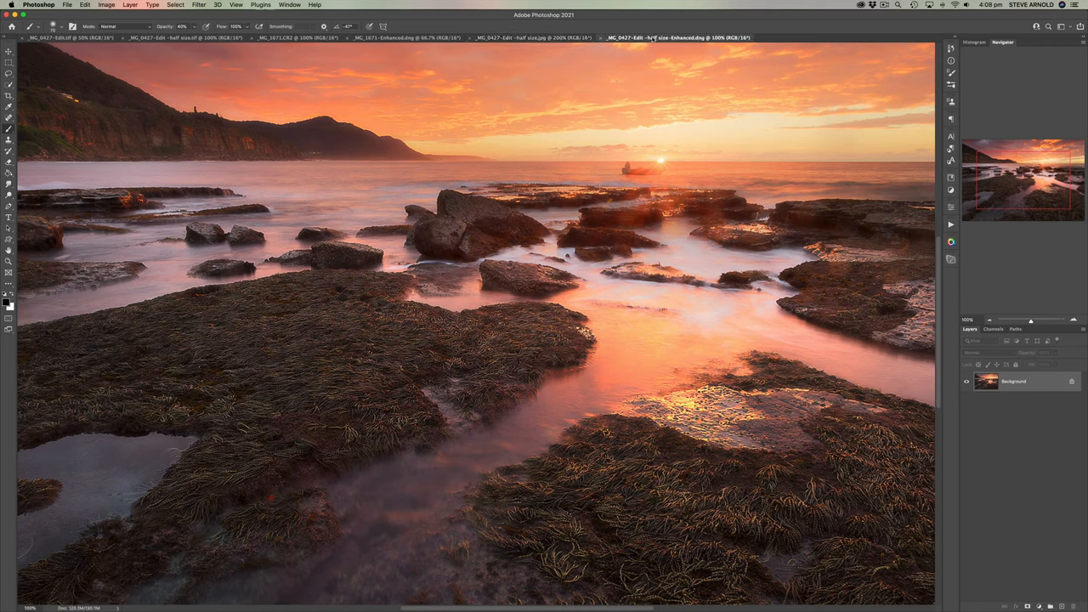
{"action": "left_click", "coordinate": [527, 38]}
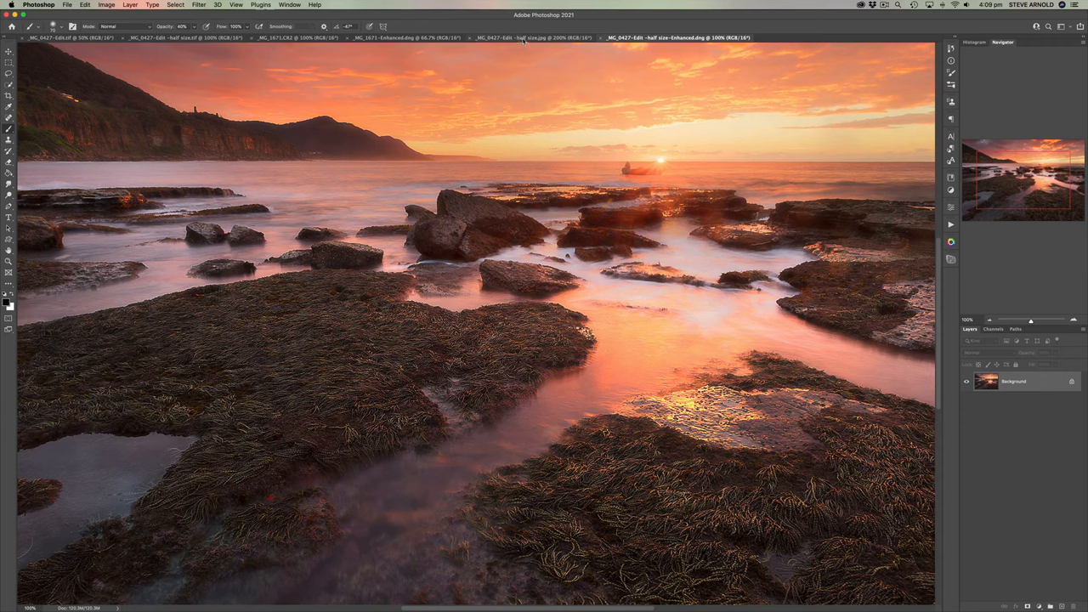
{"action": "left_click", "coordinate": [527, 37]}
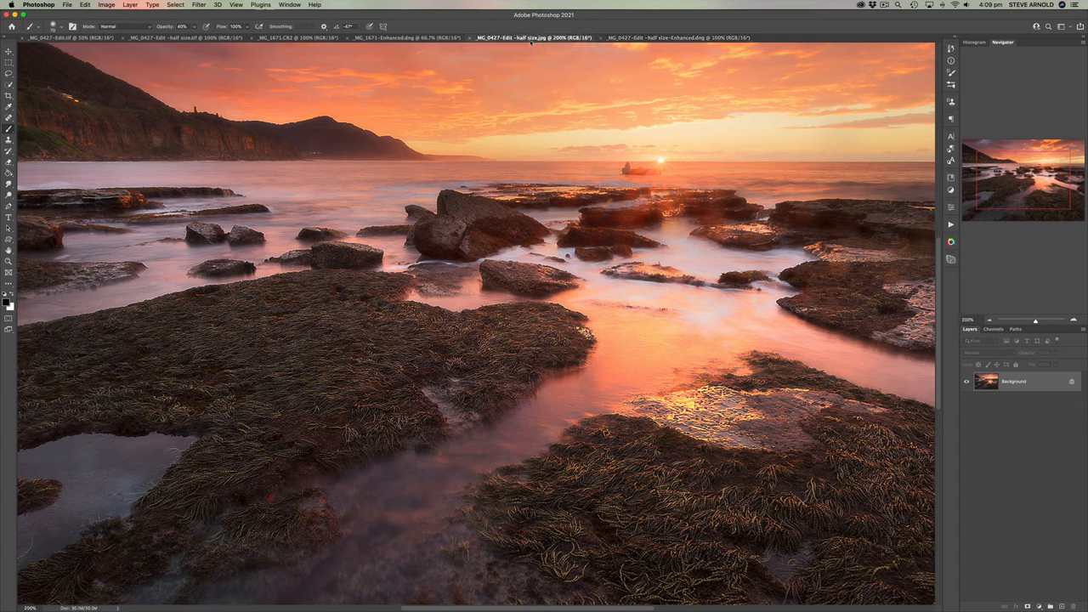
{"action": "mouse_move", "coordinate": [530, 37]}
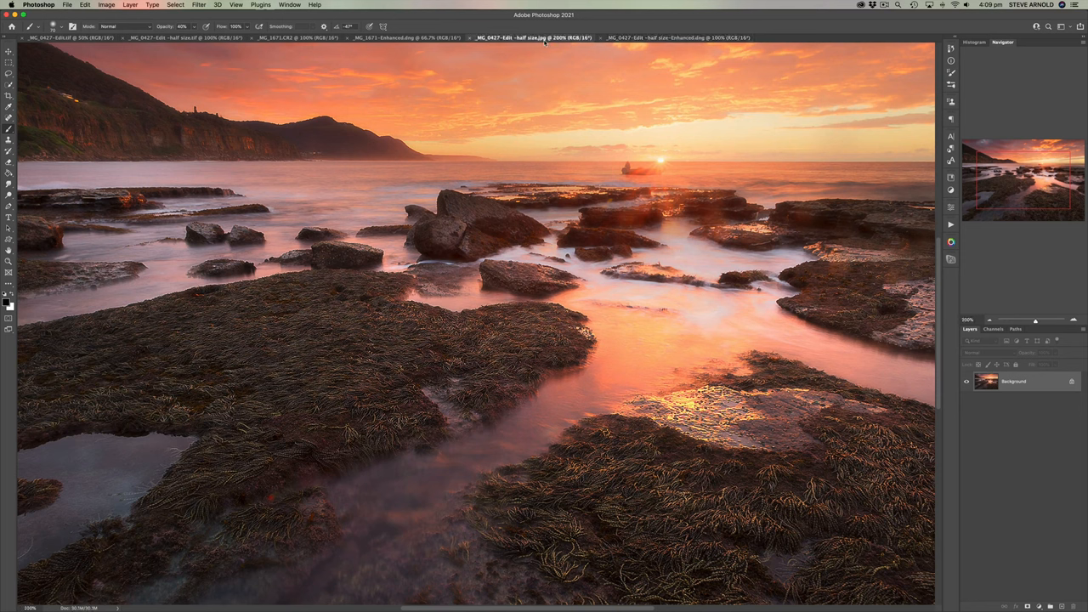
Bring the Enhanced .dng Super Resolution document to the front, filling the window
{"action": "left_click", "coordinate": [405, 38]}
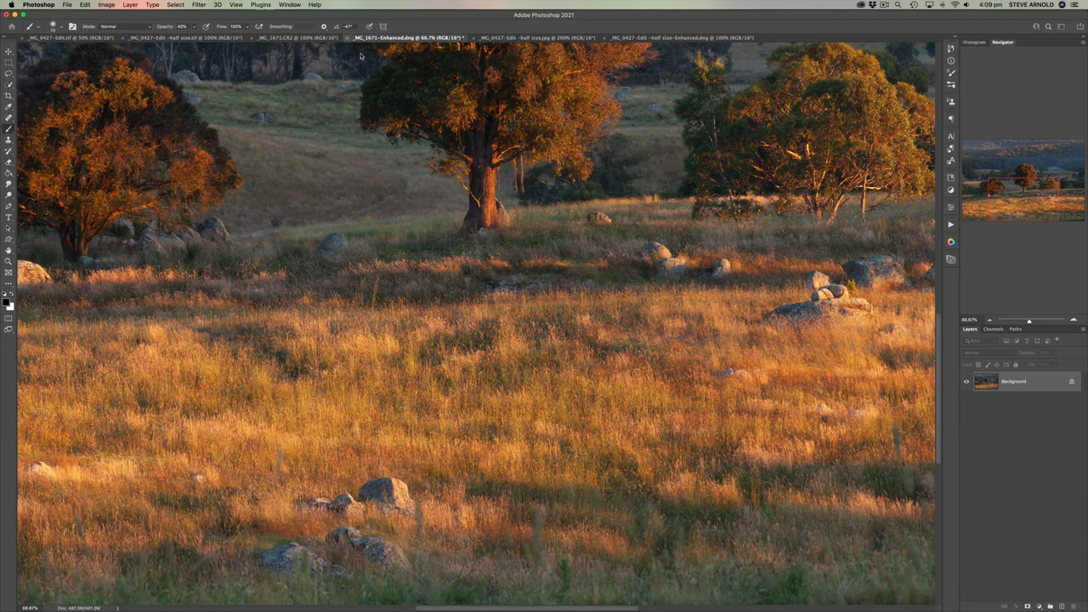
{"action": "left_click", "coordinate": [408, 37]}
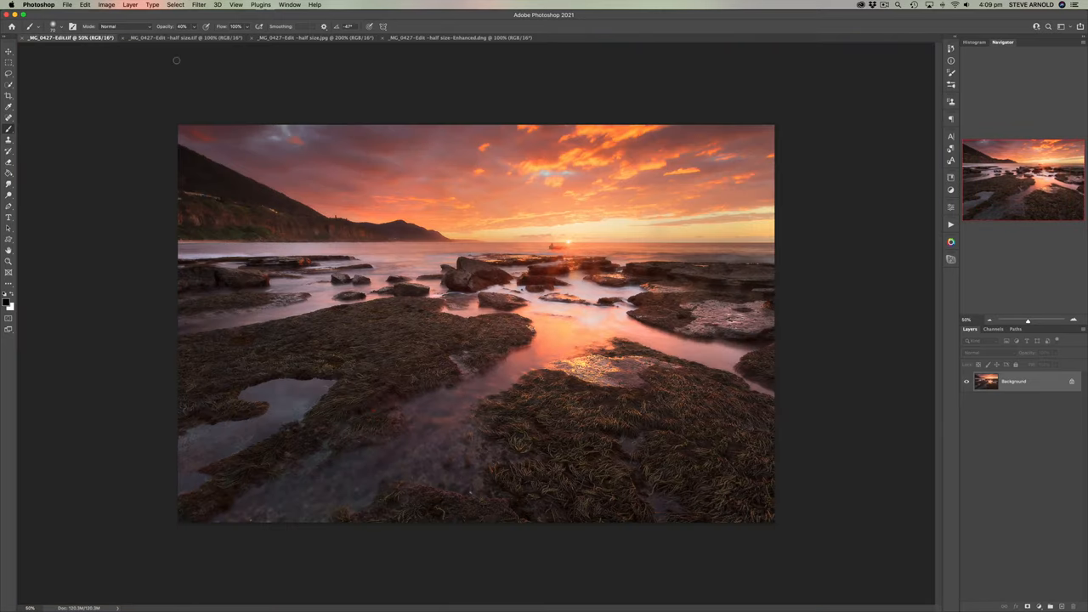
{"action": "mouse_move", "coordinate": [304, 97]}
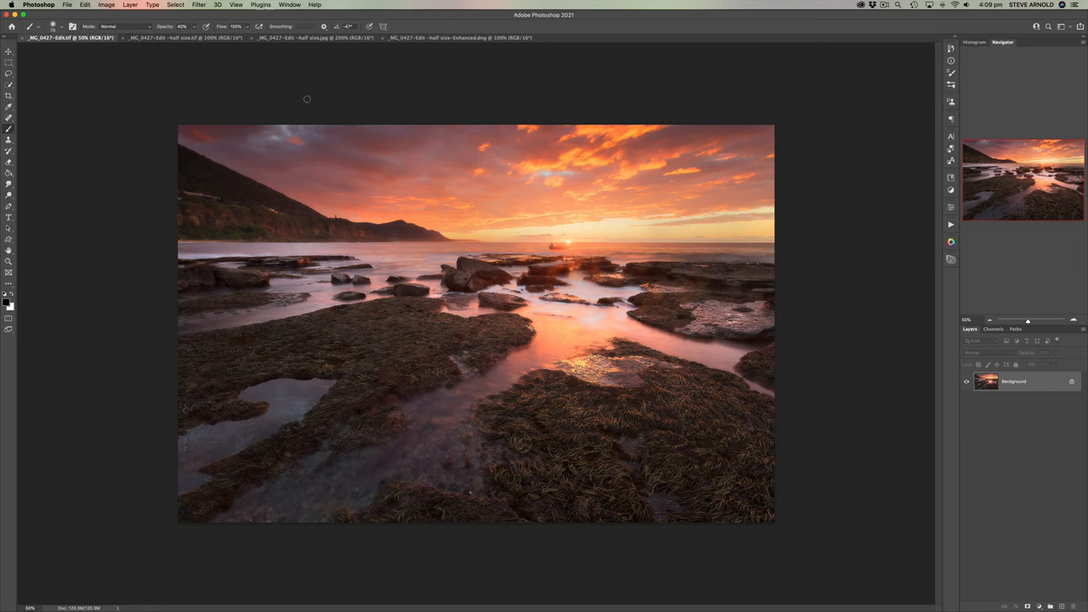
{"action": "mouse_move", "coordinate": [68, 37]}
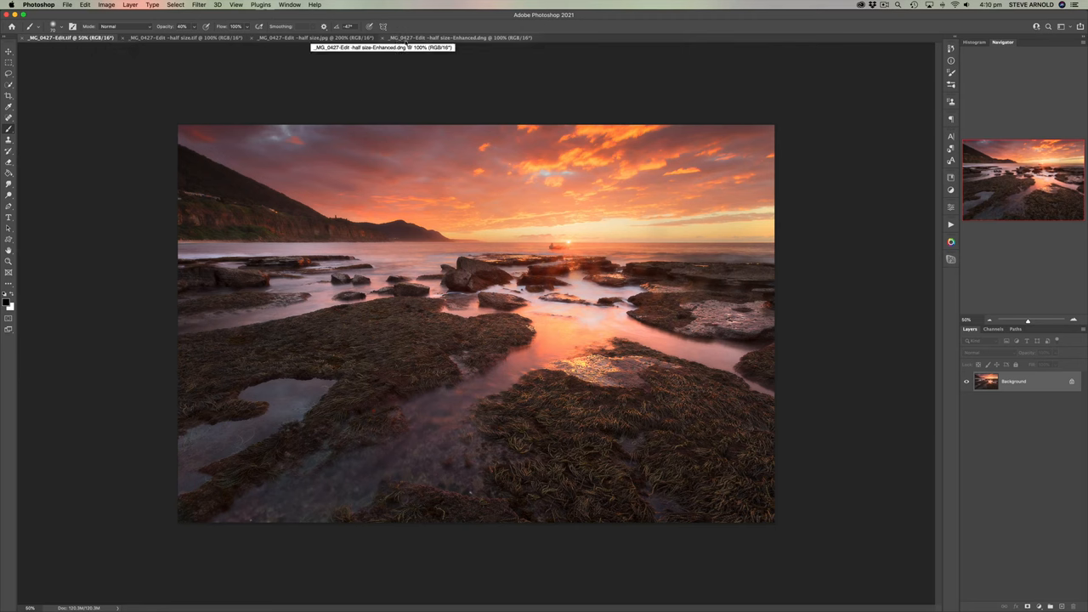
{"action": "left_click", "coordinate": [459, 37]}
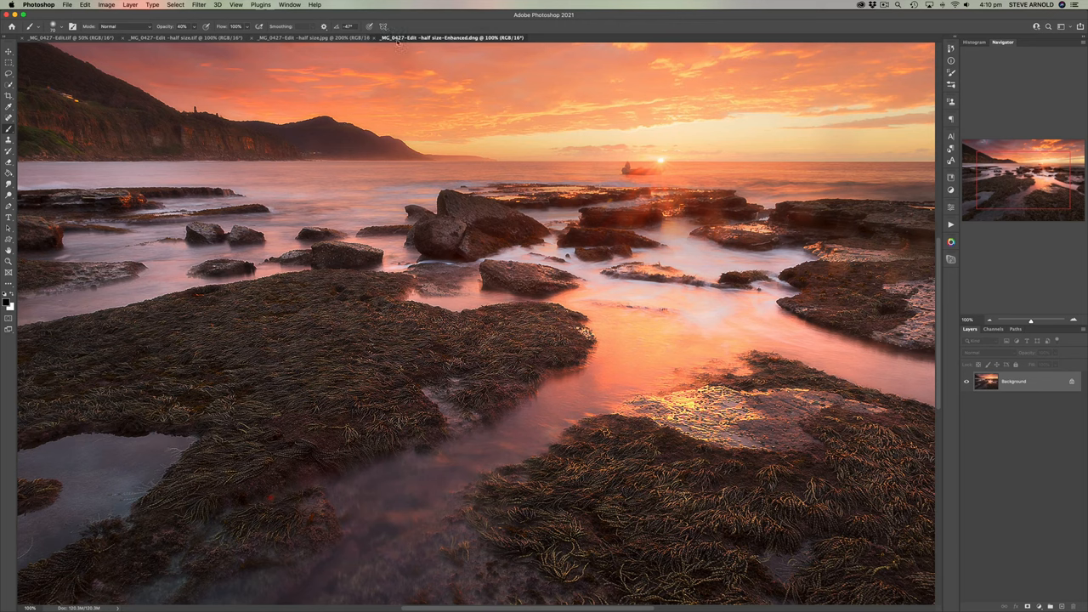
Compare the original, half-size and Enhanced seascape documents at matching zoom, ending on the first one
{"action": "left_click", "coordinate": [196, 38]}
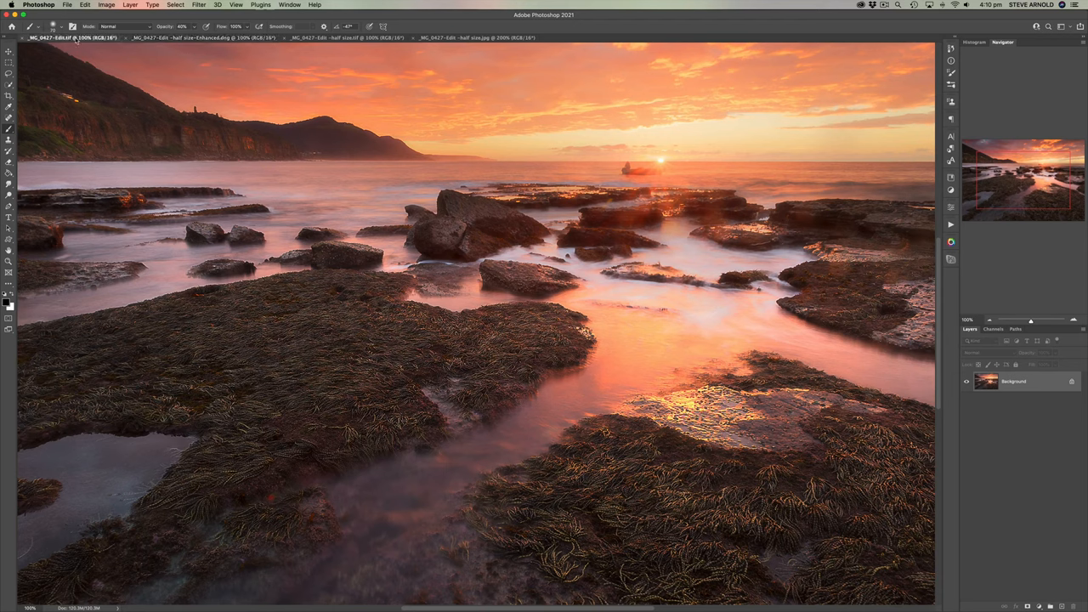
{"action": "left_click", "coordinate": [204, 38]}
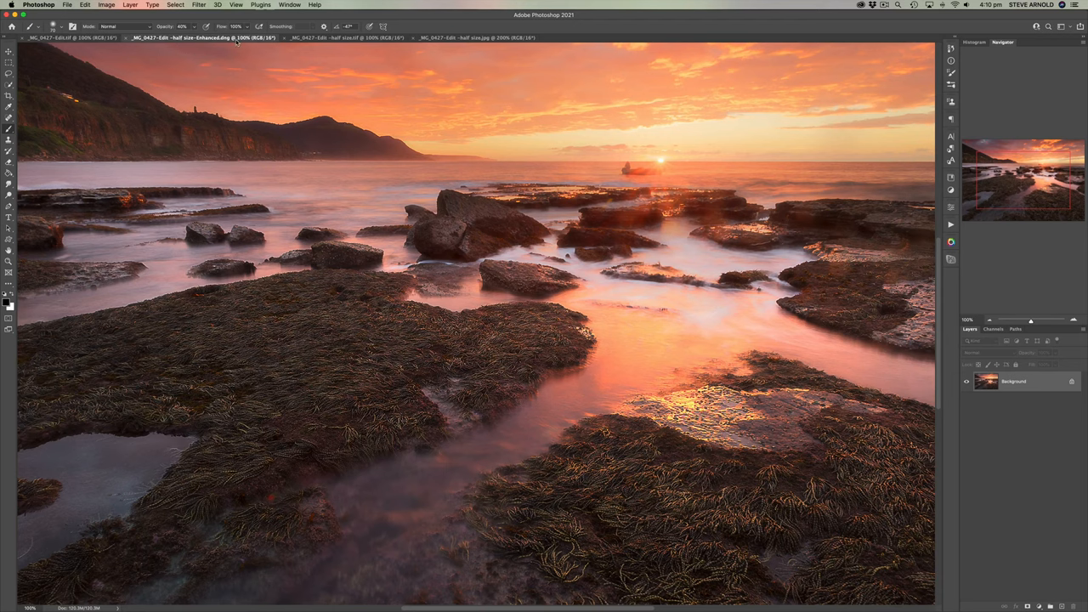
{"action": "left_click", "coordinate": [68, 37]}
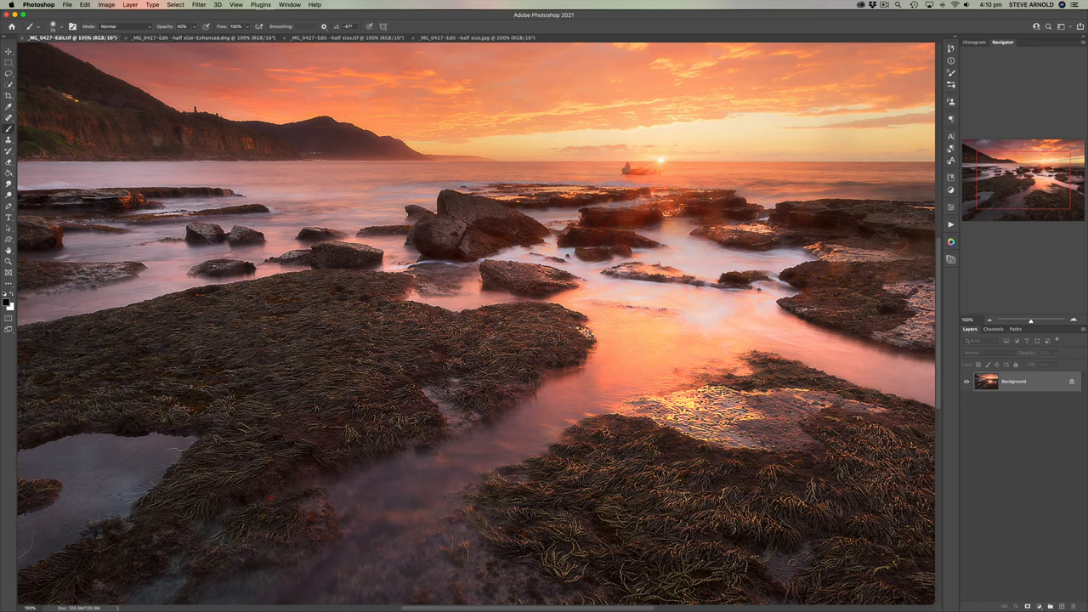
{"action": "left_click", "coordinate": [204, 37]}
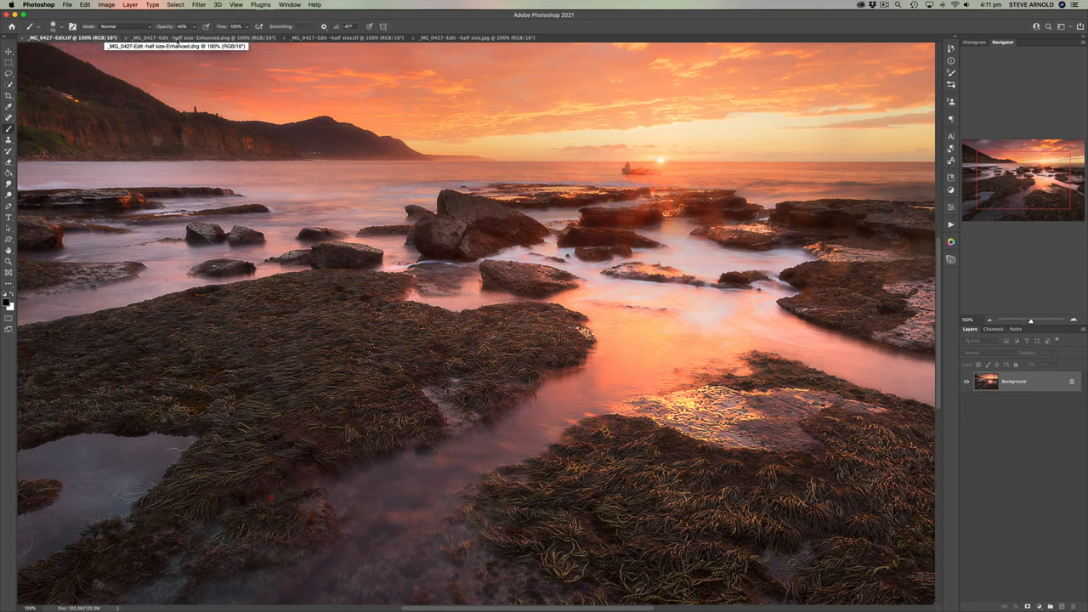
{"action": "left_click", "coordinate": [201, 38]}
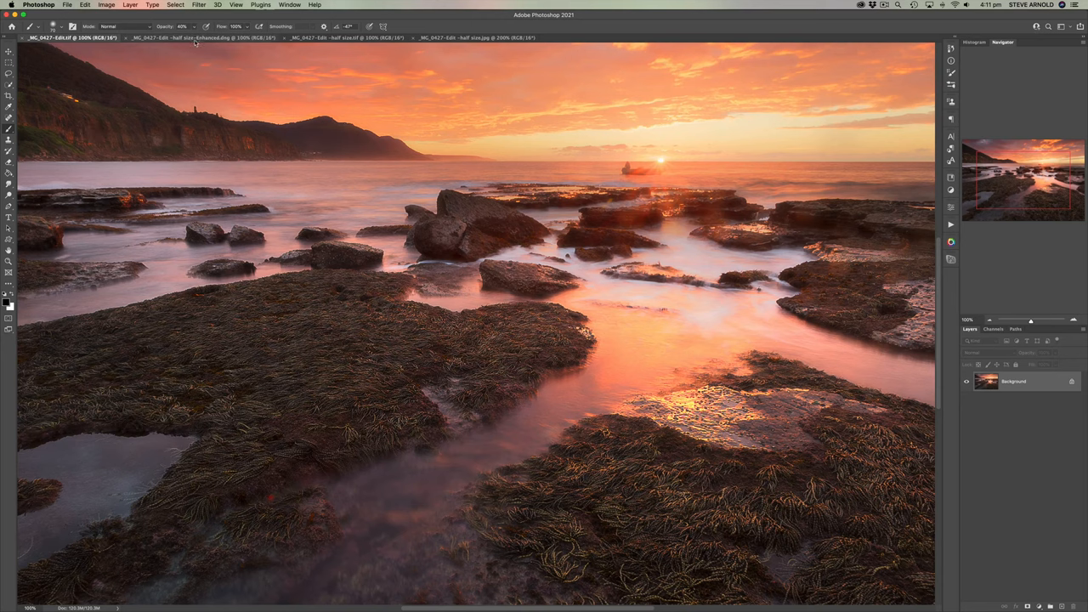
{"action": "mouse_move", "coordinate": [184, 37]}
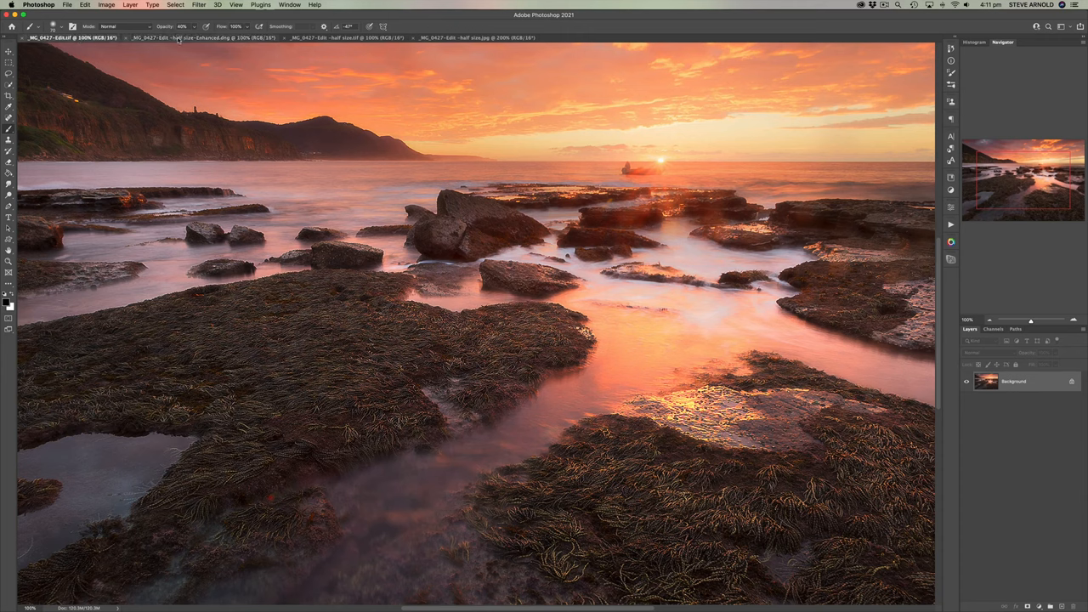
{"action": "left_click", "coordinate": [204, 37]}
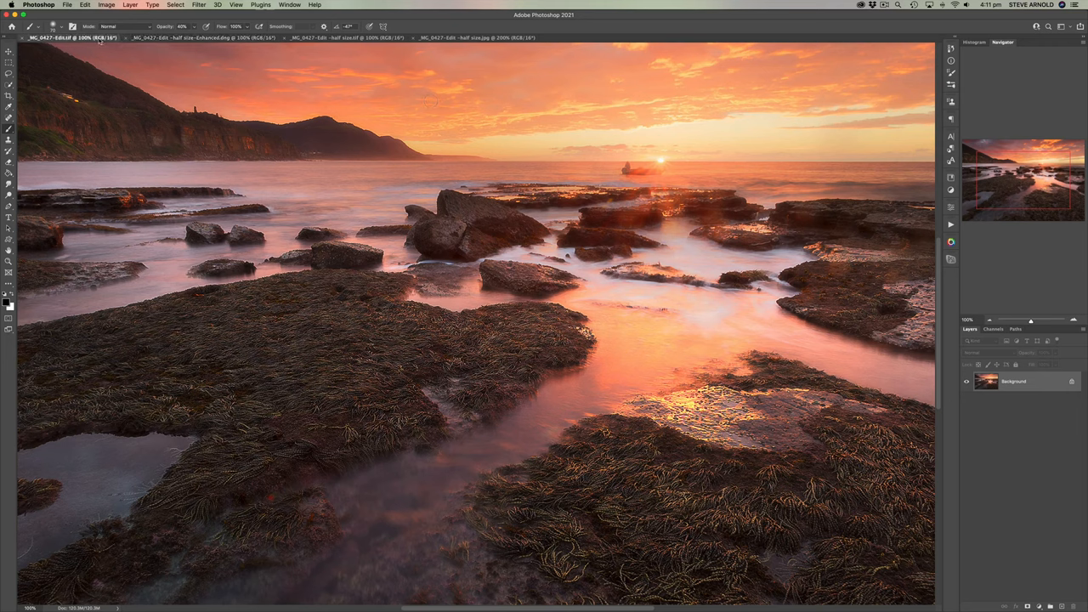
{"action": "left_click", "coordinate": [201, 37]}
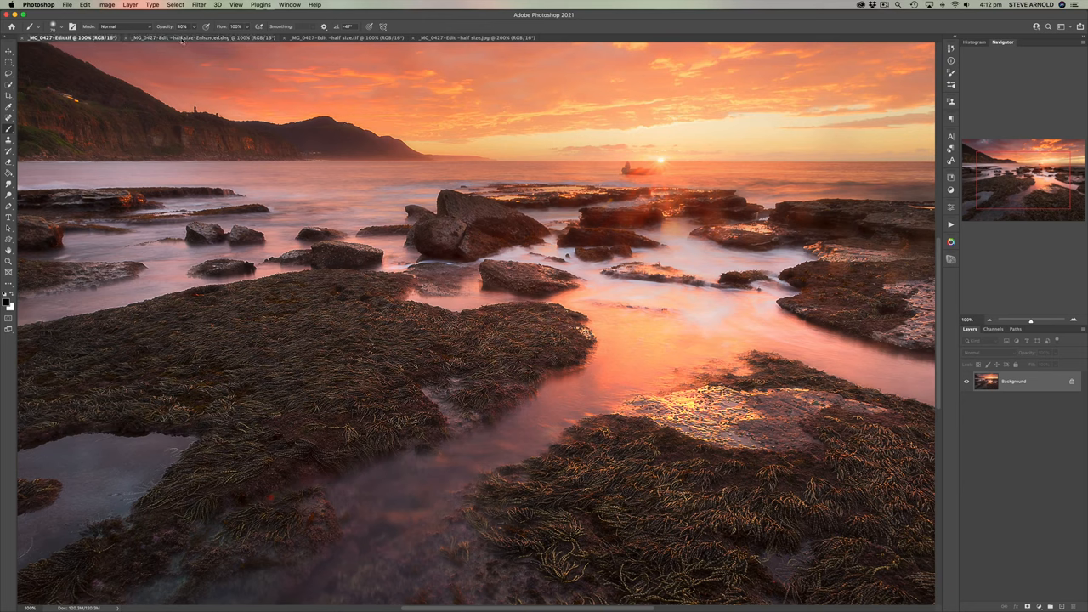
{"action": "mouse_move", "coordinate": [179, 37]}
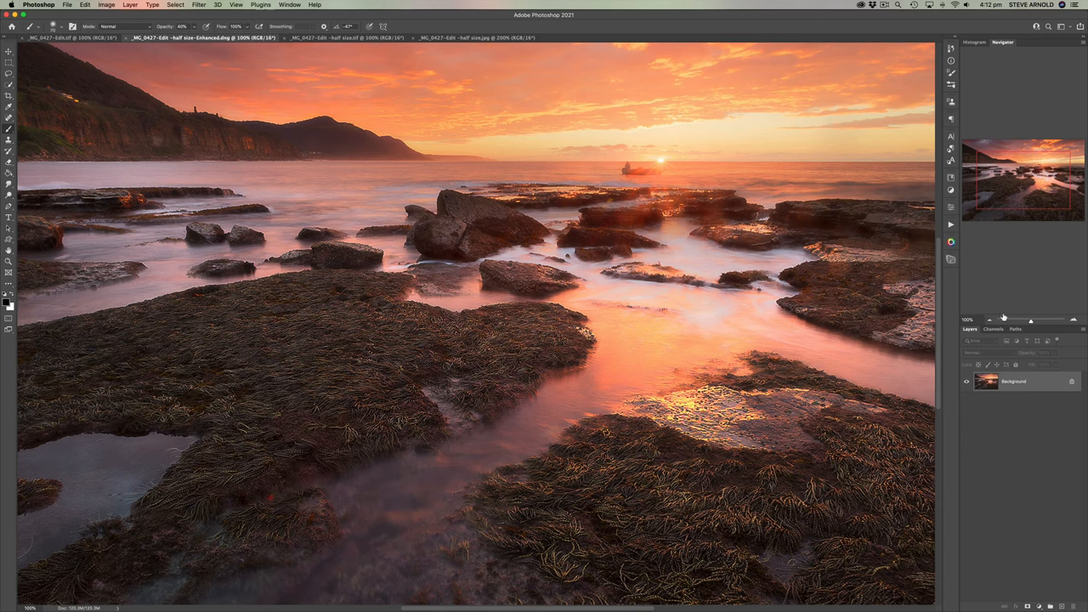
{"action": "mouse_move", "coordinate": [1007, 320]}
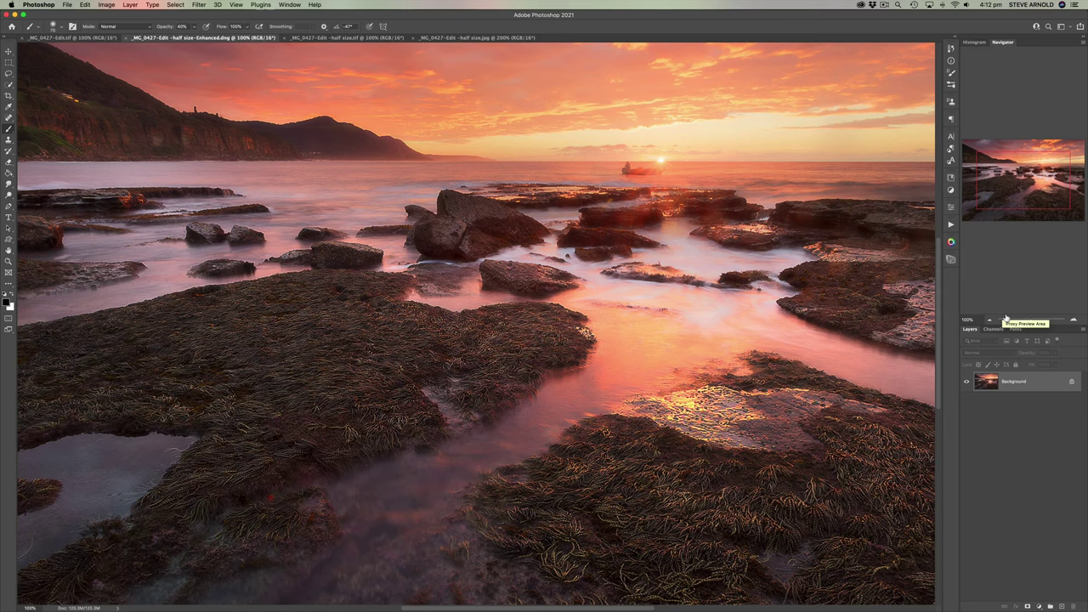
{"action": "mouse_move", "coordinate": [1030, 320]}
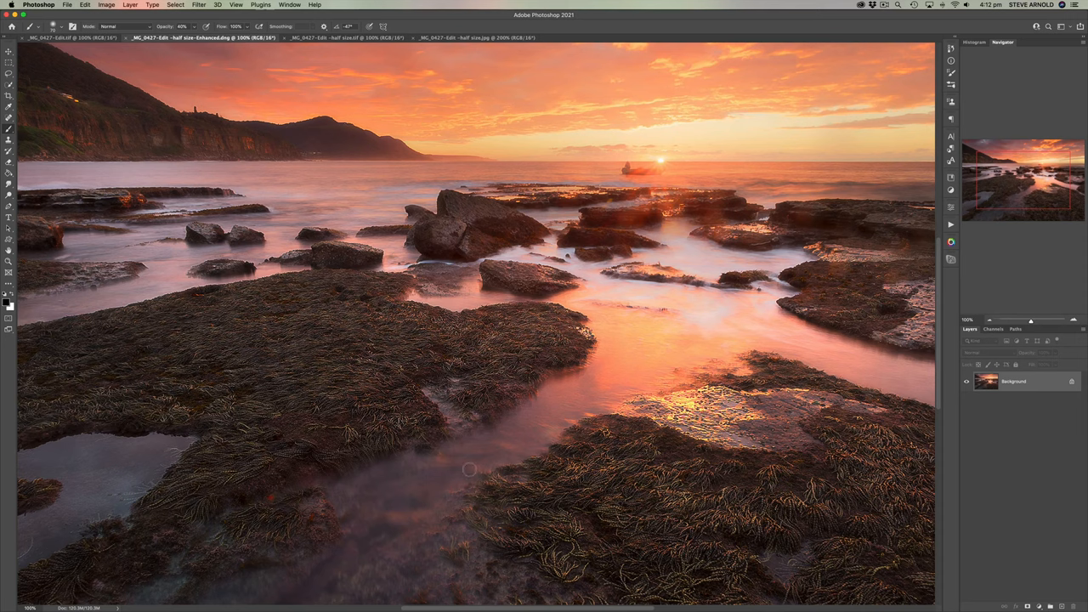
{"action": "mouse_move", "coordinate": [422, 568]}
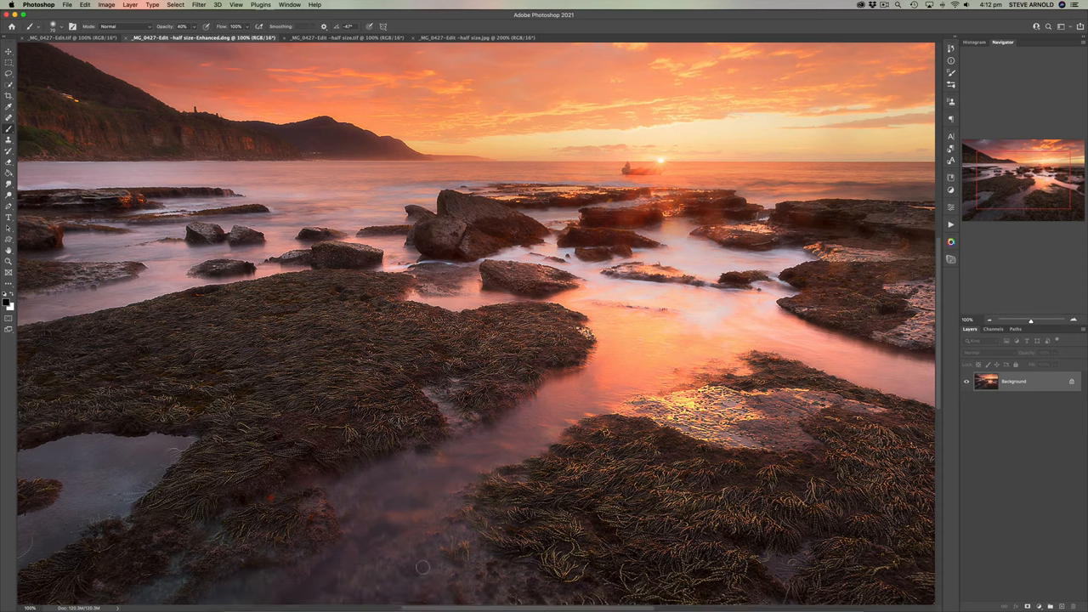
{"action": "mouse_move", "coordinate": [377, 595]}
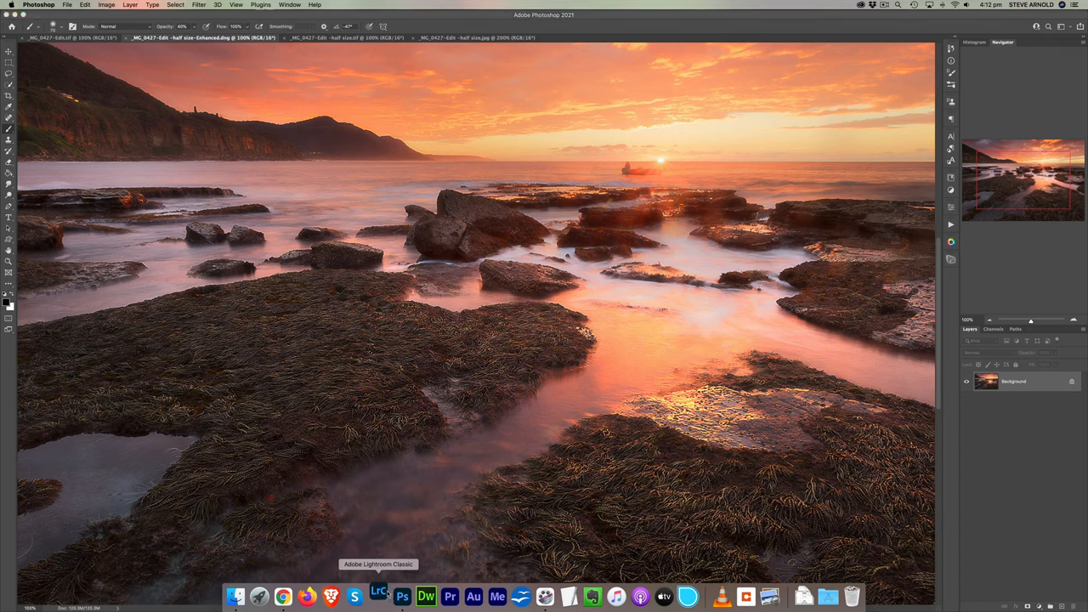
Bring Lightroom Classic to the front with the seascape in the Library and show its context menu
{"action": "left_click", "coordinate": [377, 595]}
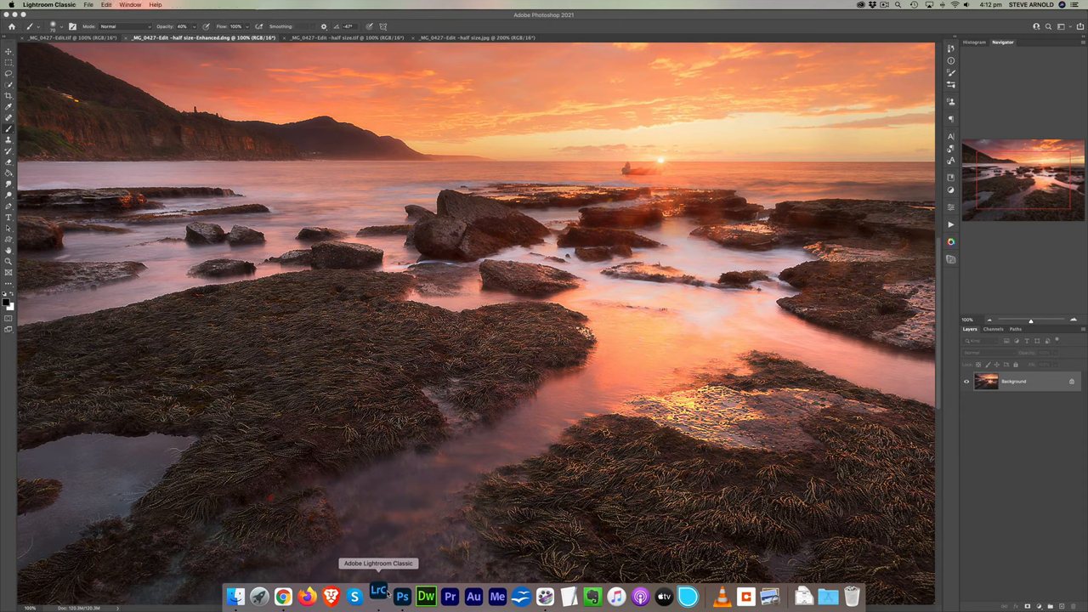
{"action": "left_click", "coordinate": [378, 595]}
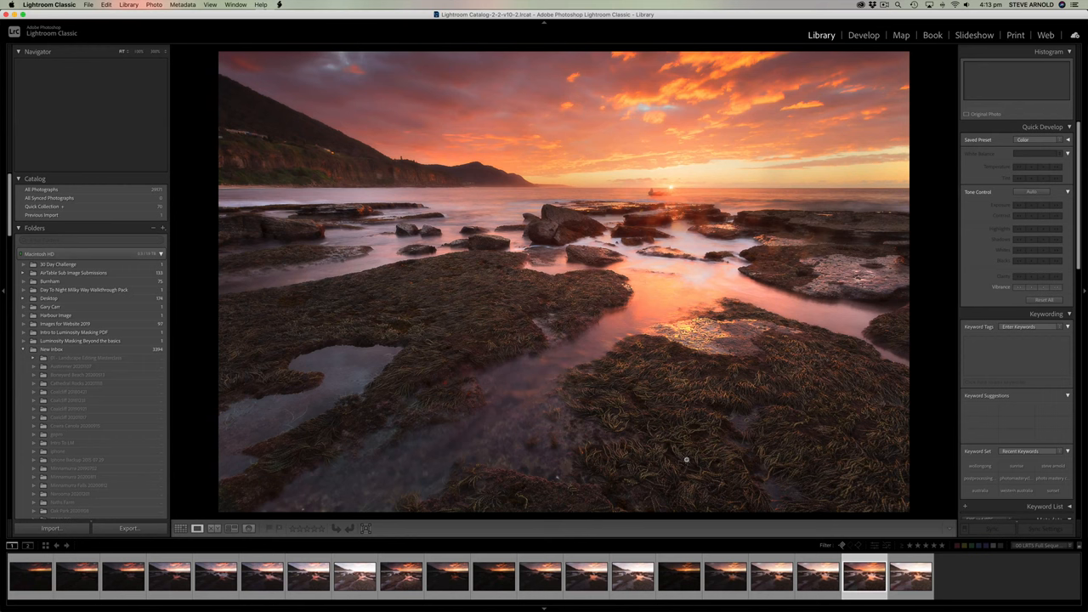
{"action": "left_click", "coordinate": [356, 575]}
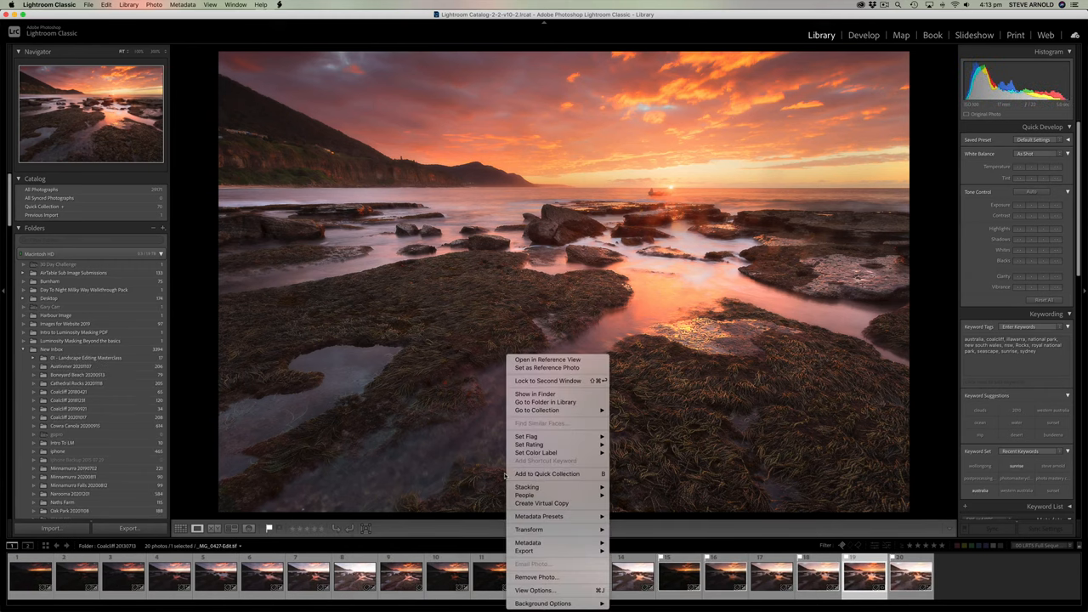
{"action": "mouse_move", "coordinate": [558, 368]}
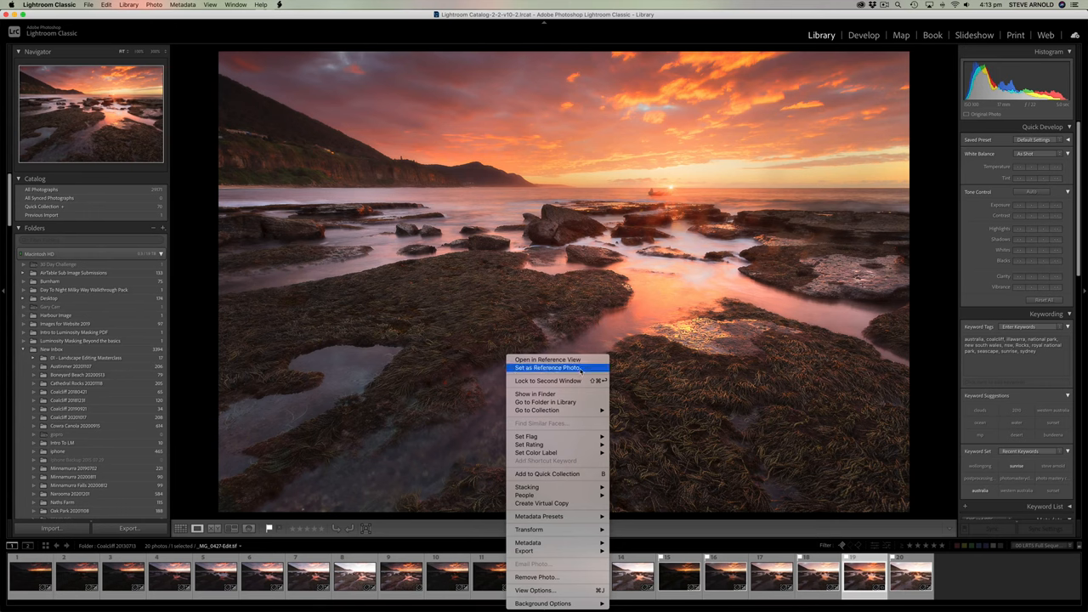
{"action": "mouse_move", "coordinate": [582, 470]}
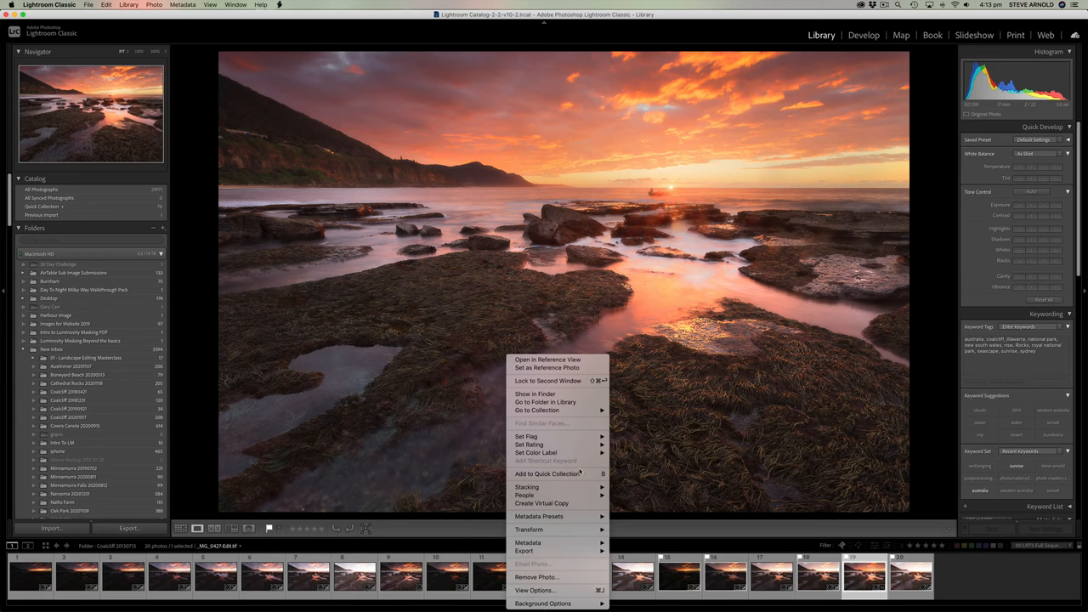
{"action": "mouse_move", "coordinate": [534, 590]}
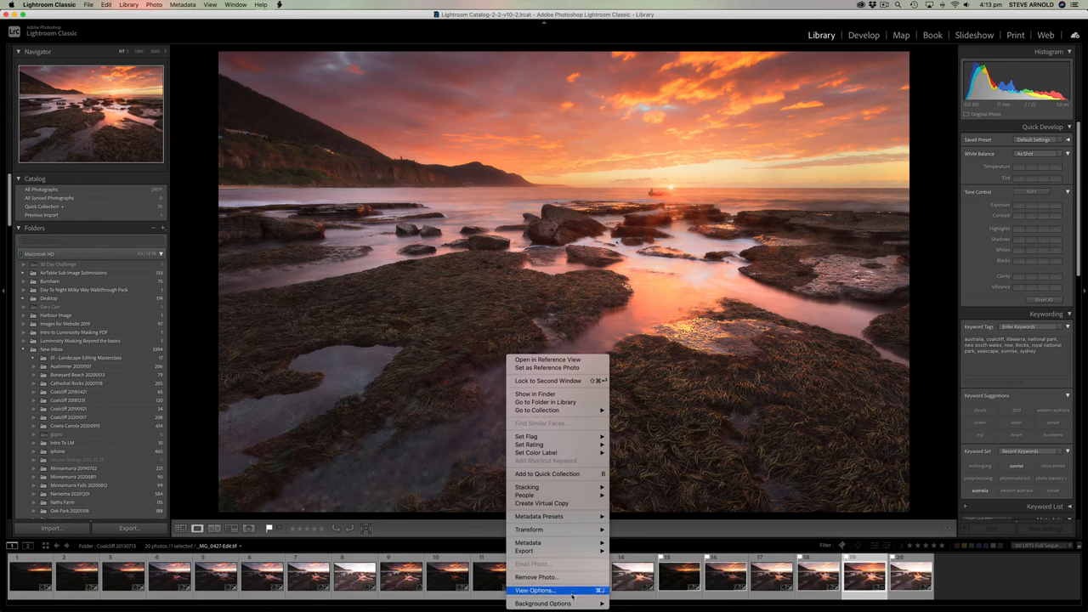
{"action": "mouse_move", "coordinate": [712, 398]}
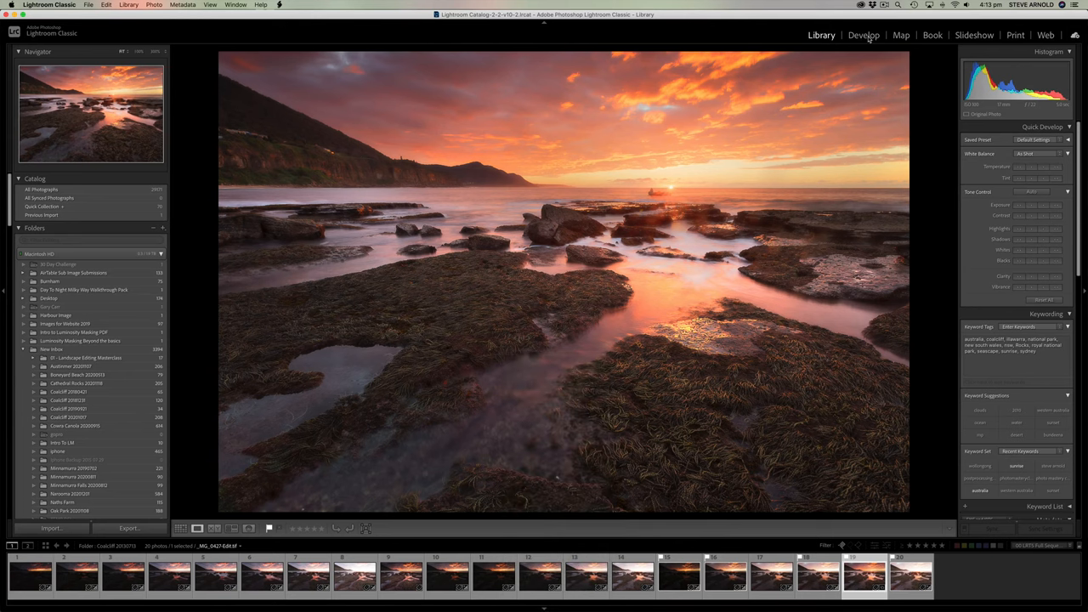
Switch the seascape photo into the Develop module
{"action": "left_click", "coordinate": [864, 34]}
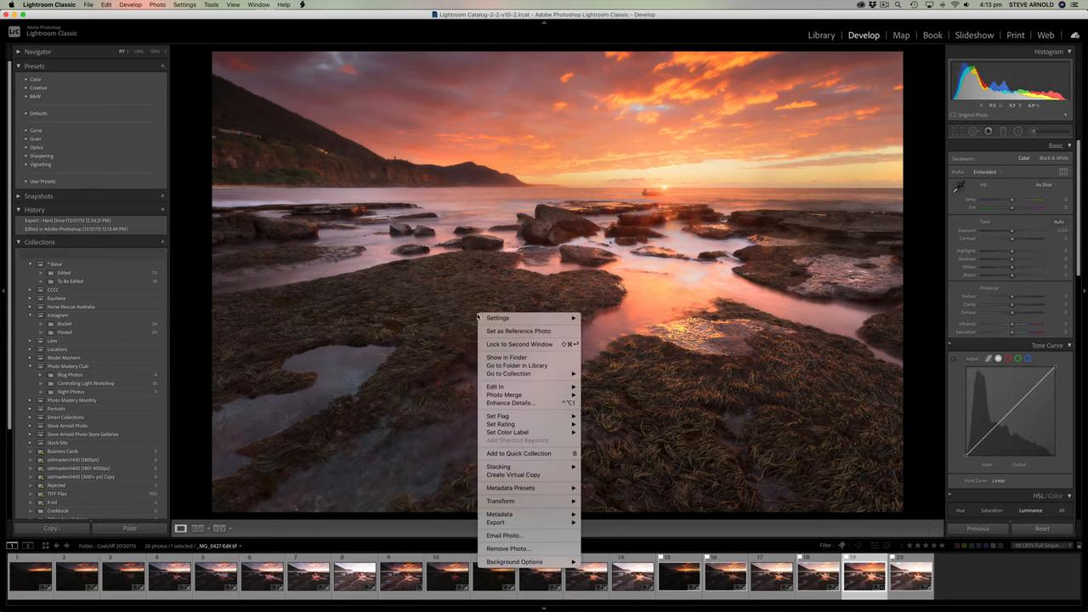
{"action": "mouse_move", "coordinate": [534, 405]}
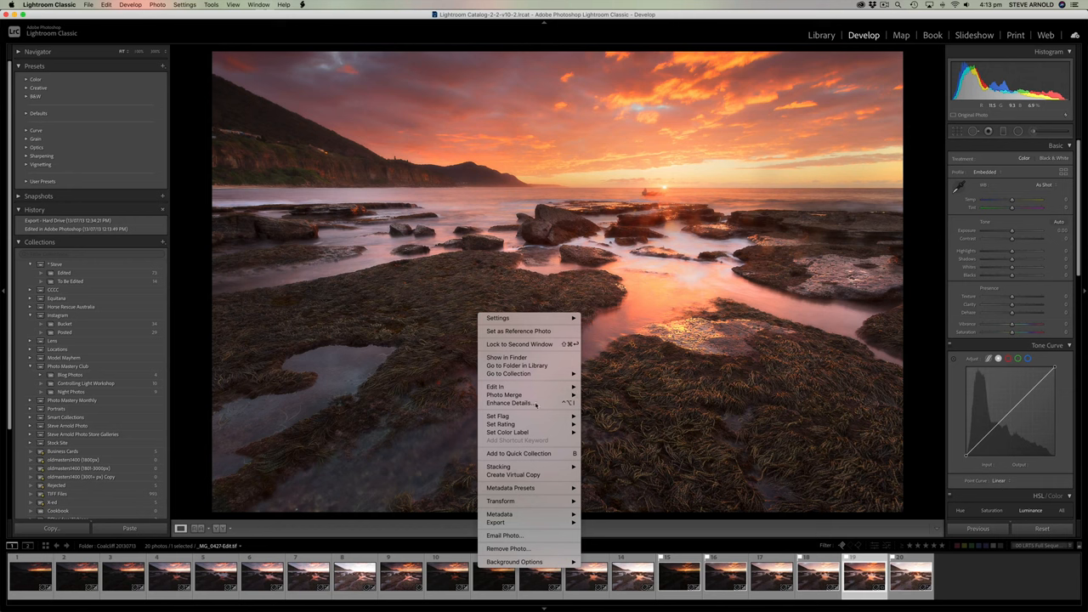
{"action": "mouse_move", "coordinate": [533, 404]}
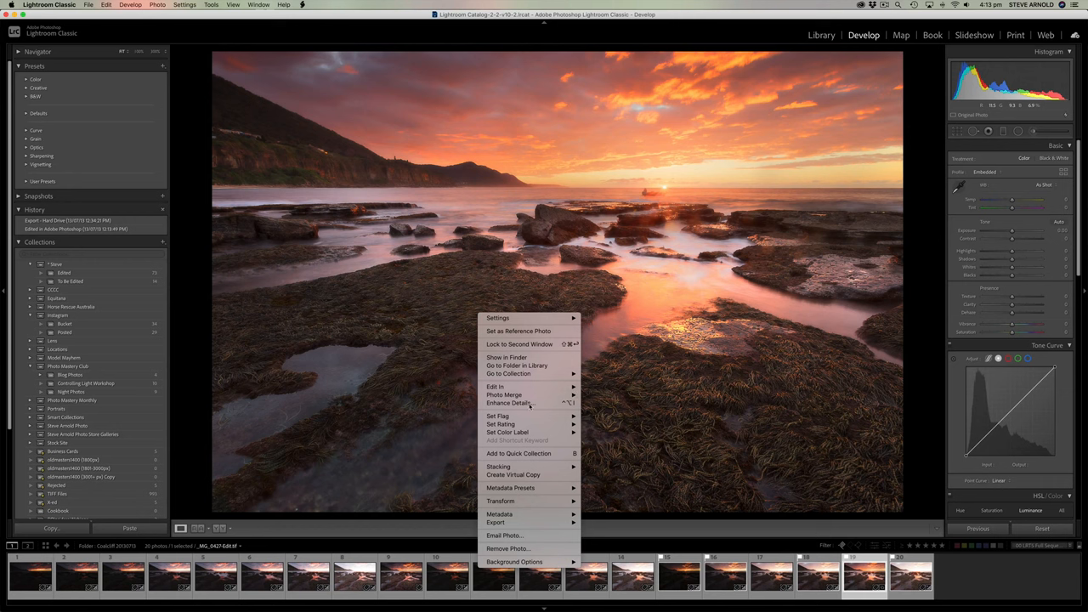
{"action": "mouse_move", "coordinate": [534, 406]}
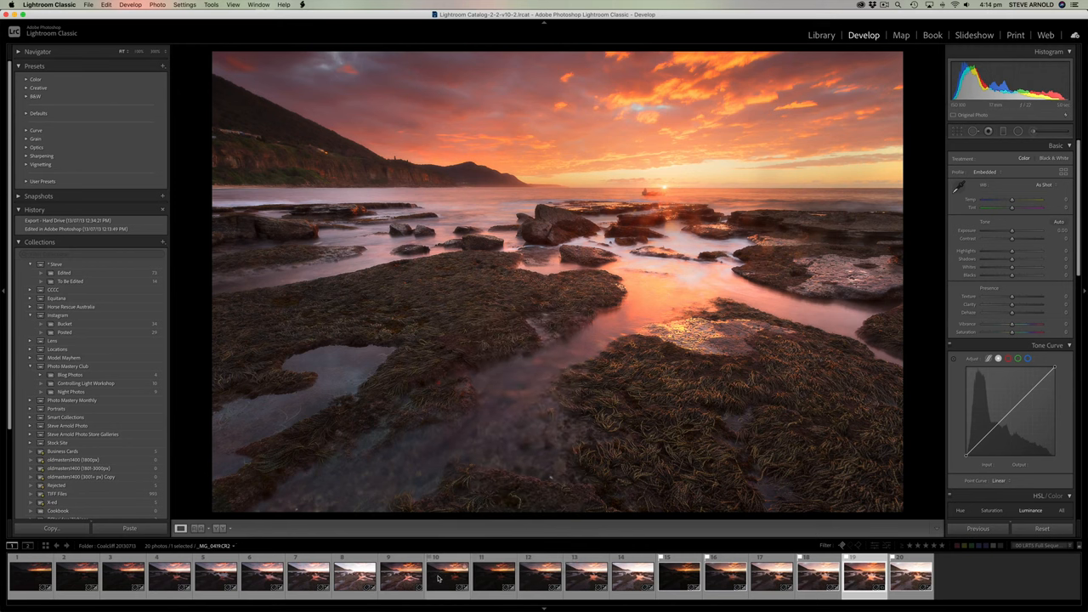
{"action": "mouse_move", "coordinate": [446, 576]}
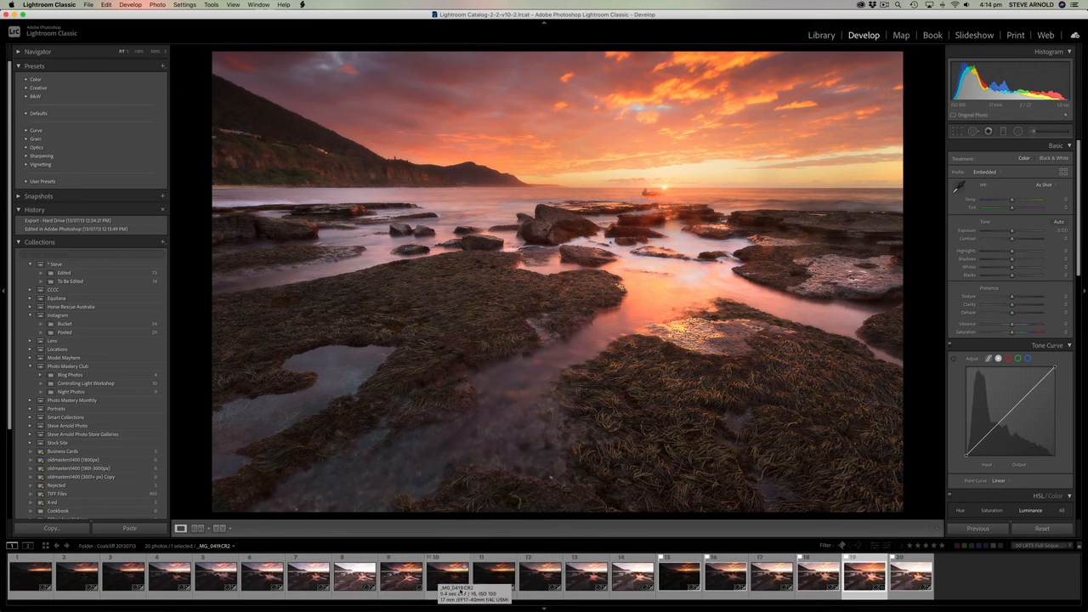
Reveal the seascape's CR2 raw file in Finder and show its Open With app list
{"action": "right_click", "coordinate": [446, 575]}
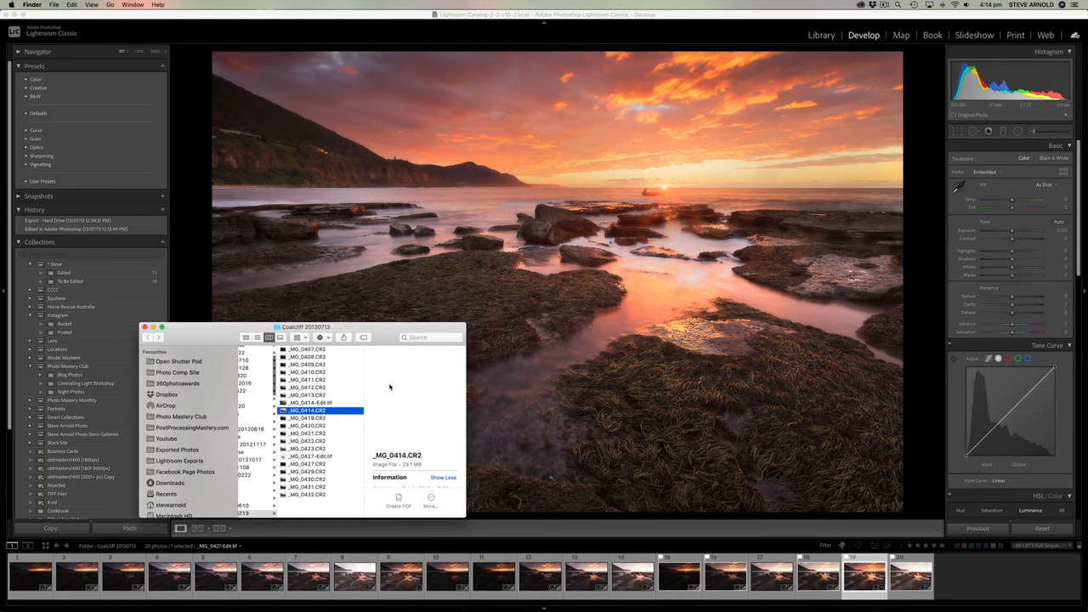
{"action": "right_click", "coordinate": [308, 410]}
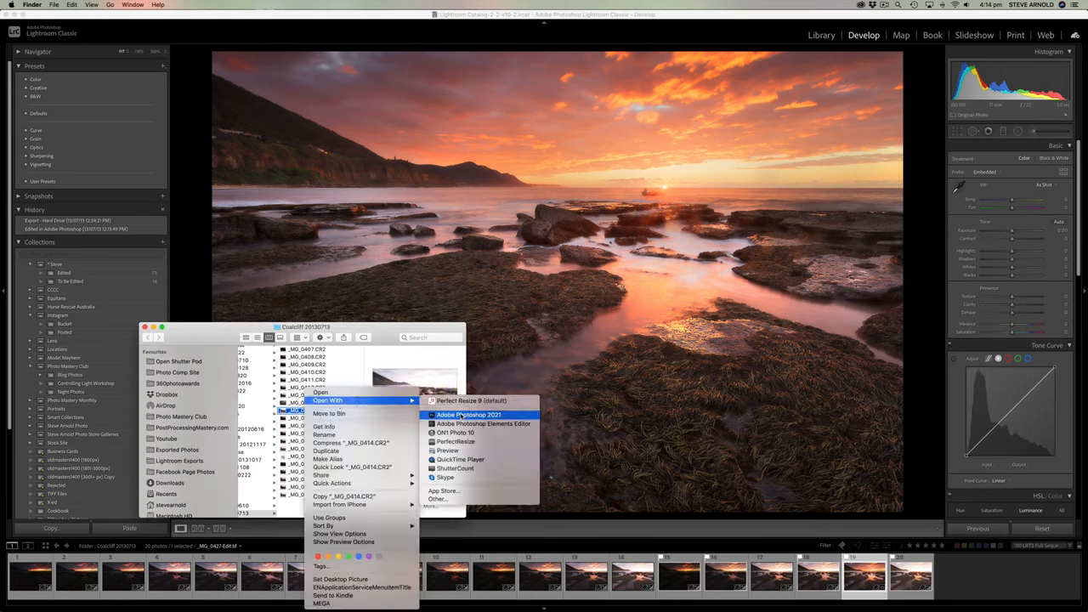
{"action": "mouse_move", "coordinate": [484, 416]}
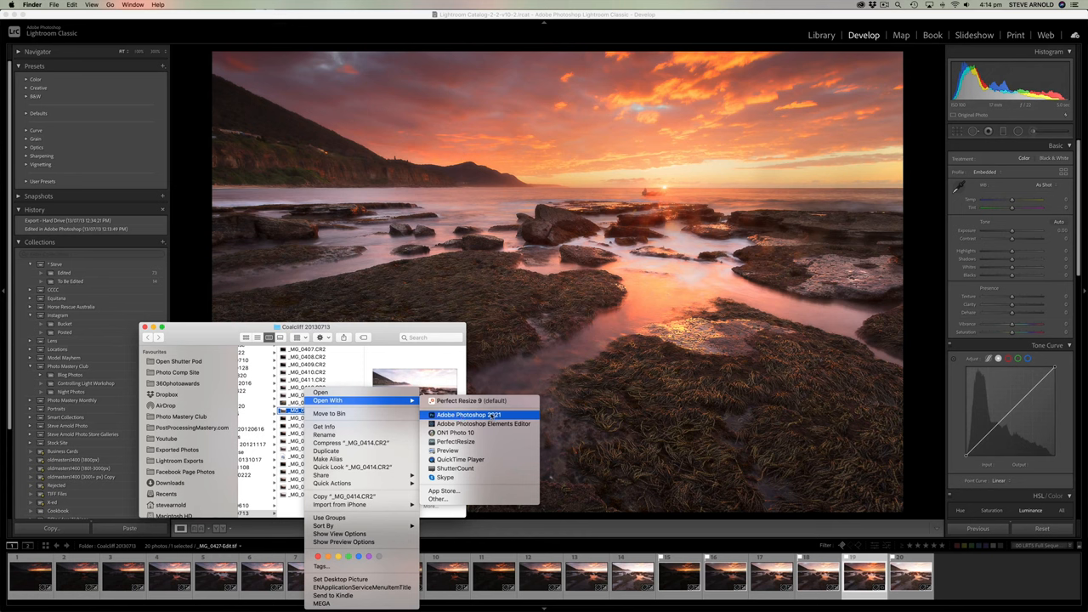
{"action": "mouse_move", "coordinate": [644, 381]}
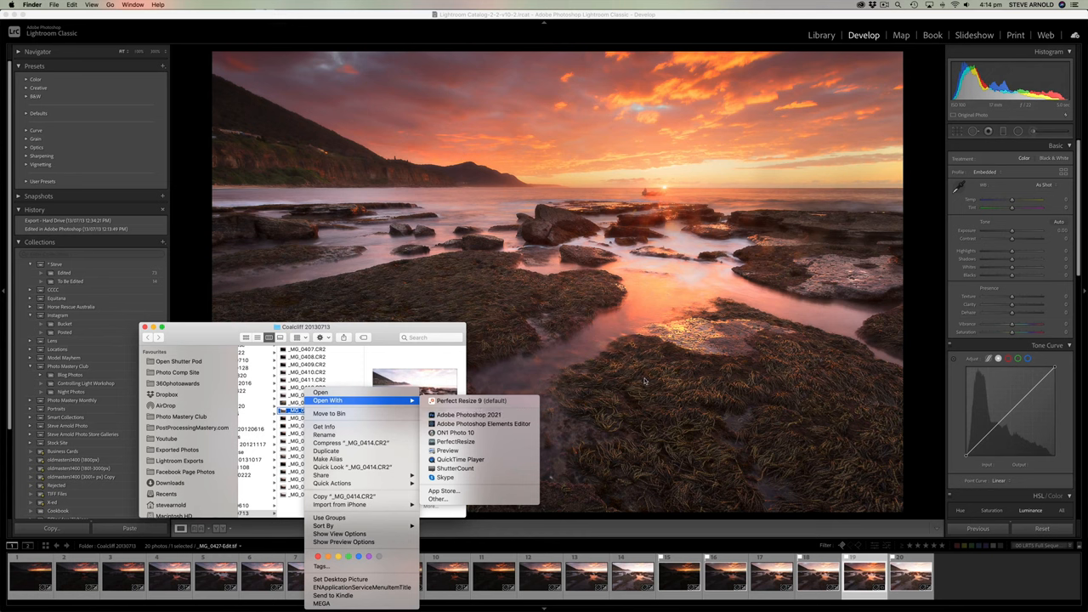